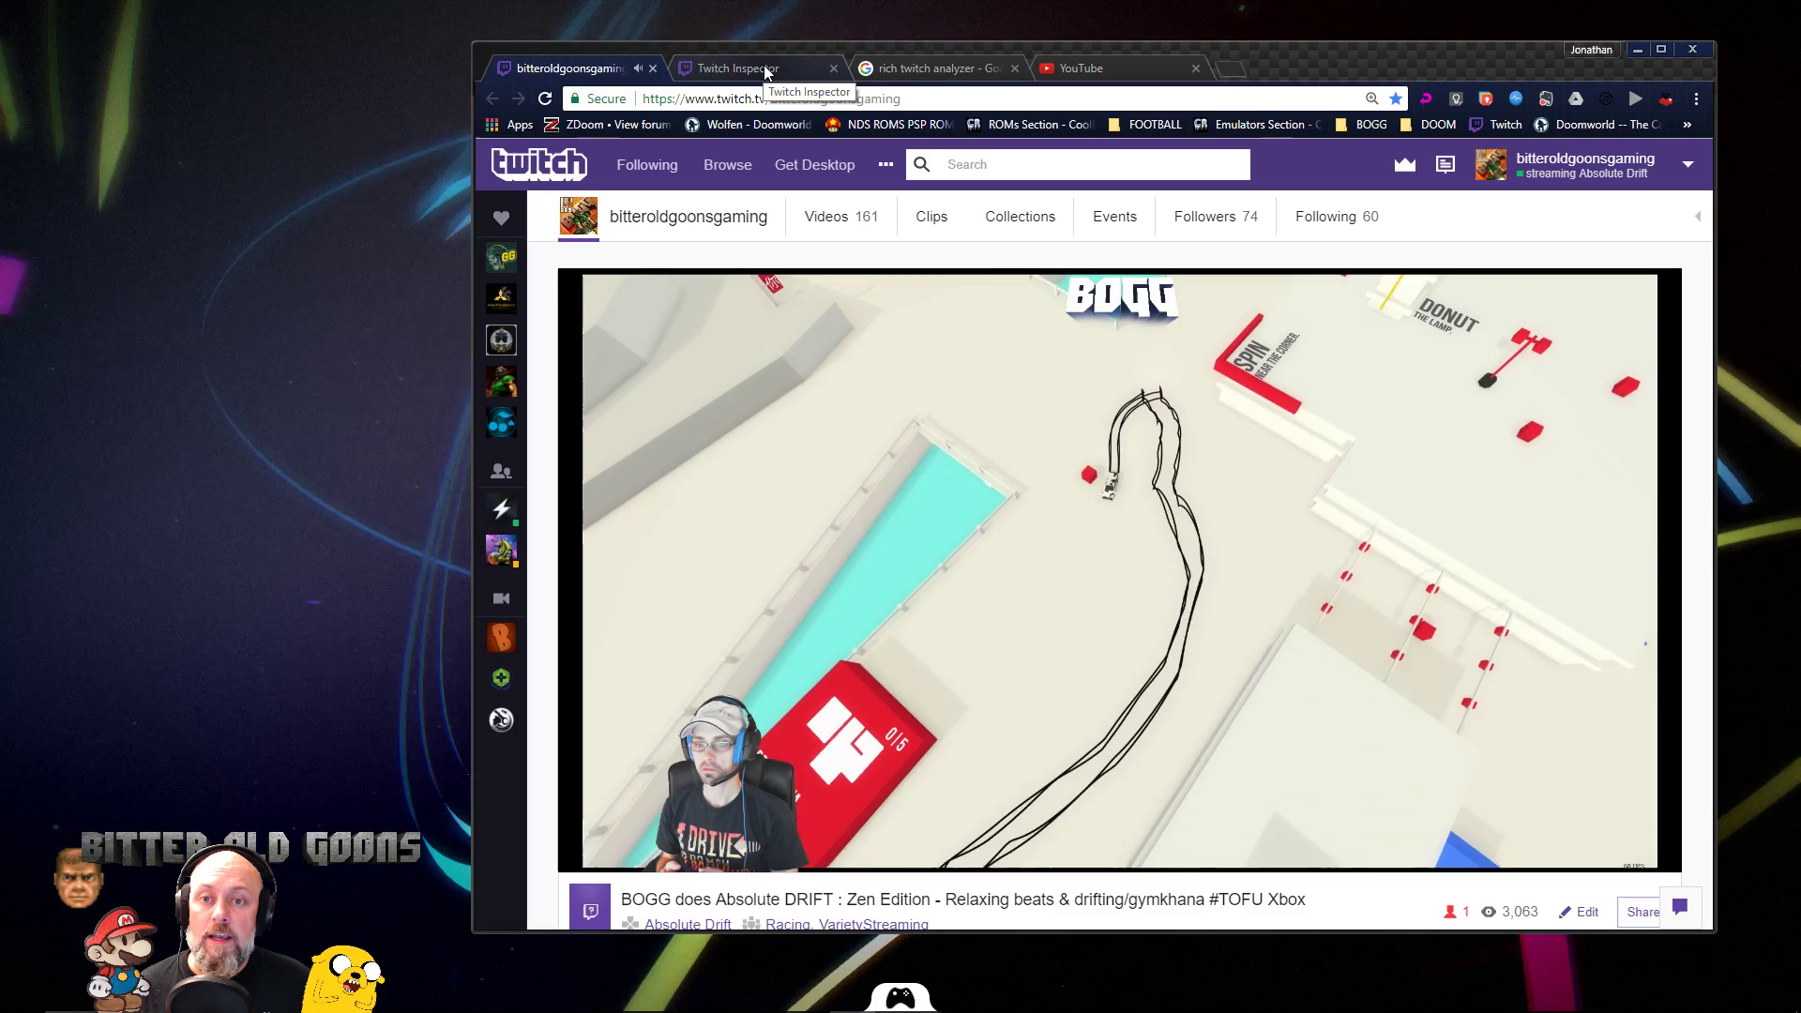
- View the Twitch Inspector Streams table, glancing back at the channel page in between
{"action": "left_click", "coordinate": [740, 68]}
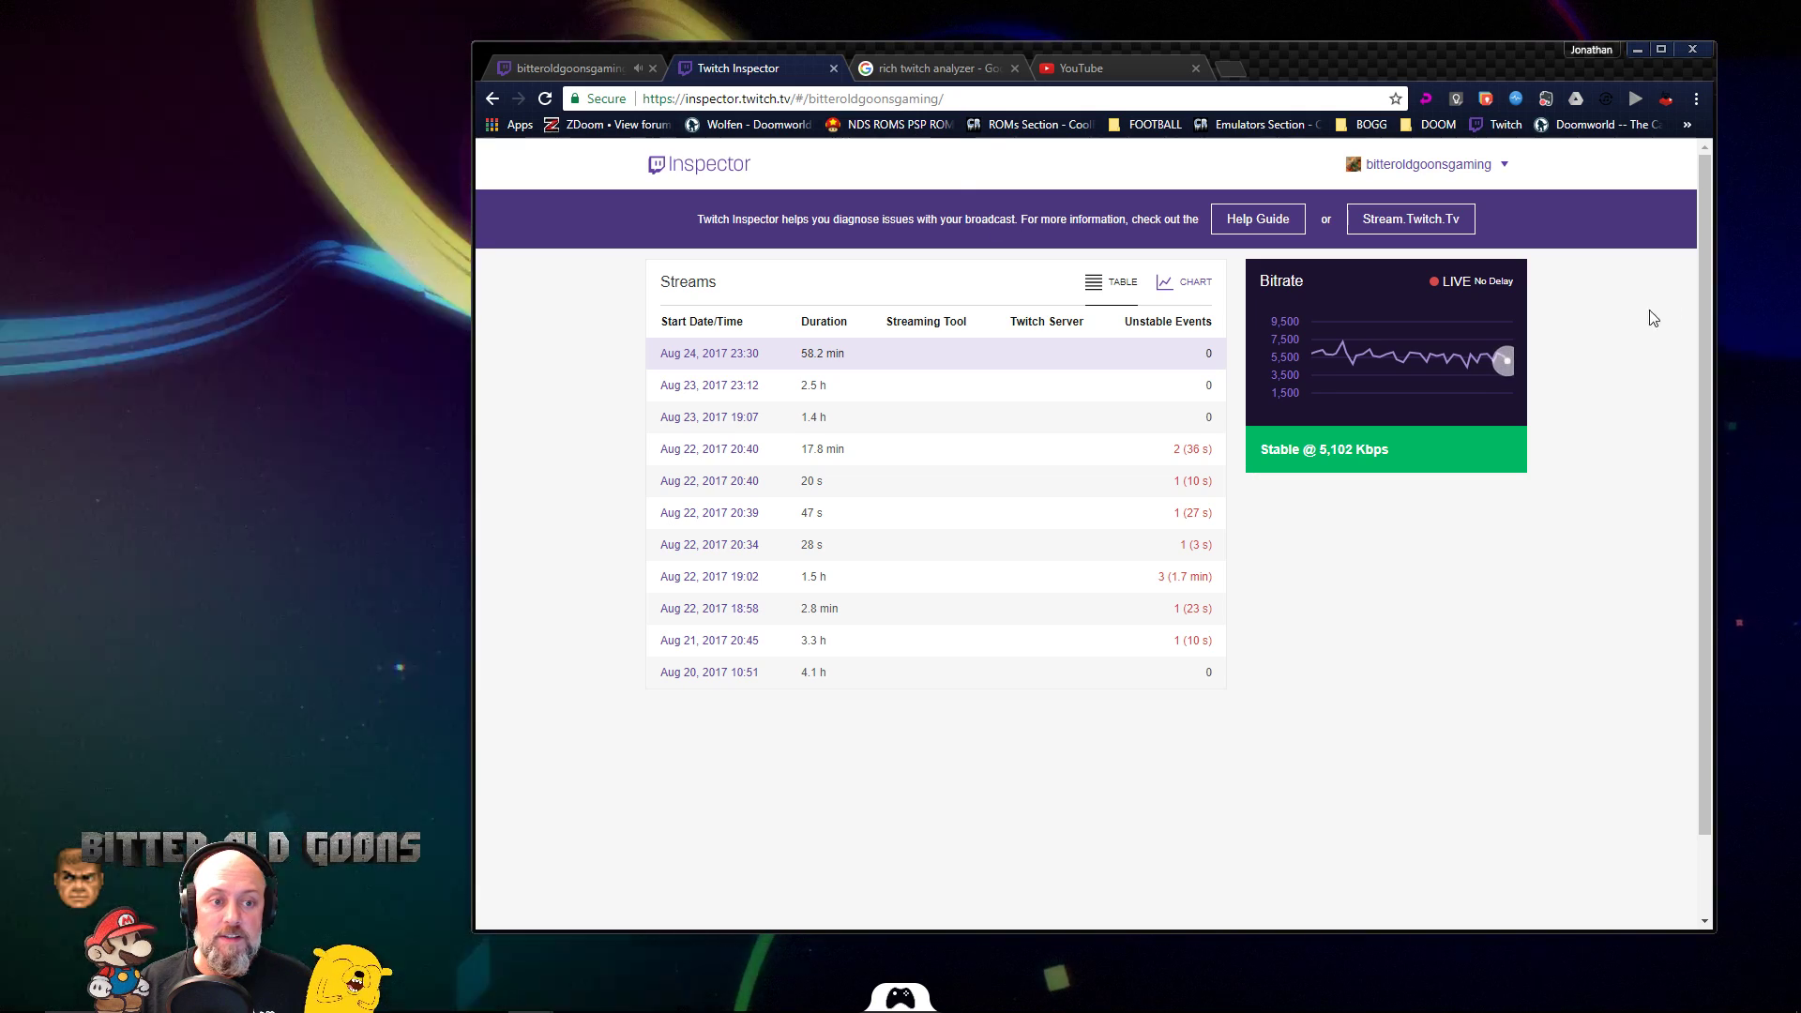
{"action": "mouse_move", "coordinate": [1365, 391]}
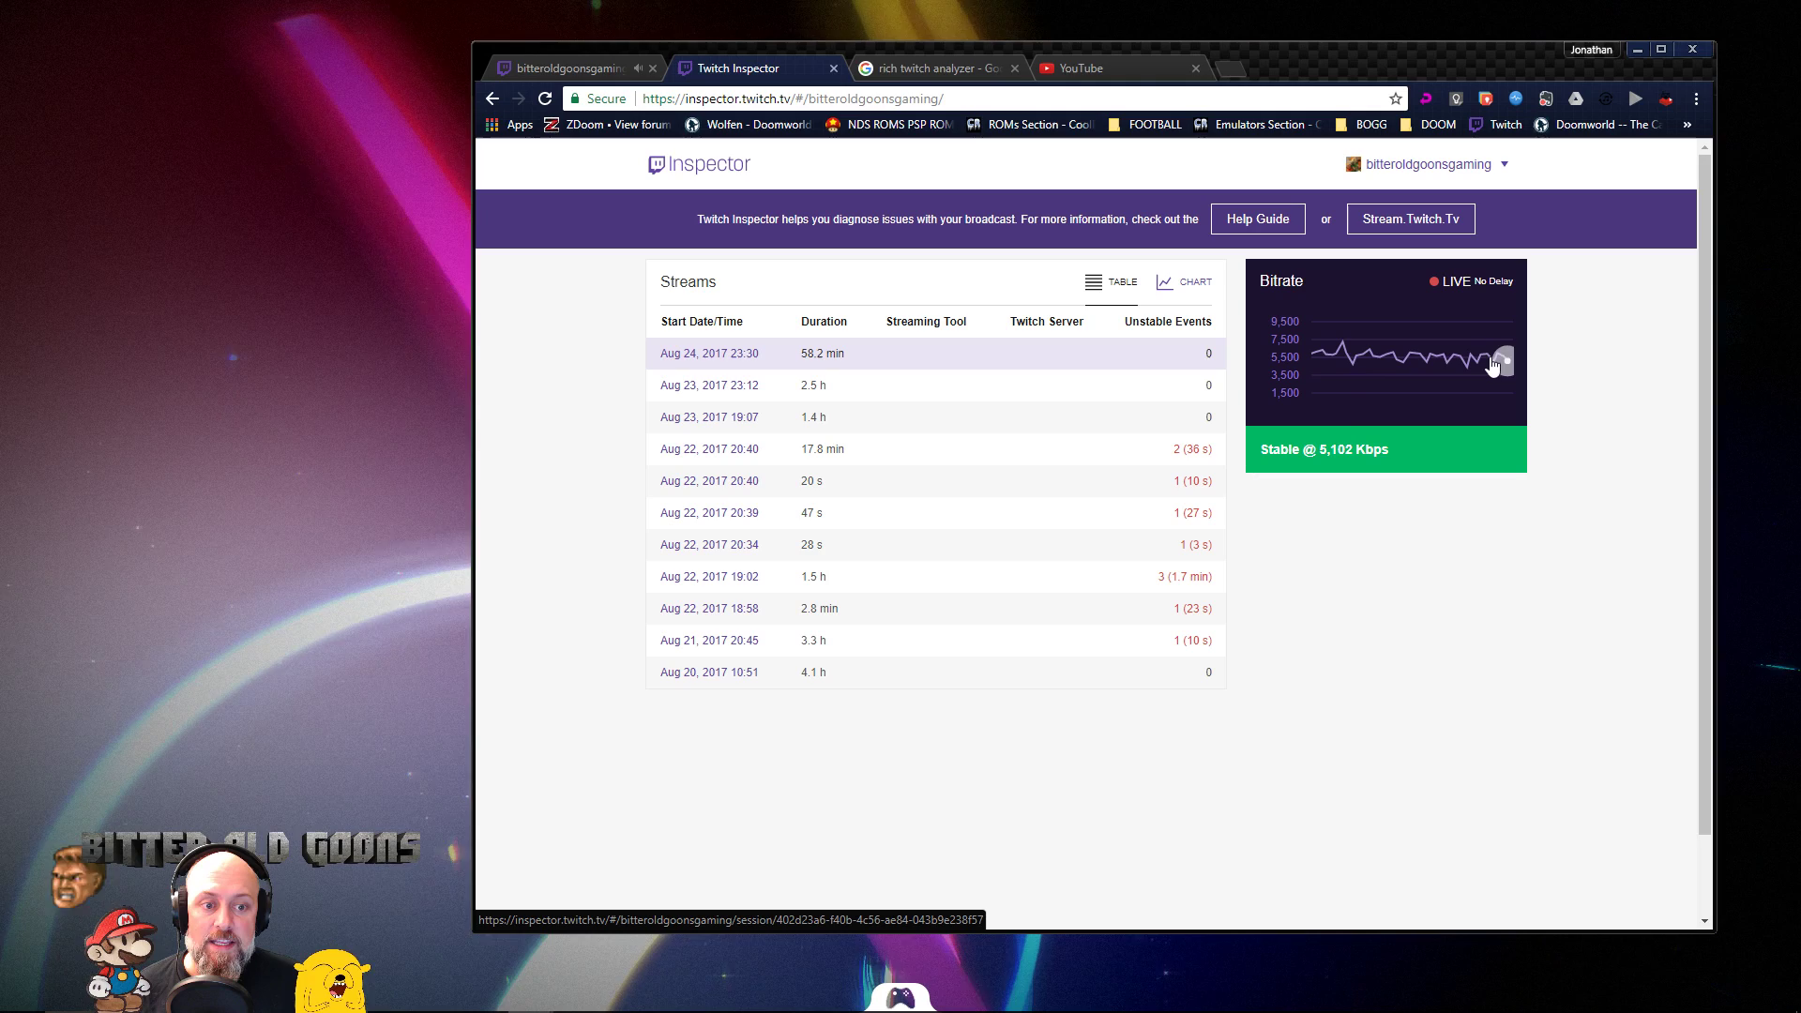
{"action": "mouse_move", "coordinate": [1344, 456]}
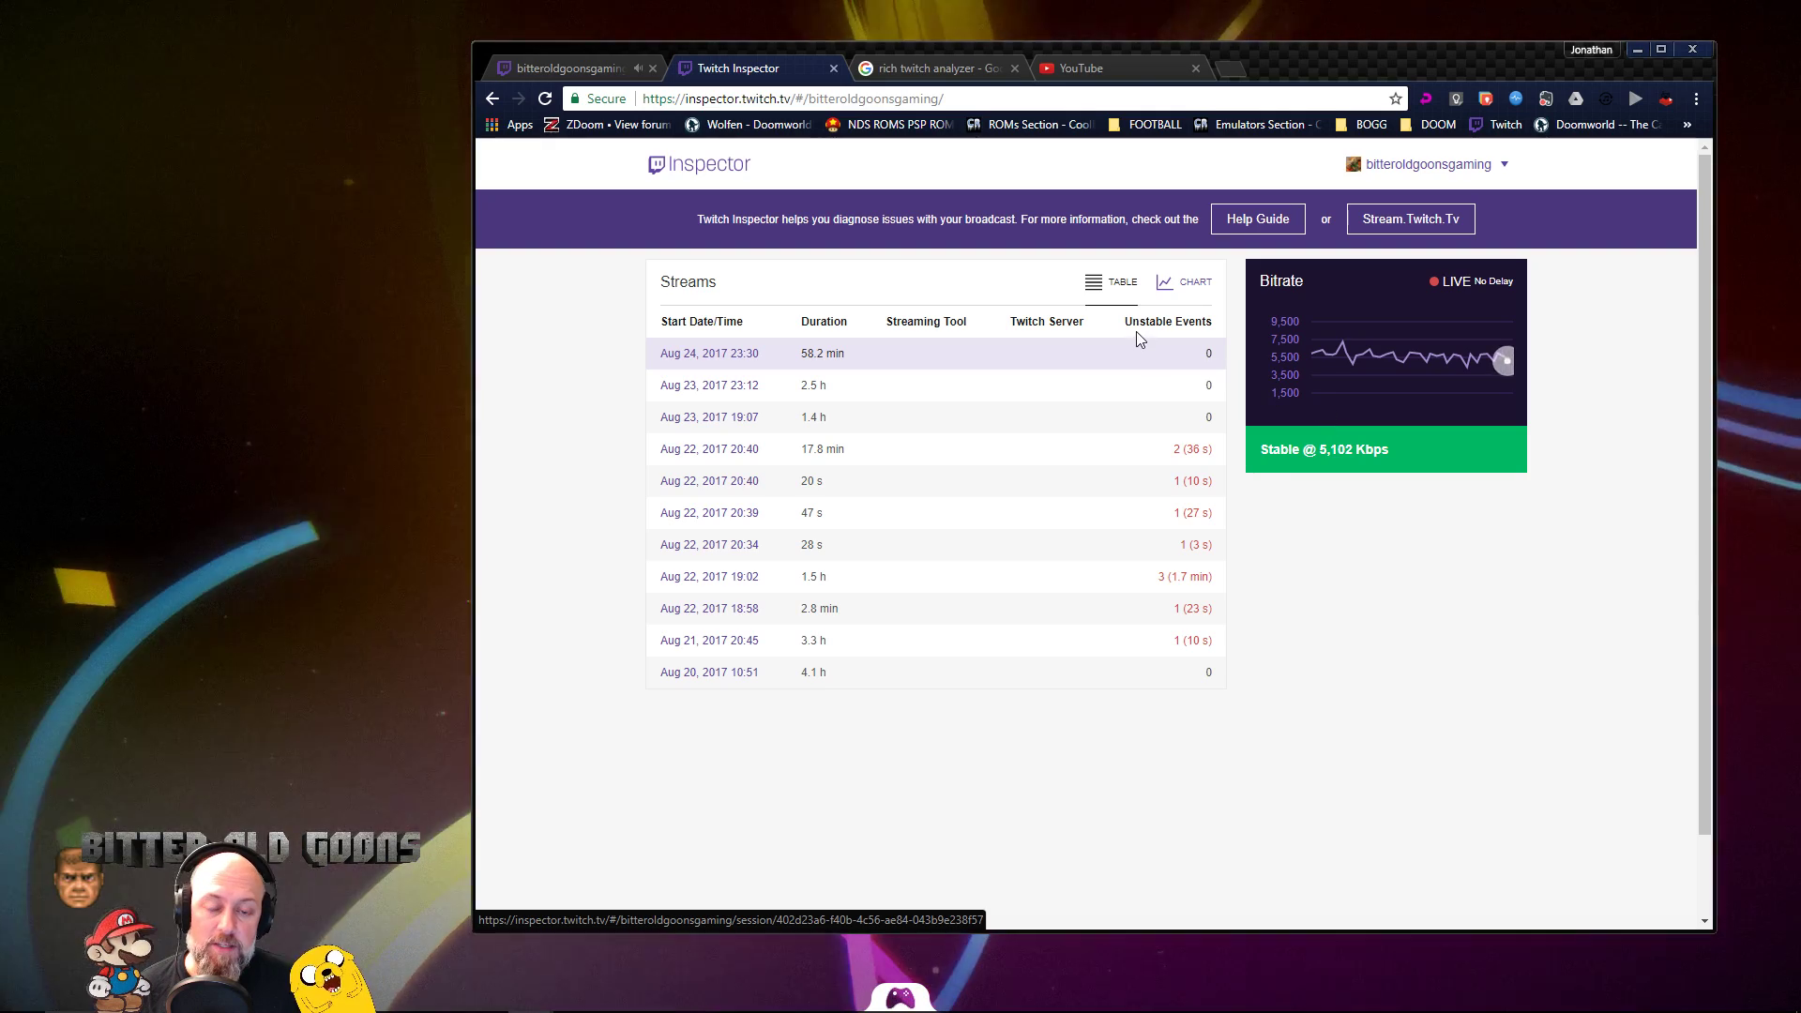
{"action": "mouse_move", "coordinate": [1073, 304]}
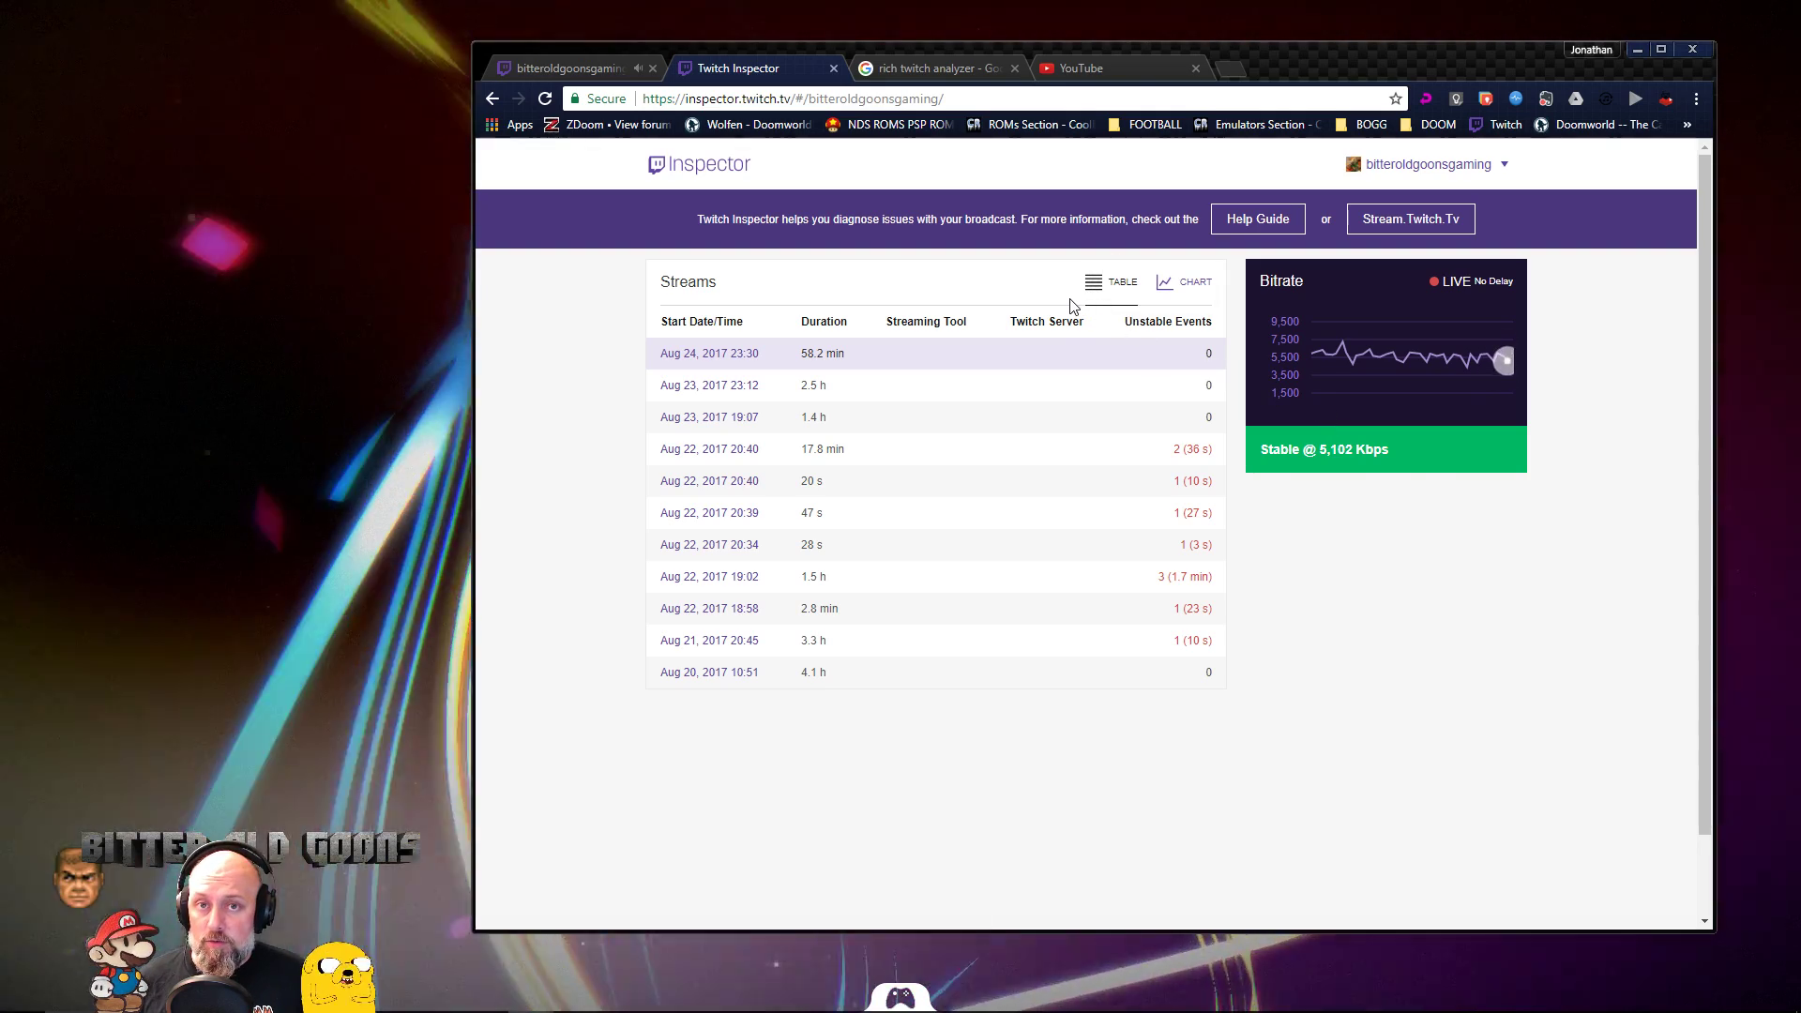
{"action": "mouse_move", "coordinate": [1497, 428]}
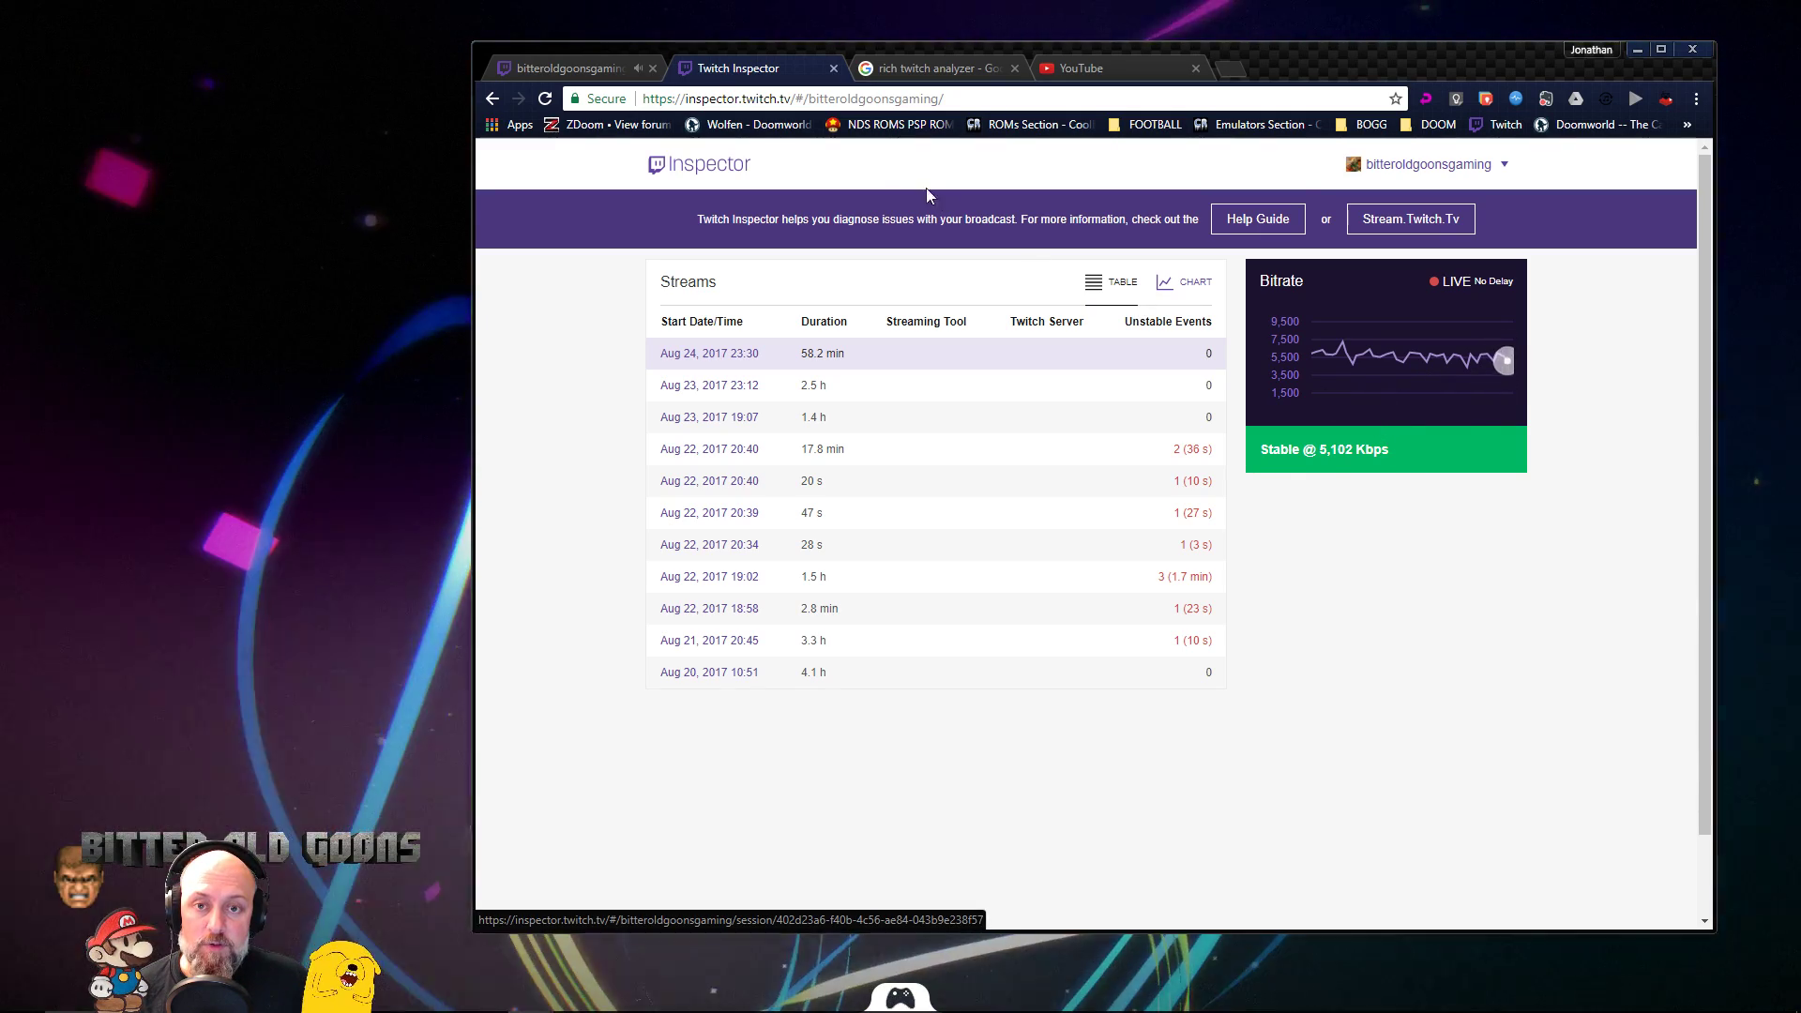
{"action": "left_click", "coordinate": [563, 68]}
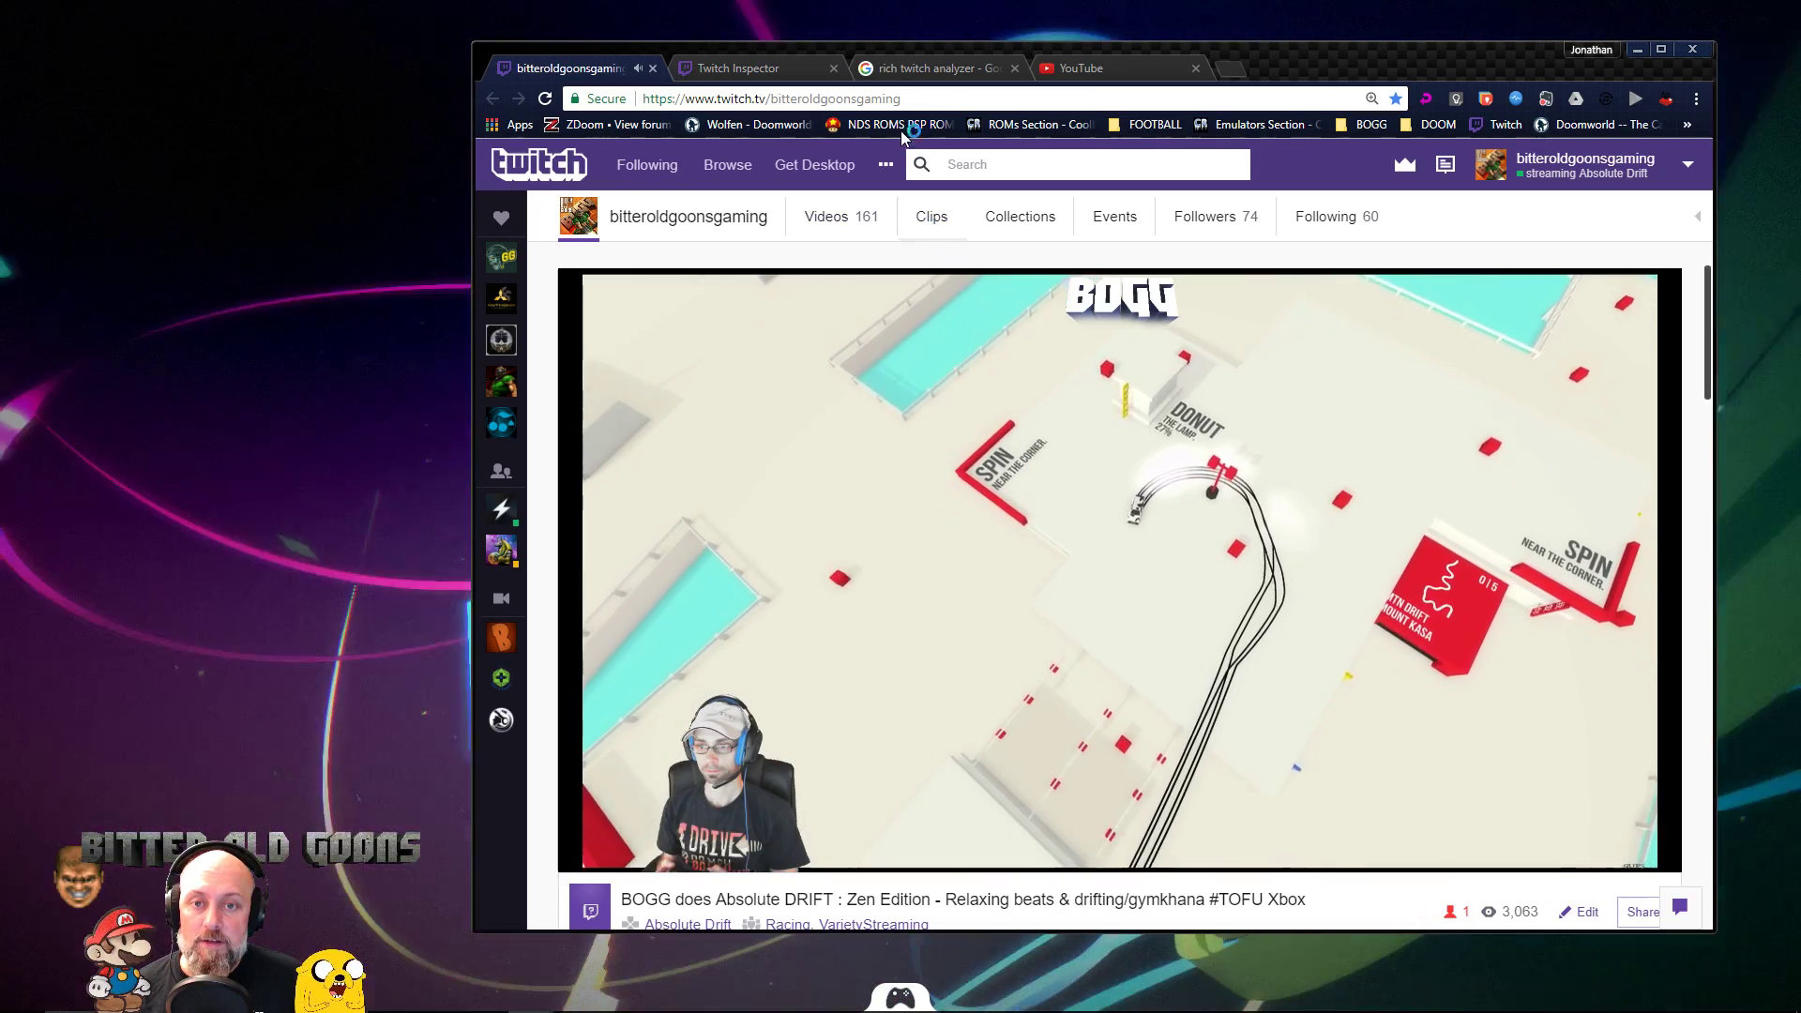
{"action": "left_click", "coordinate": [747, 67]}
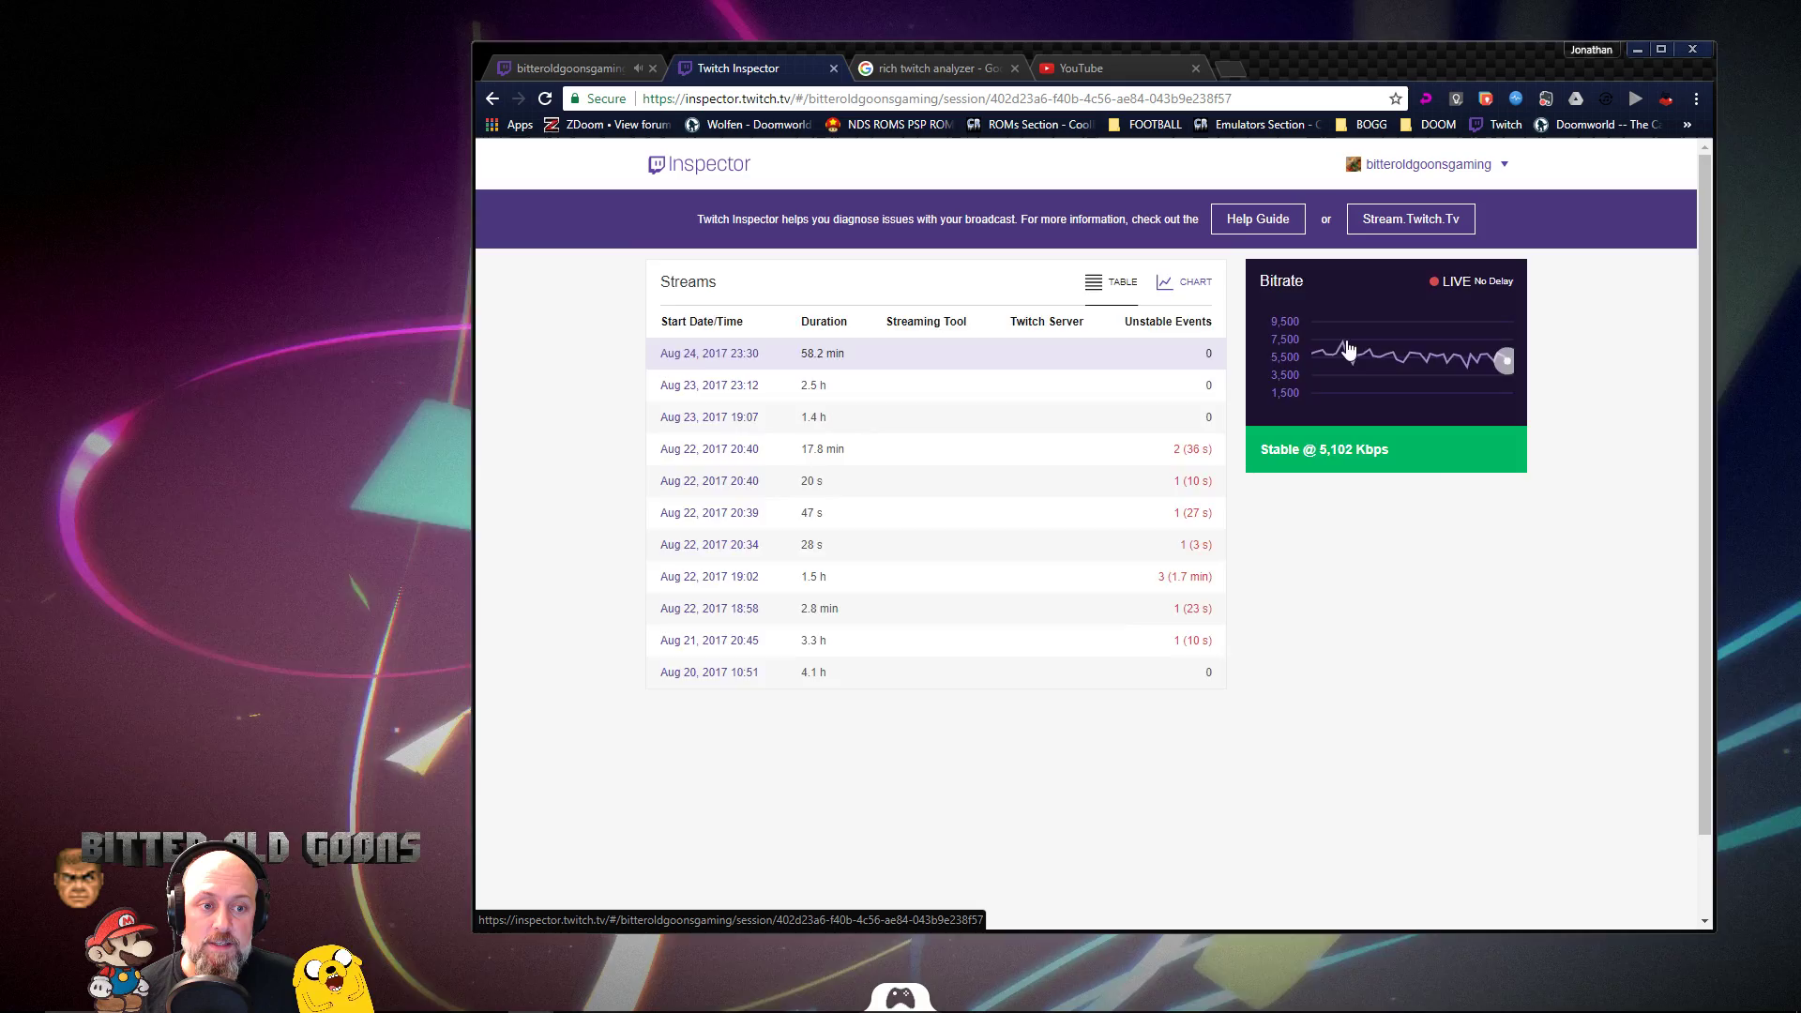
- Open the live broadcast session from the Bitrate panel and review its chart and stats
{"action": "left_click", "coordinate": [710, 353]}
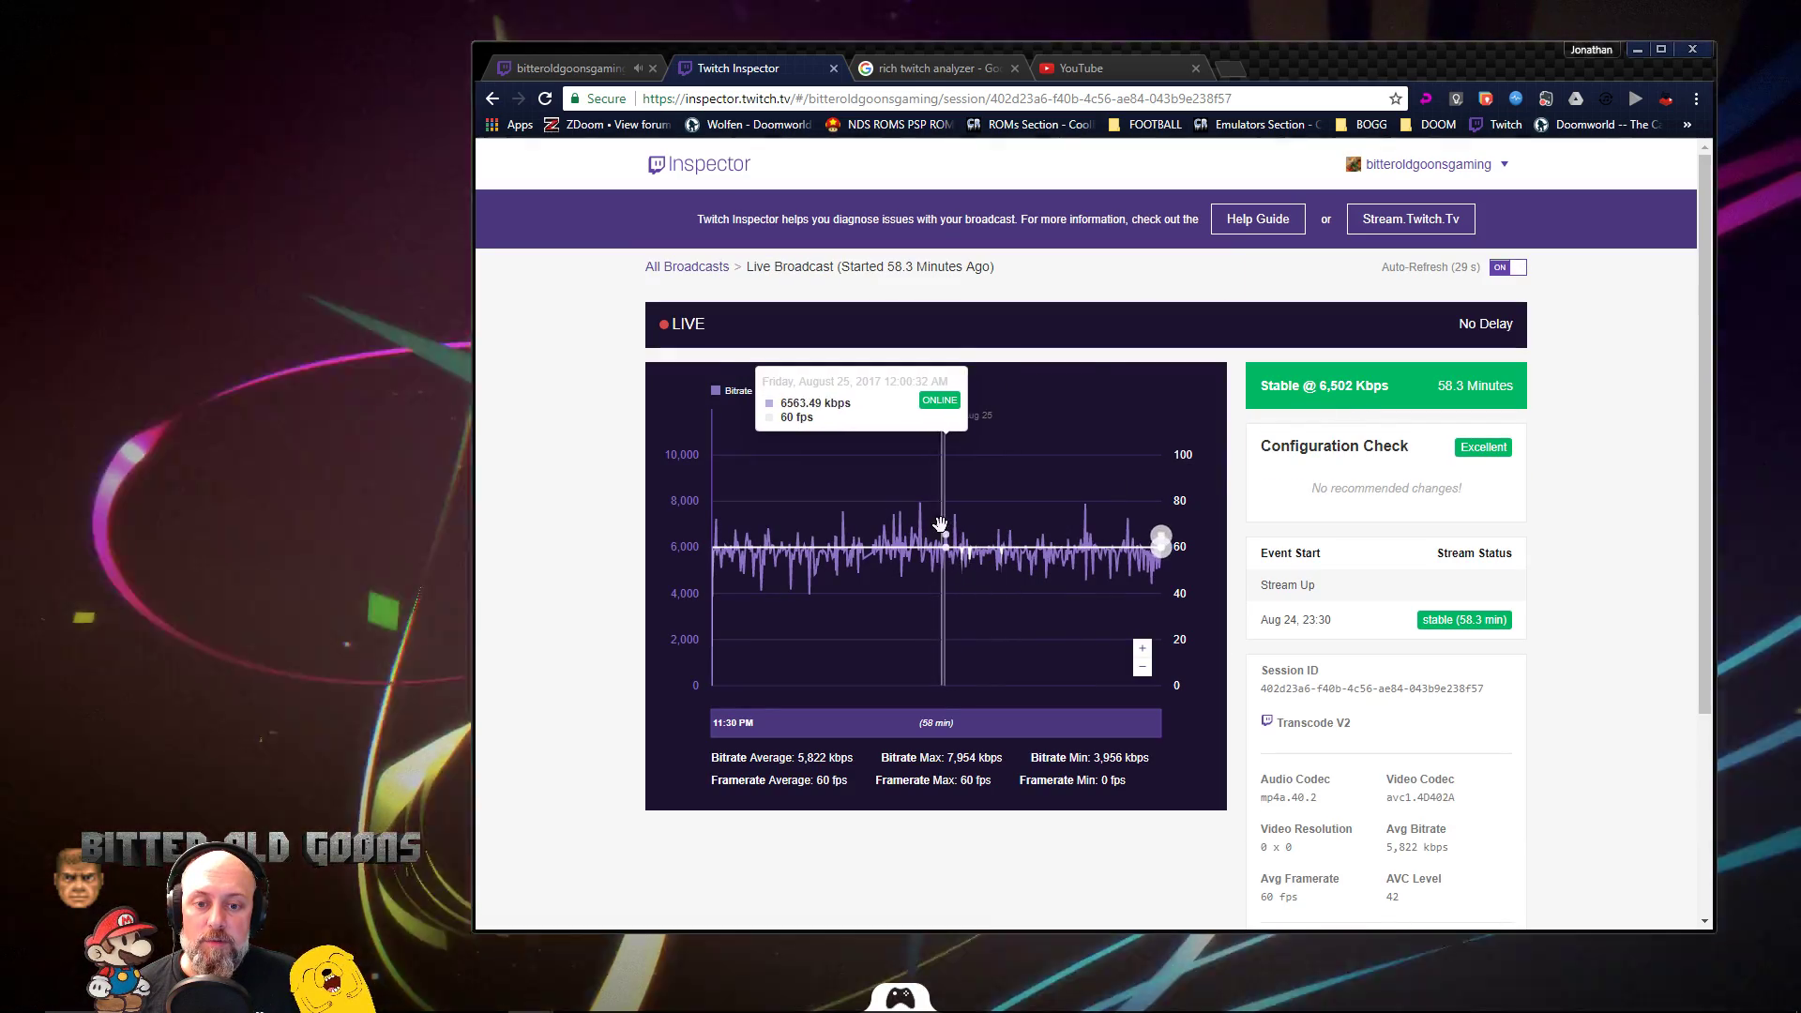
{"action": "mouse_move", "coordinate": [979, 544]}
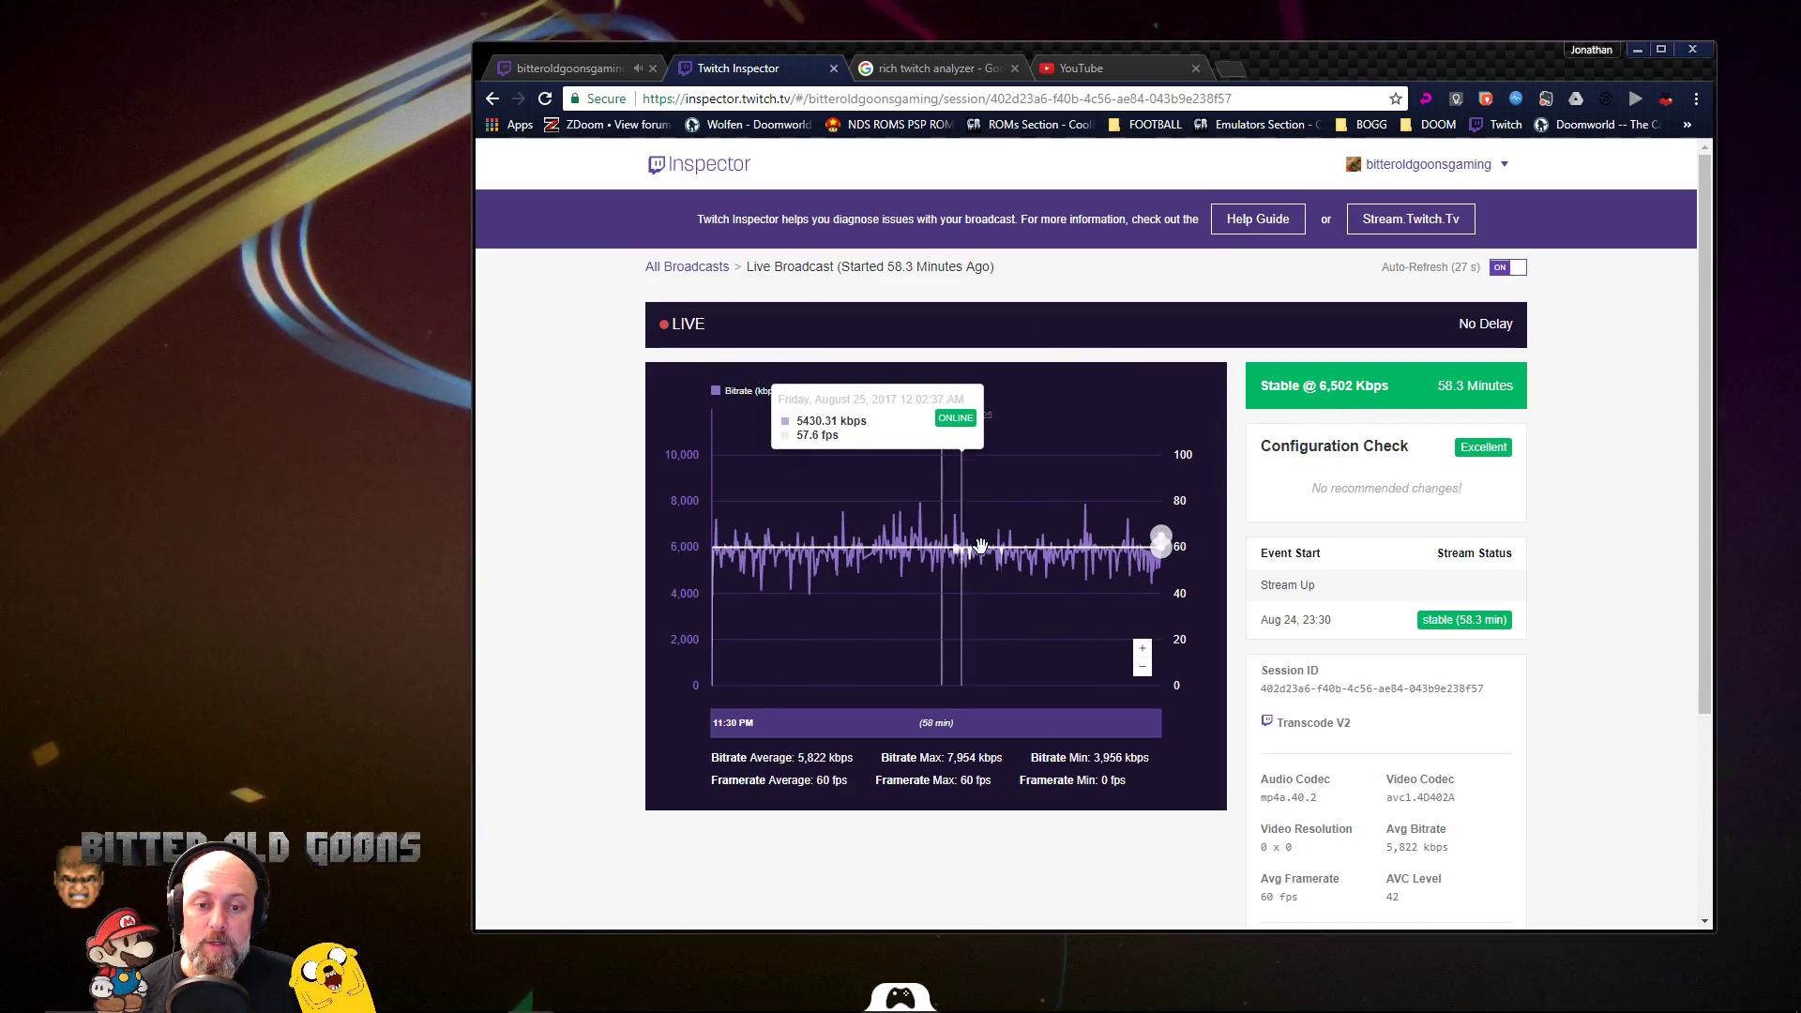
{"action": "mouse_move", "coordinate": [841, 559]}
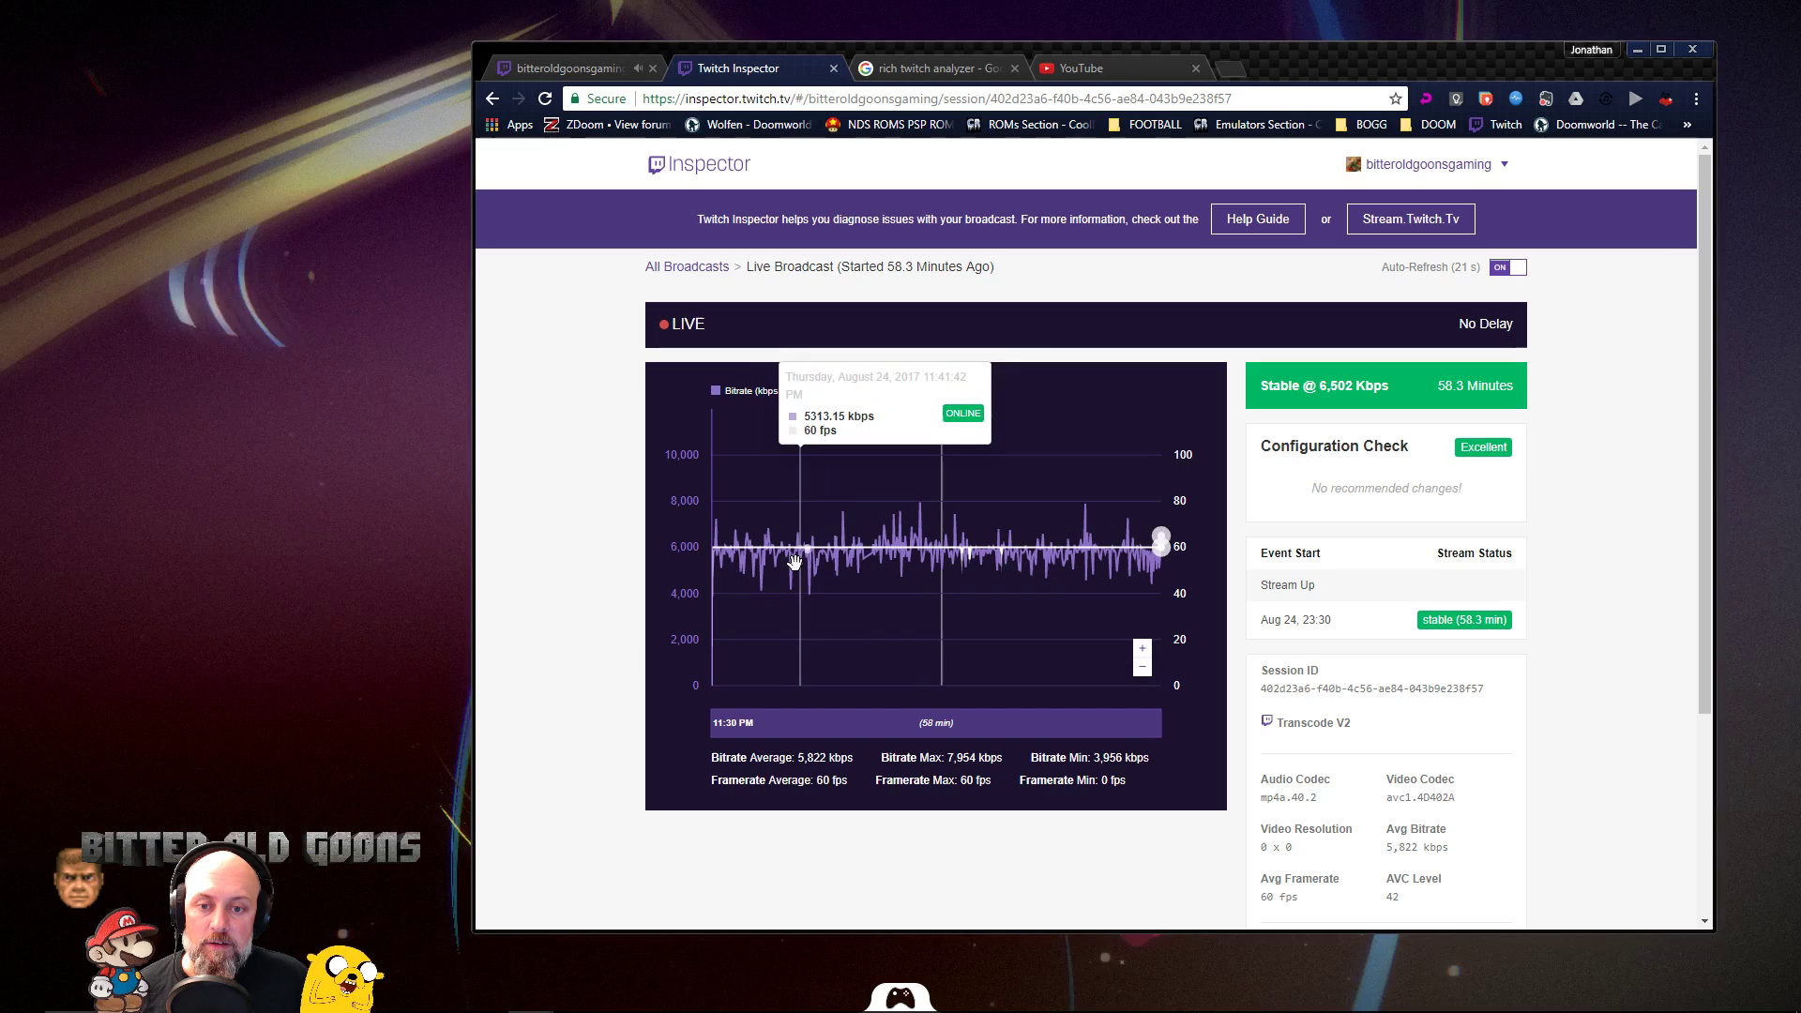
{"action": "mouse_move", "coordinate": [938, 554]}
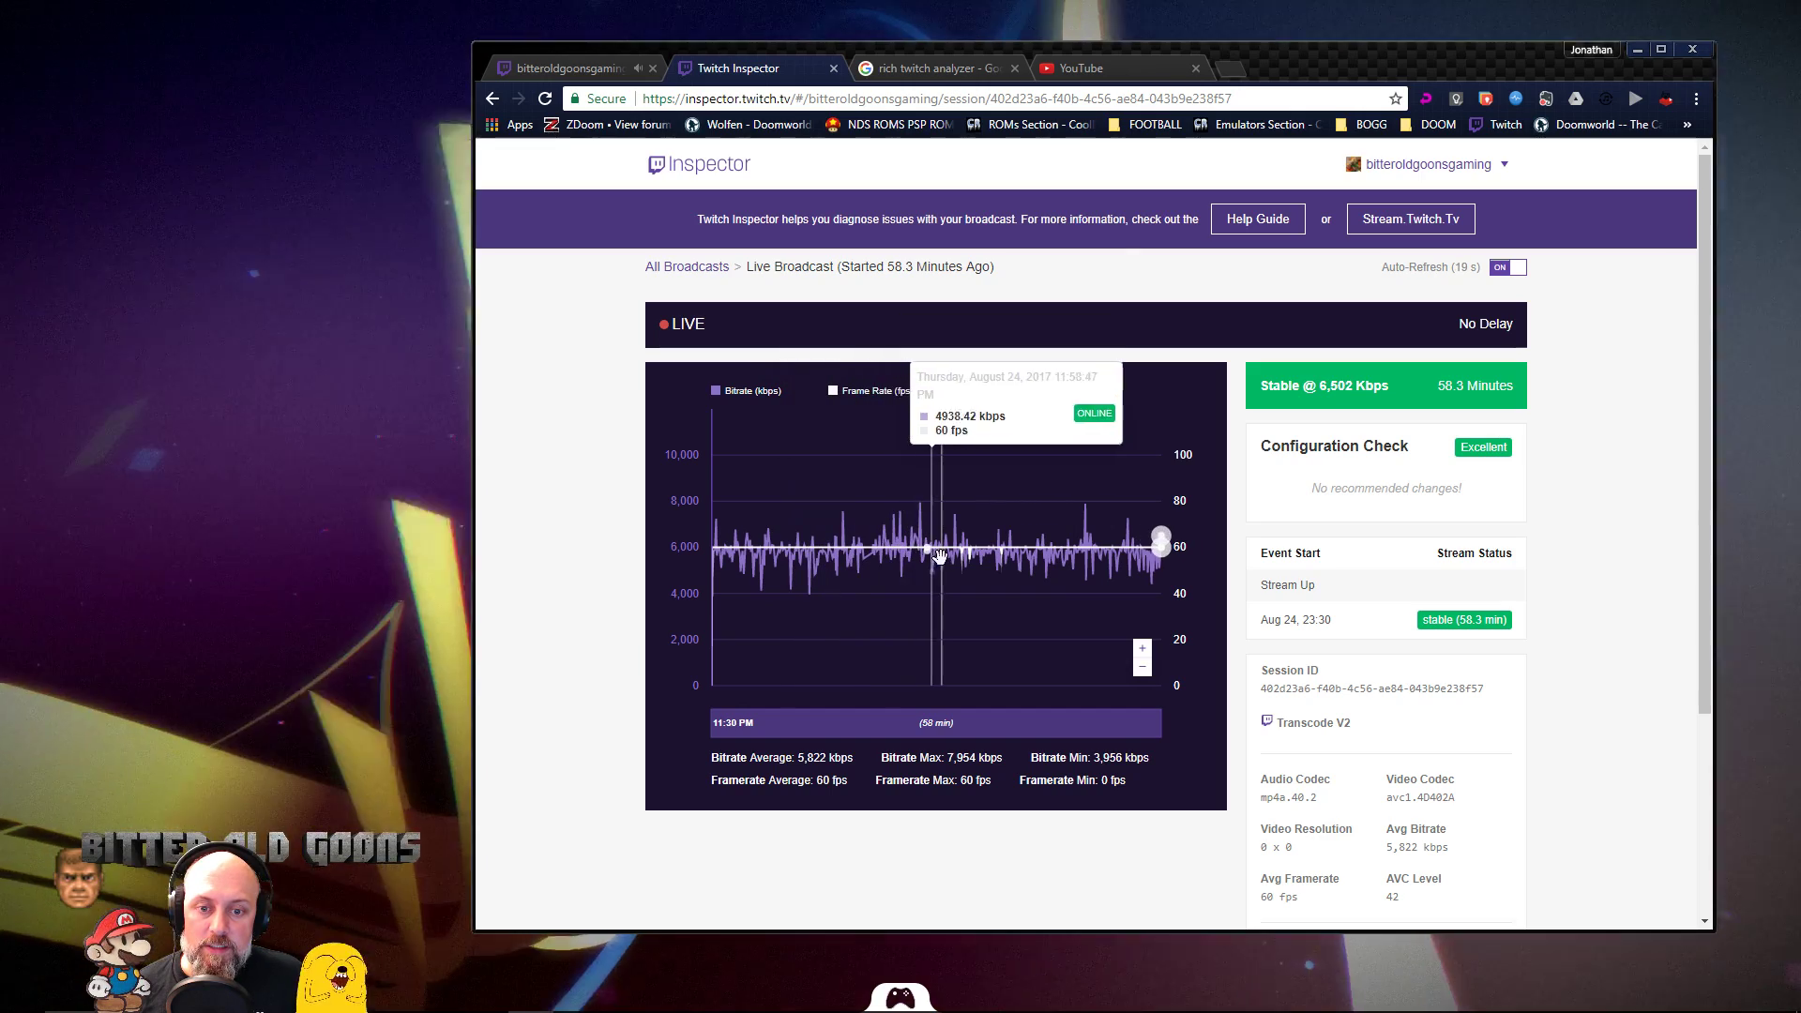
{"action": "mouse_move", "coordinate": [1115, 552]}
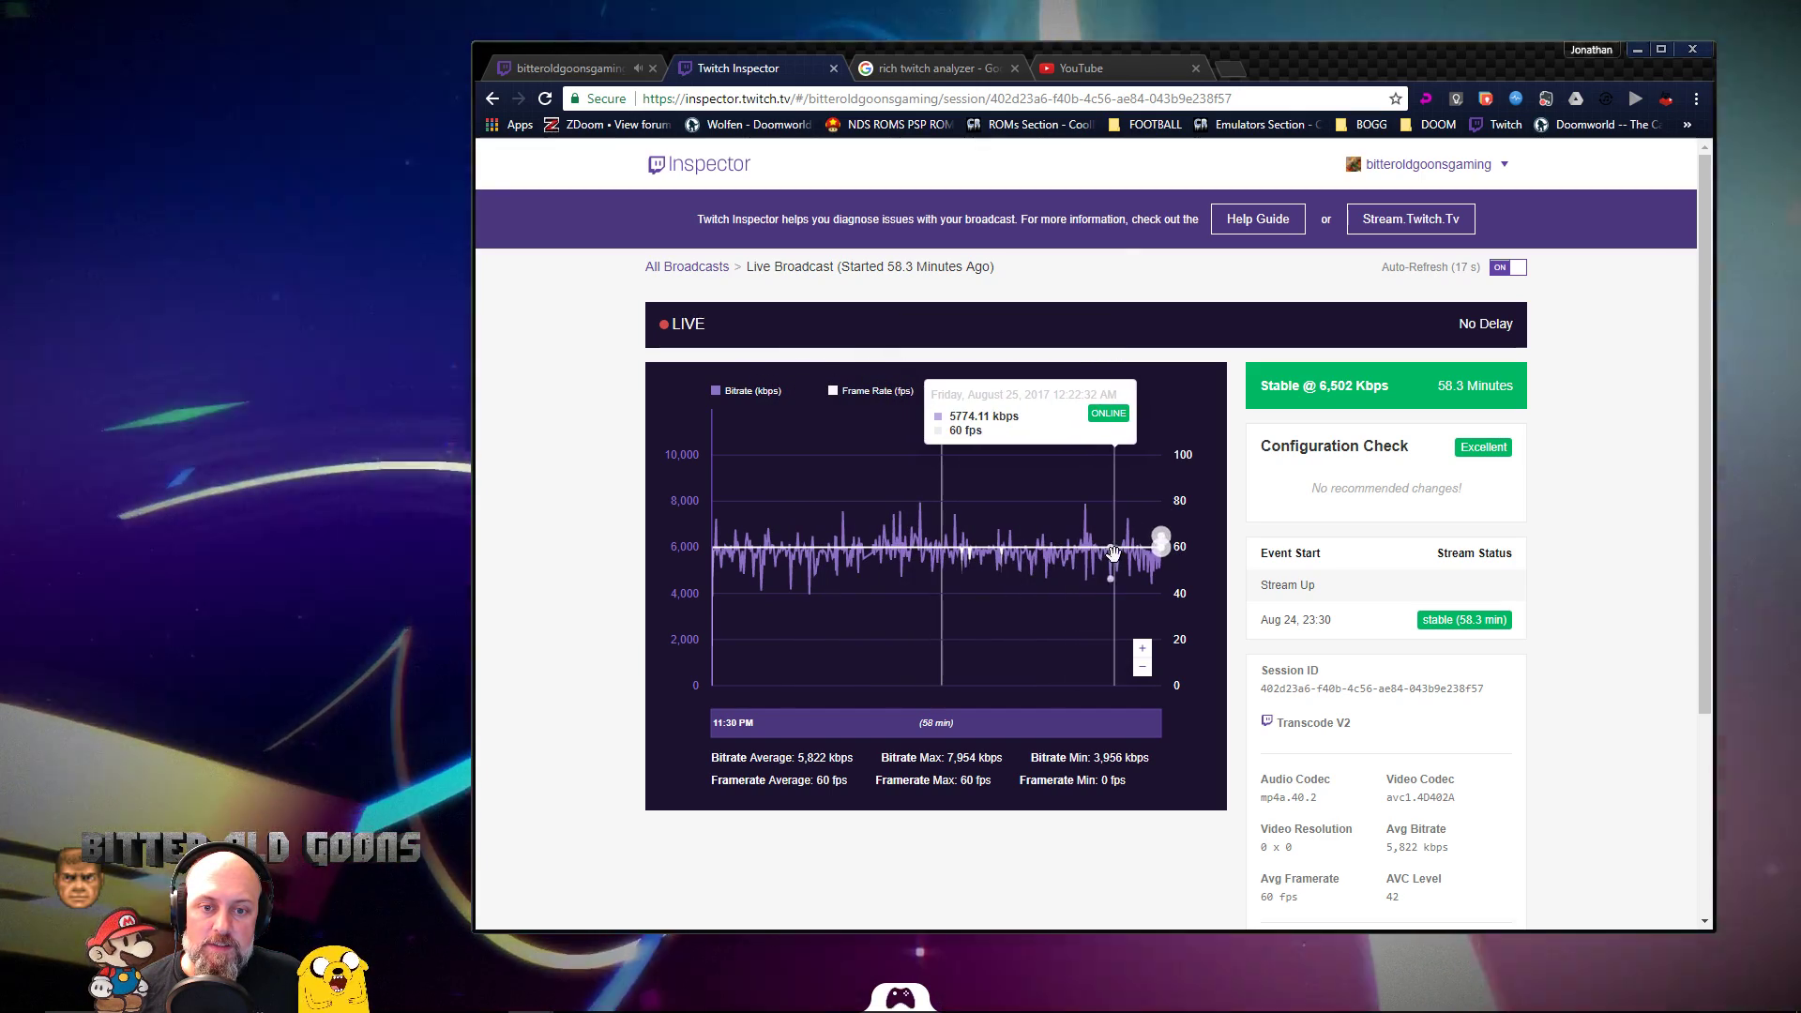
{"action": "mouse_move", "coordinate": [1156, 559]}
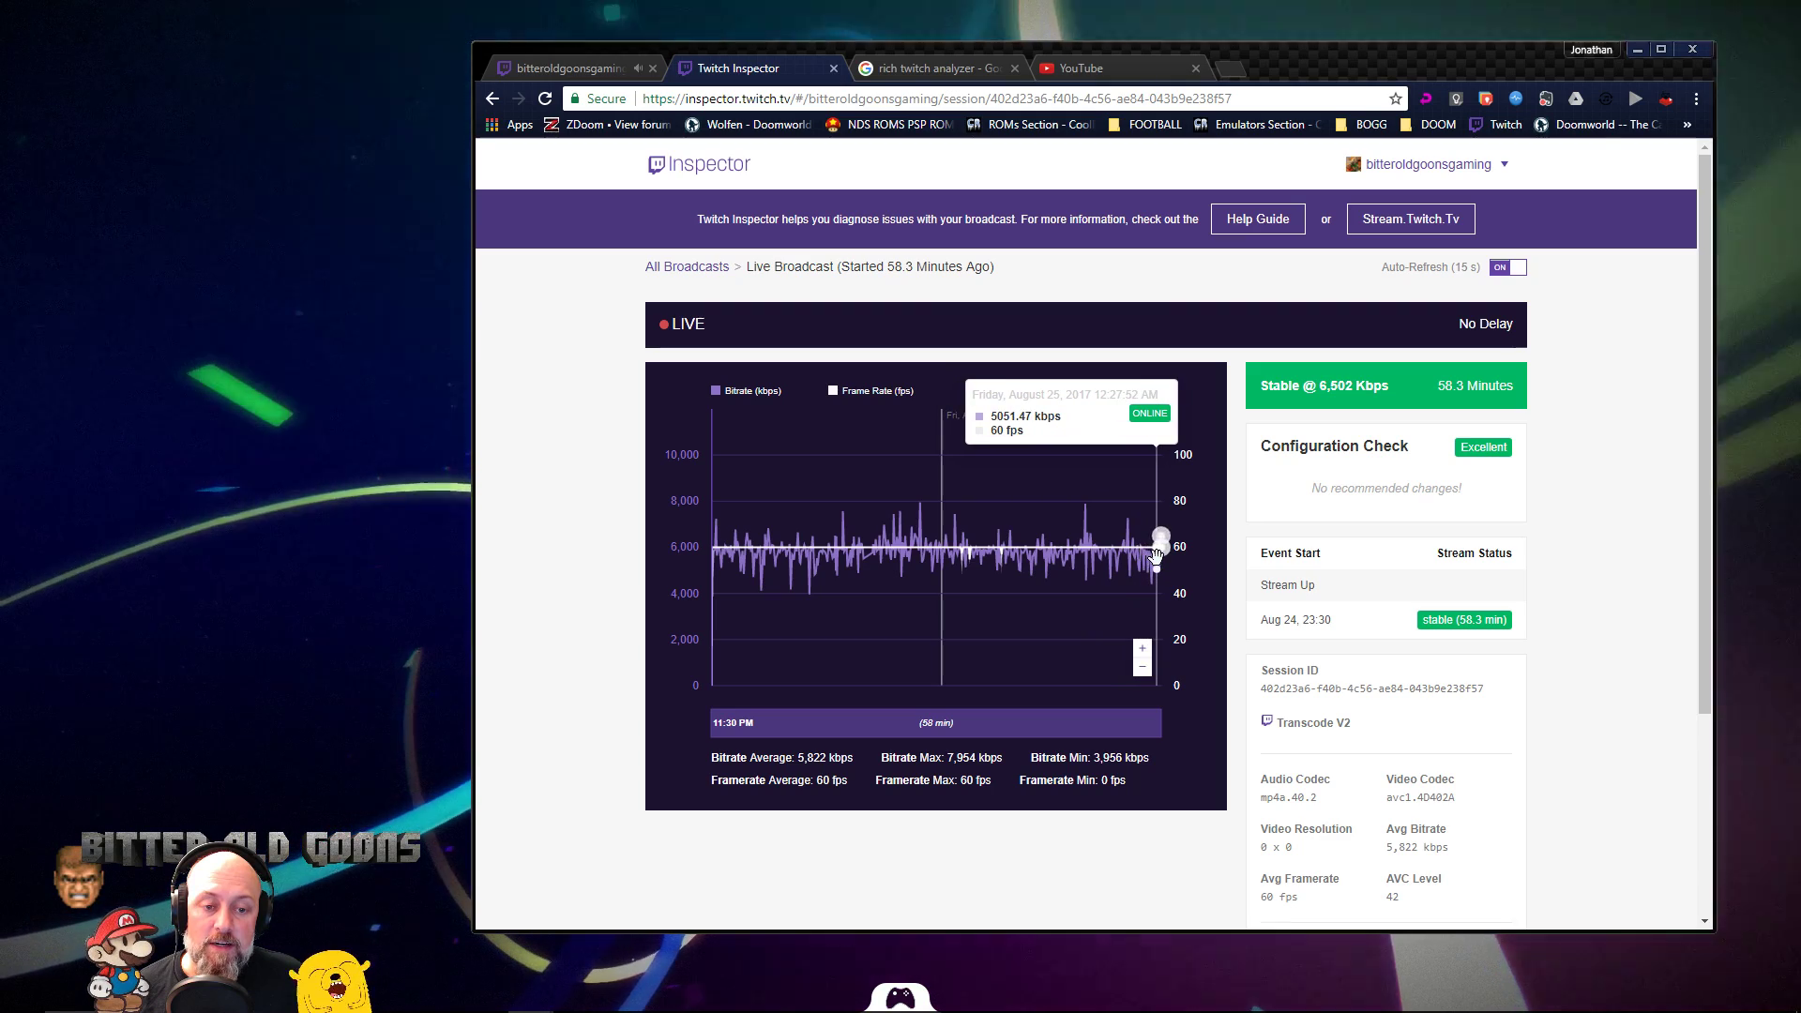
{"action": "mouse_move", "coordinate": [1122, 580]}
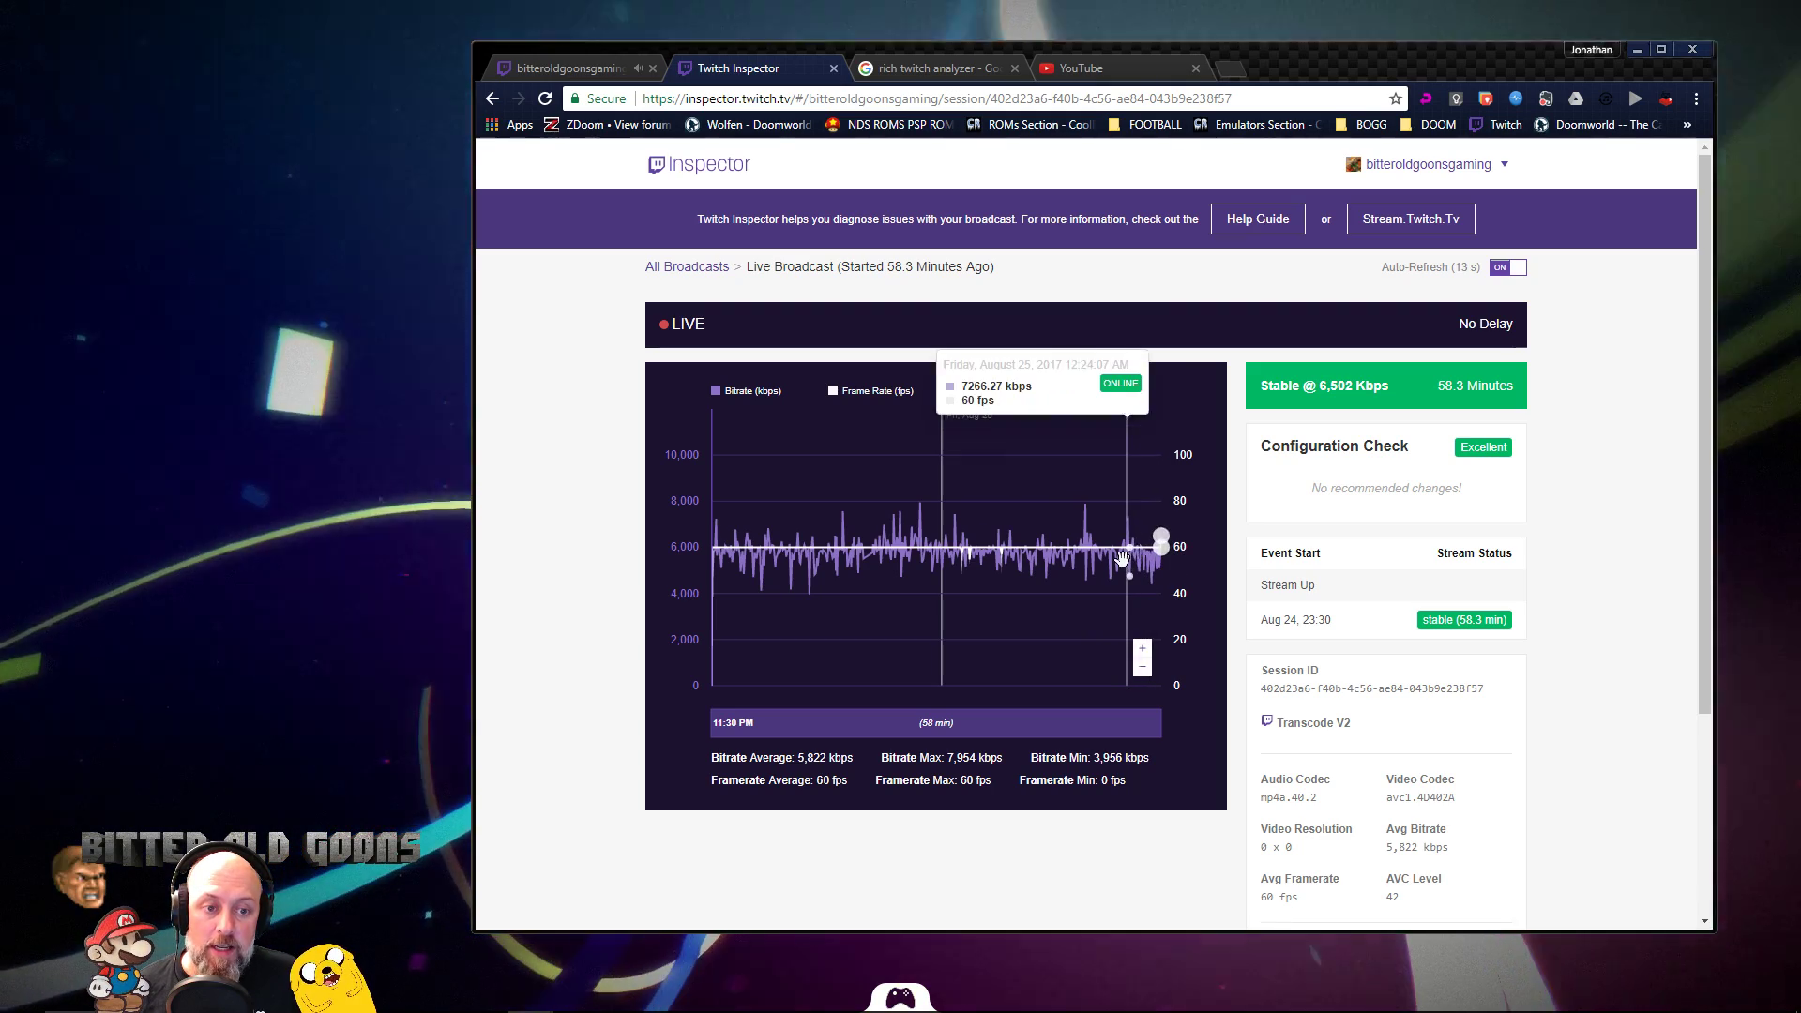
{"action": "mouse_move", "coordinate": [1298, 418]}
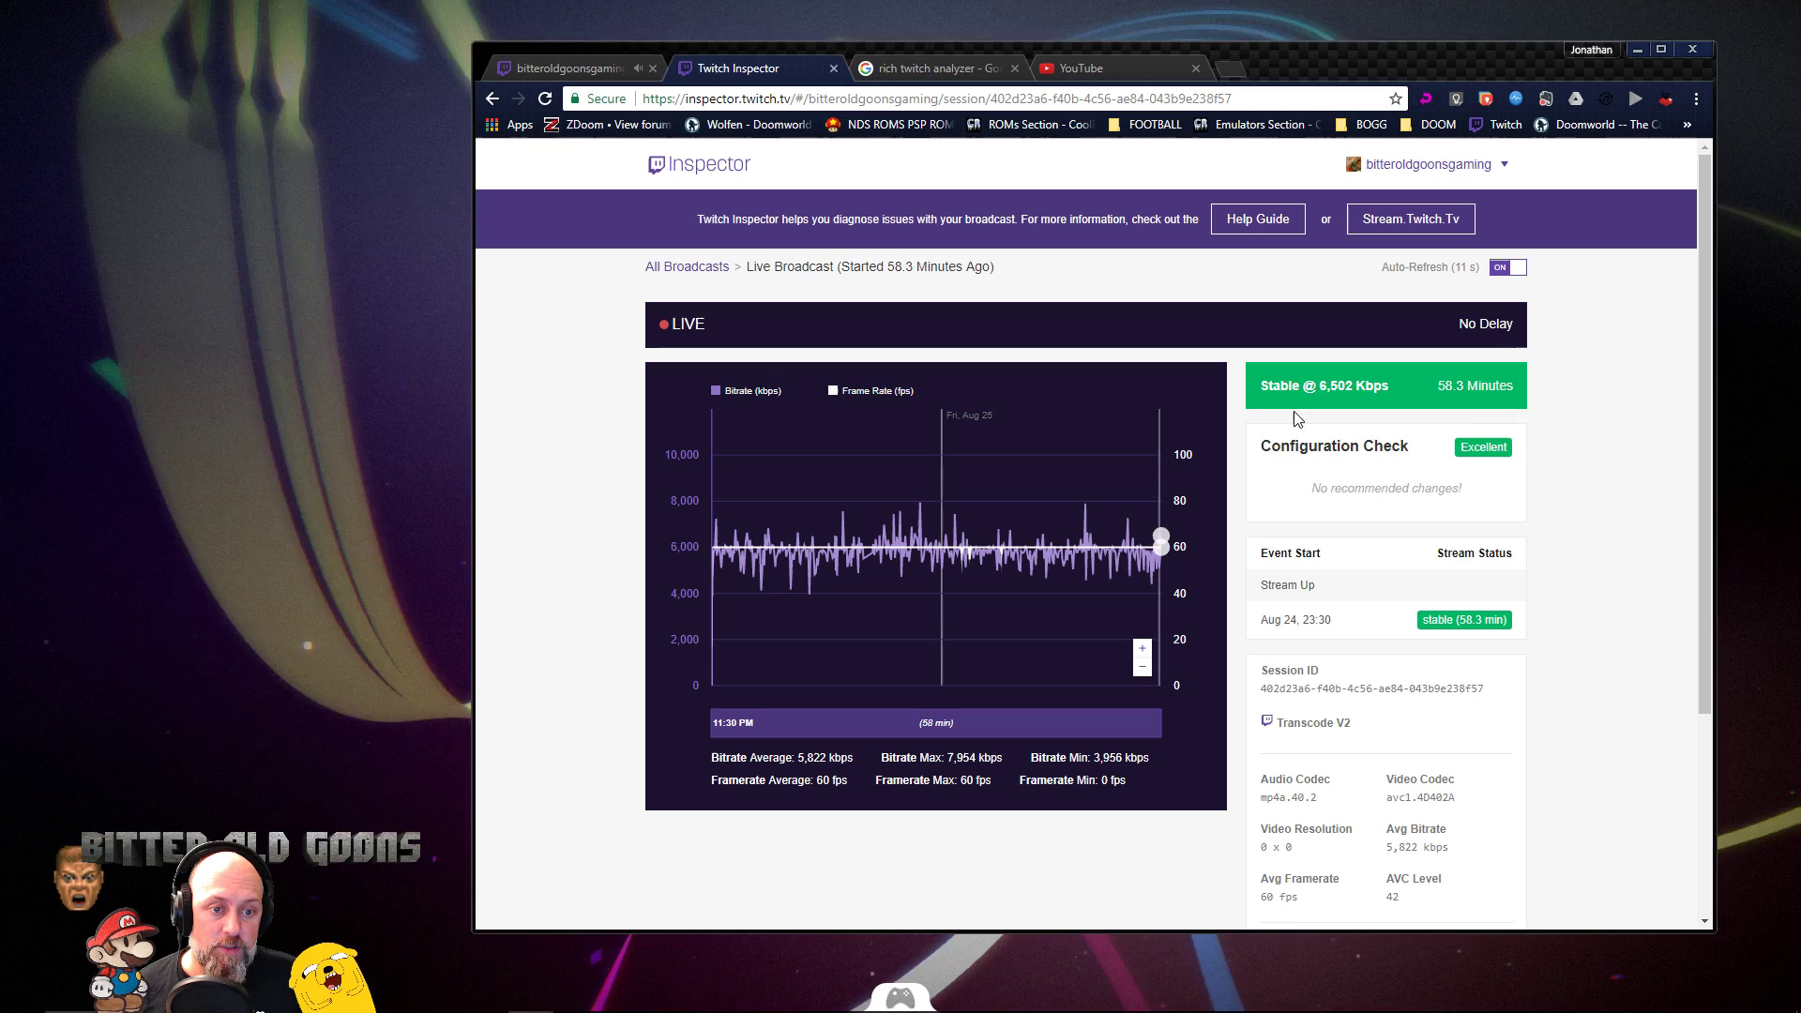
{"action": "mouse_move", "coordinate": [1328, 398]}
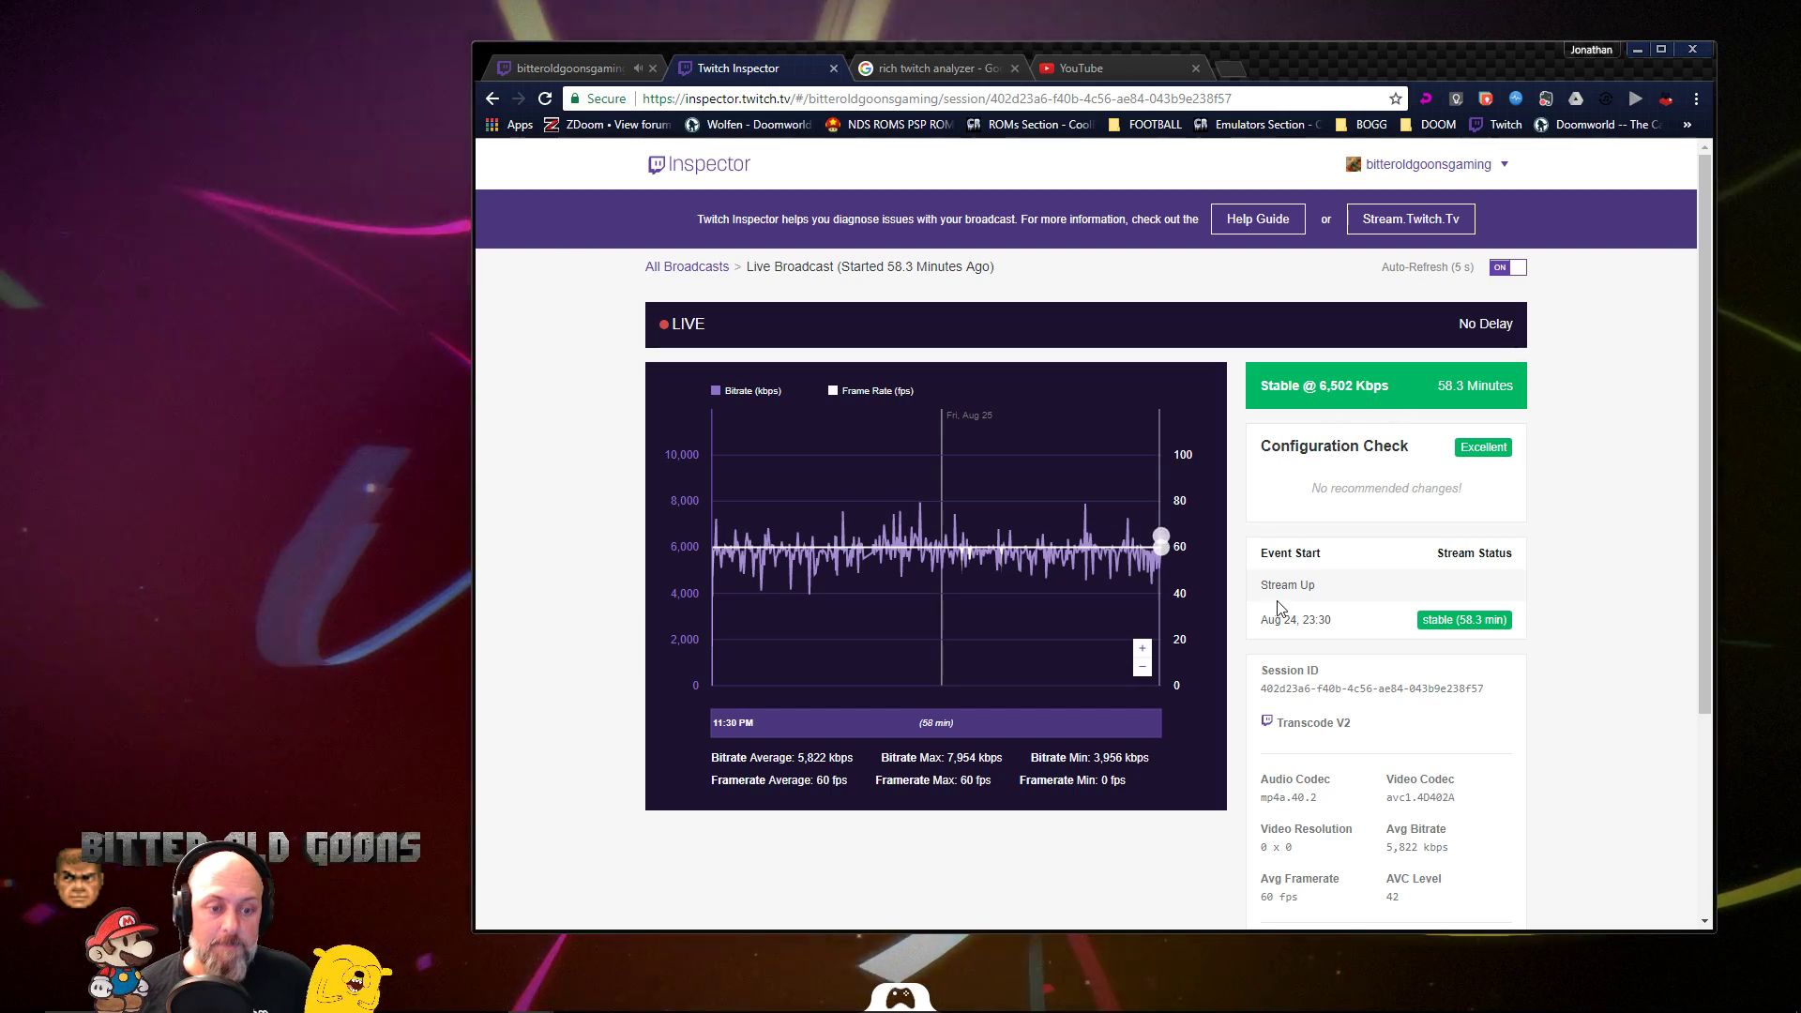
{"action": "scroll", "scroll_direction": "down", "scroll_amount": 3}
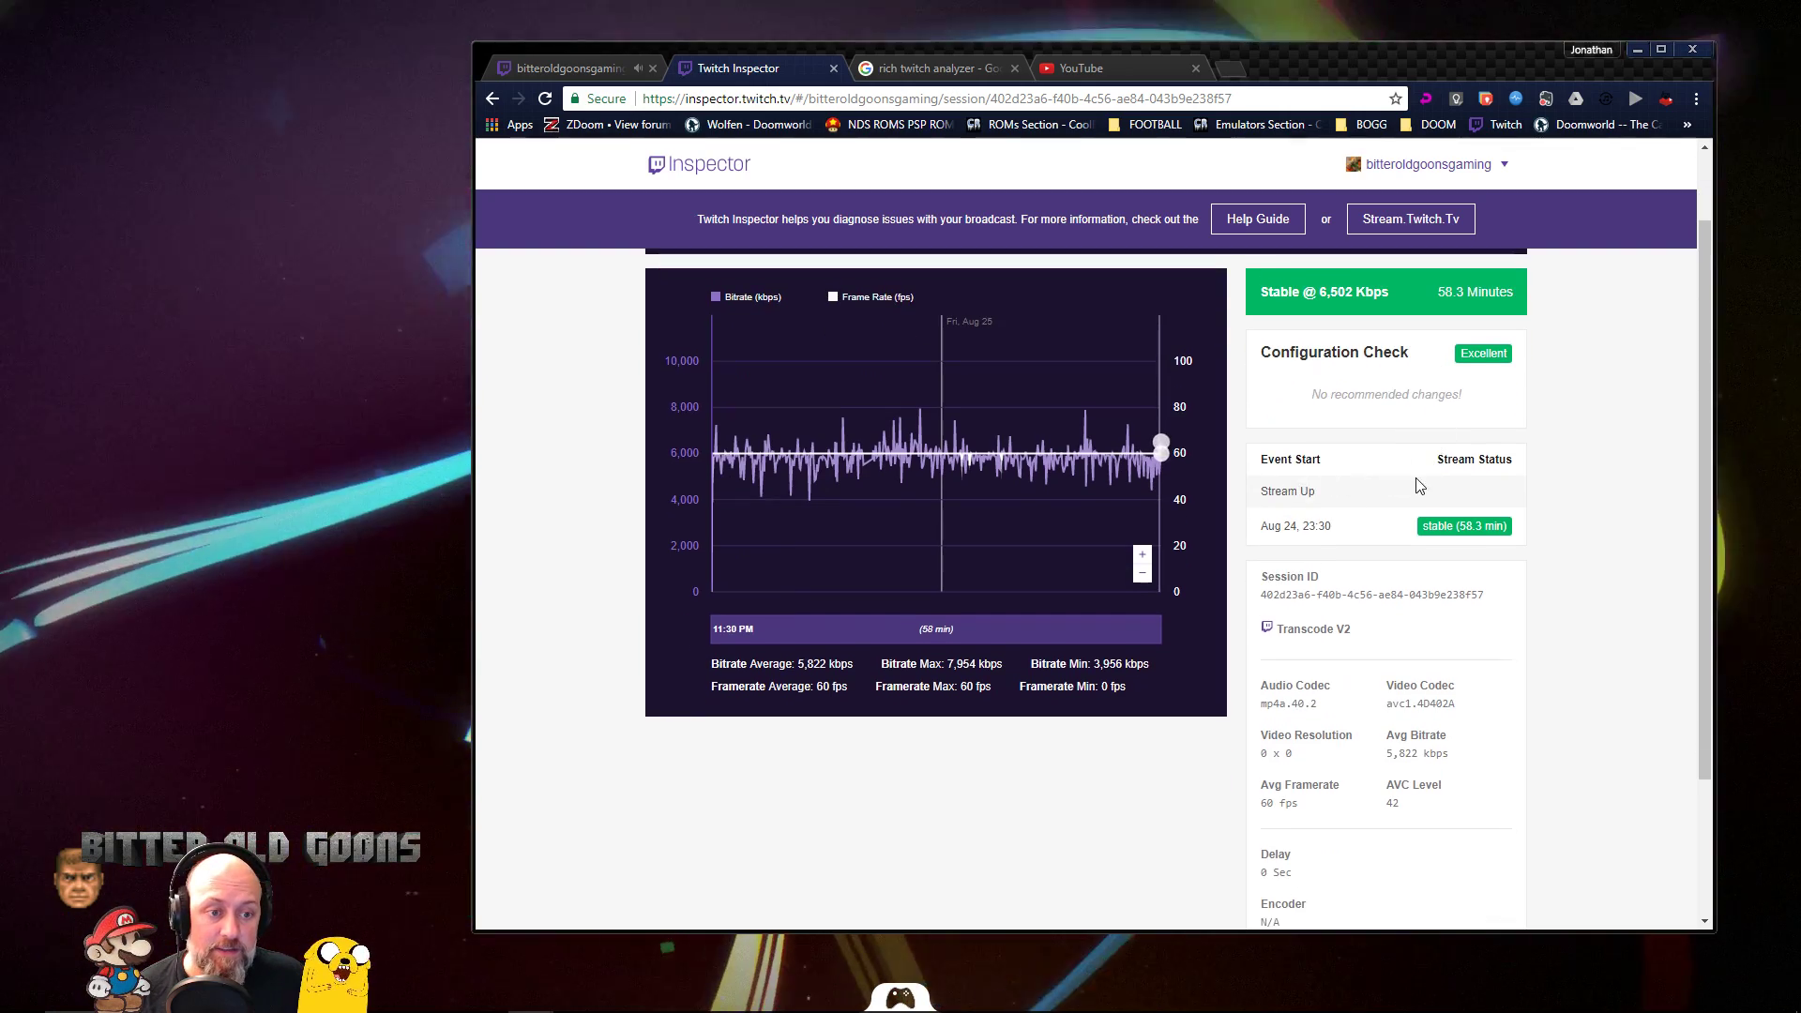
{"action": "scroll", "scroll_direction": "down", "scroll_amount": 3}
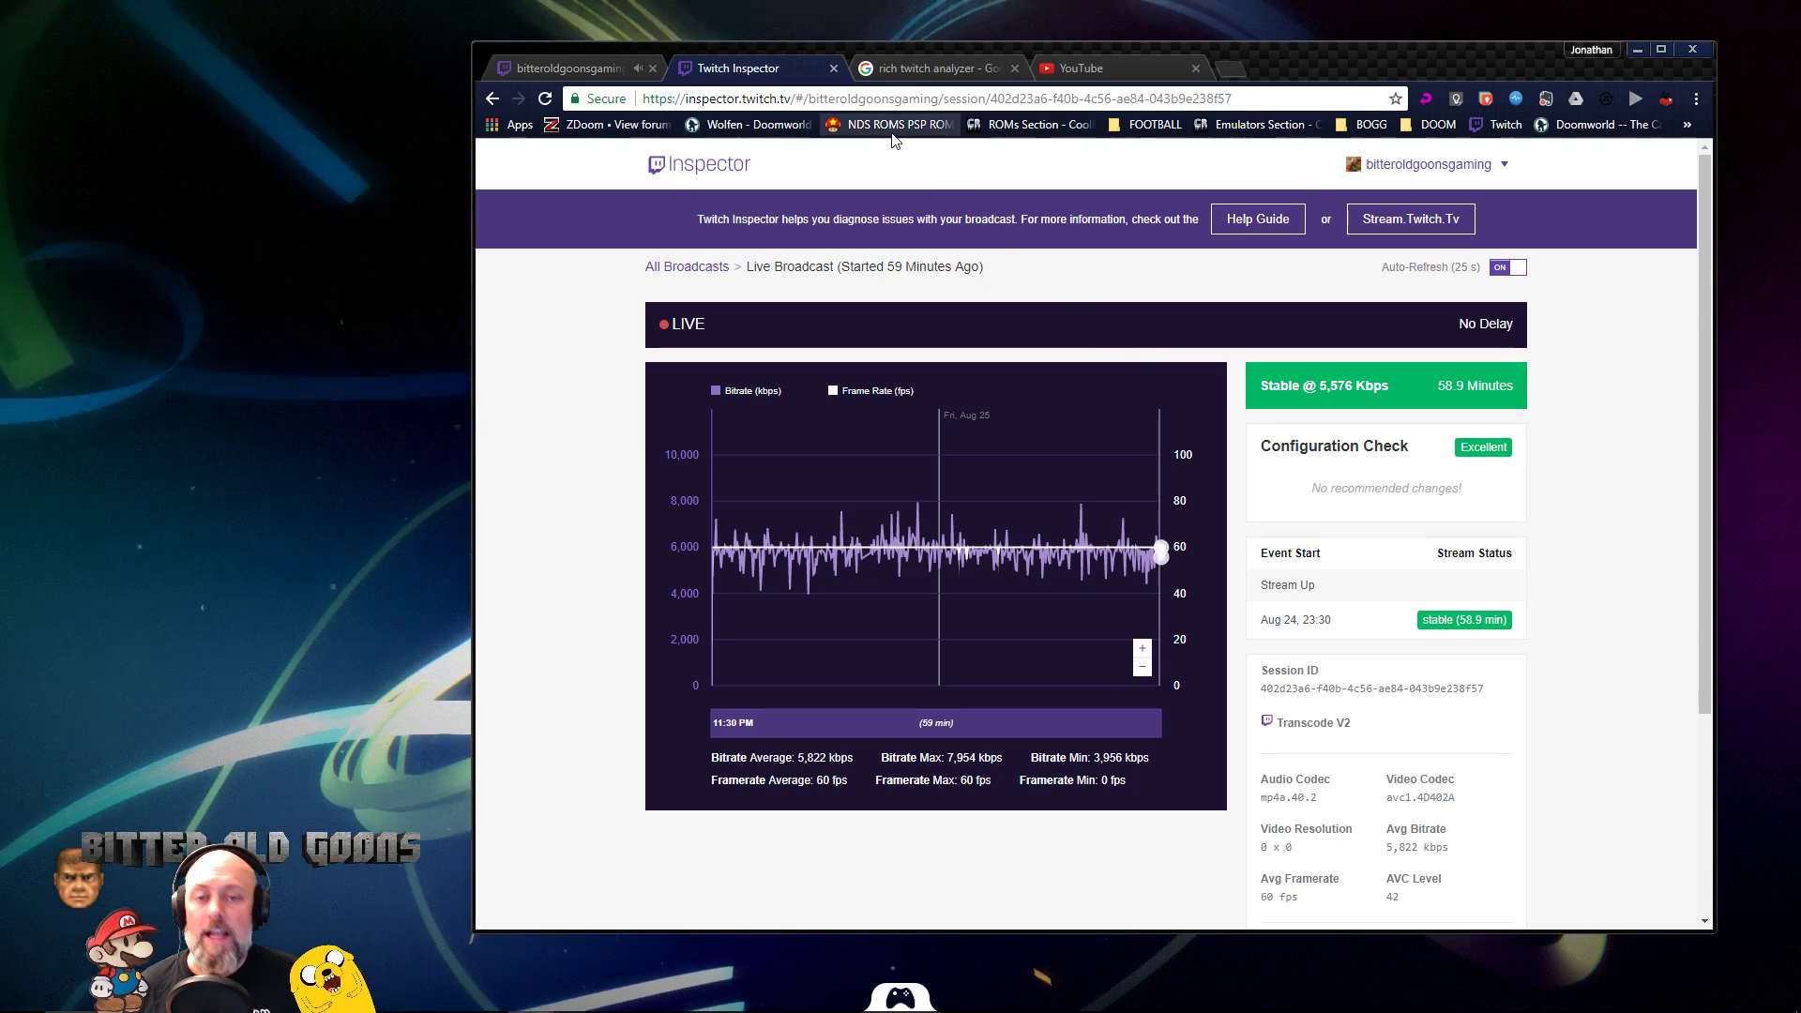
{"action": "mouse_move", "coordinate": [893, 139]}
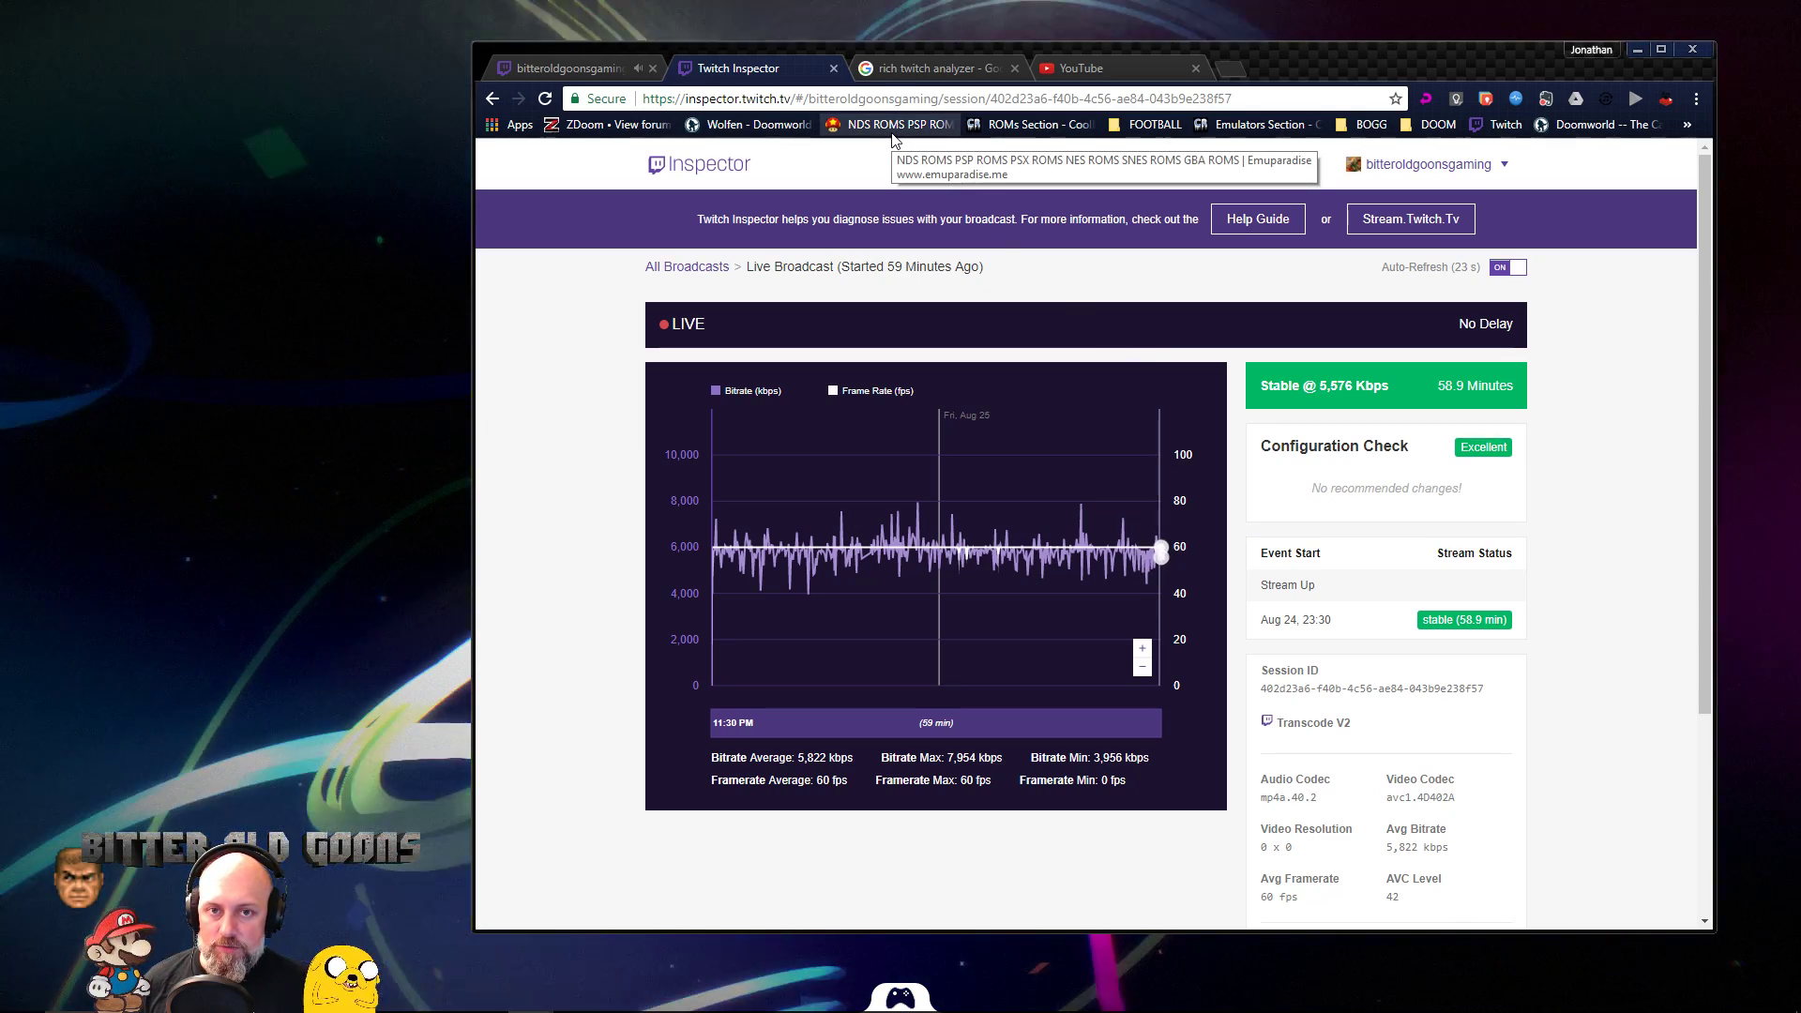
- From the Google results for "rich twitch analyzer", load R1CH's Twitch Analyzer page
{"action": "left_click", "coordinate": [938, 68]}
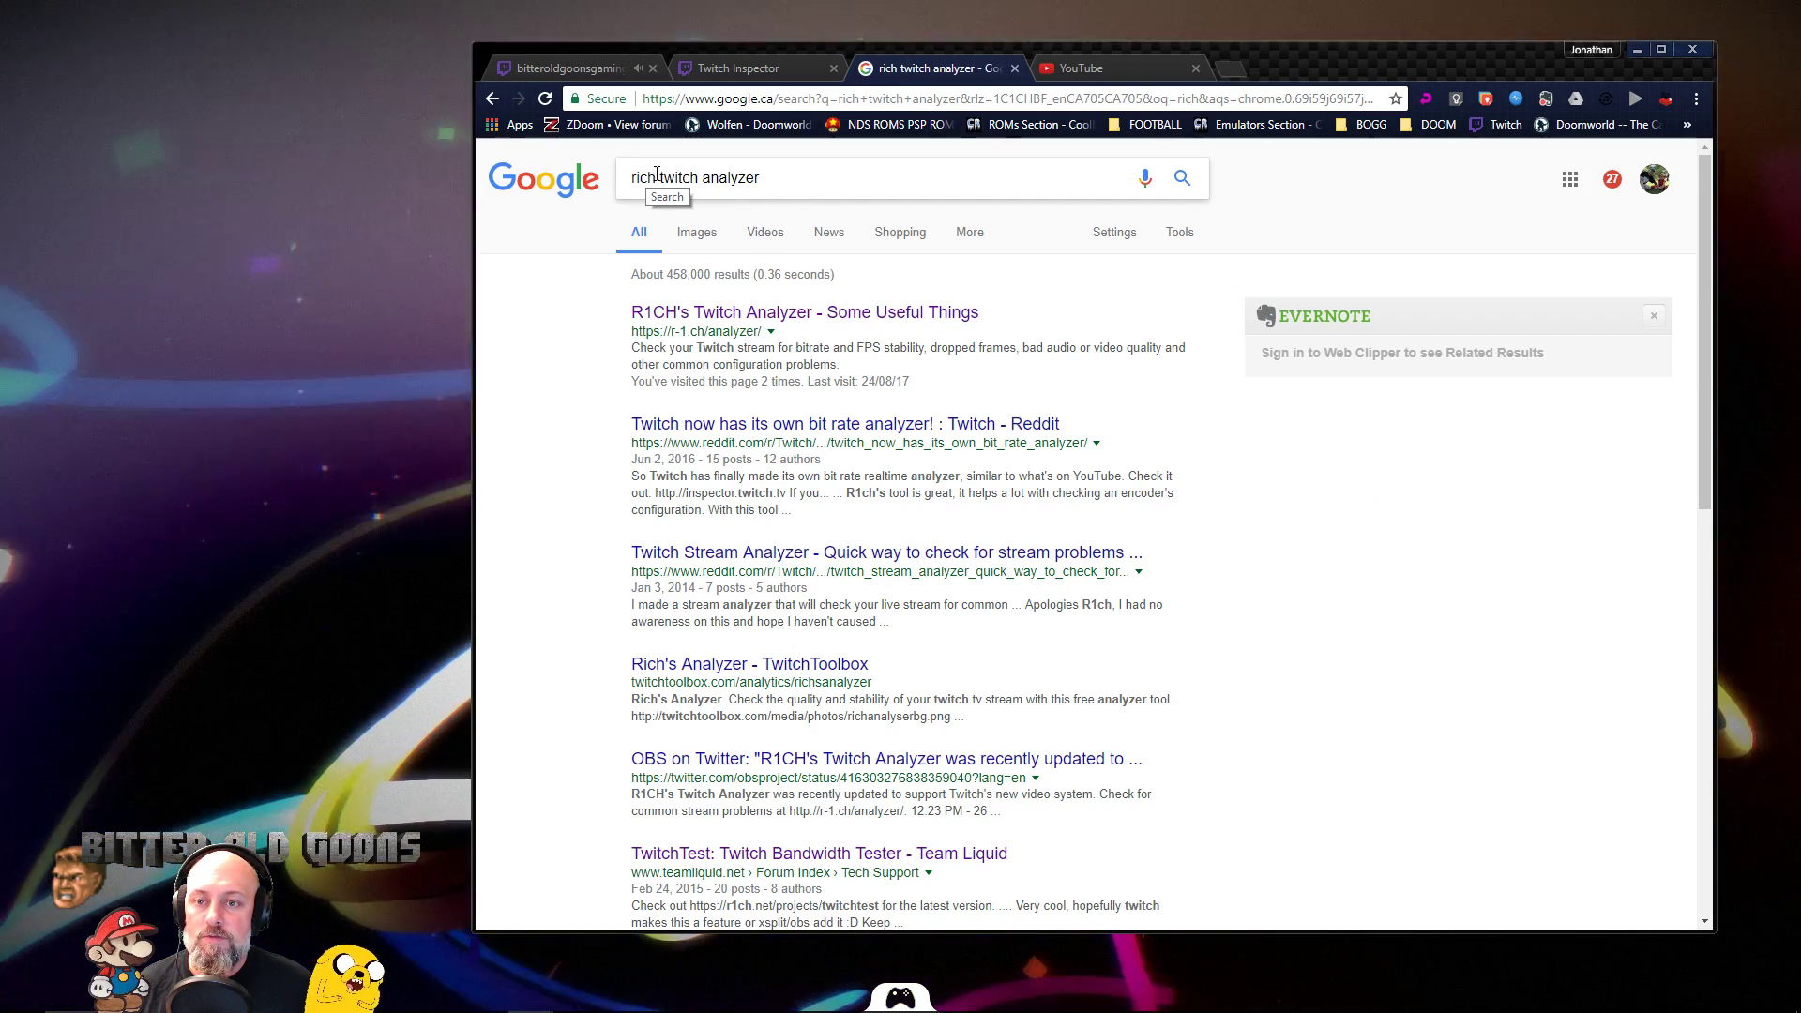
{"action": "left_click", "coordinate": [563, 68]}
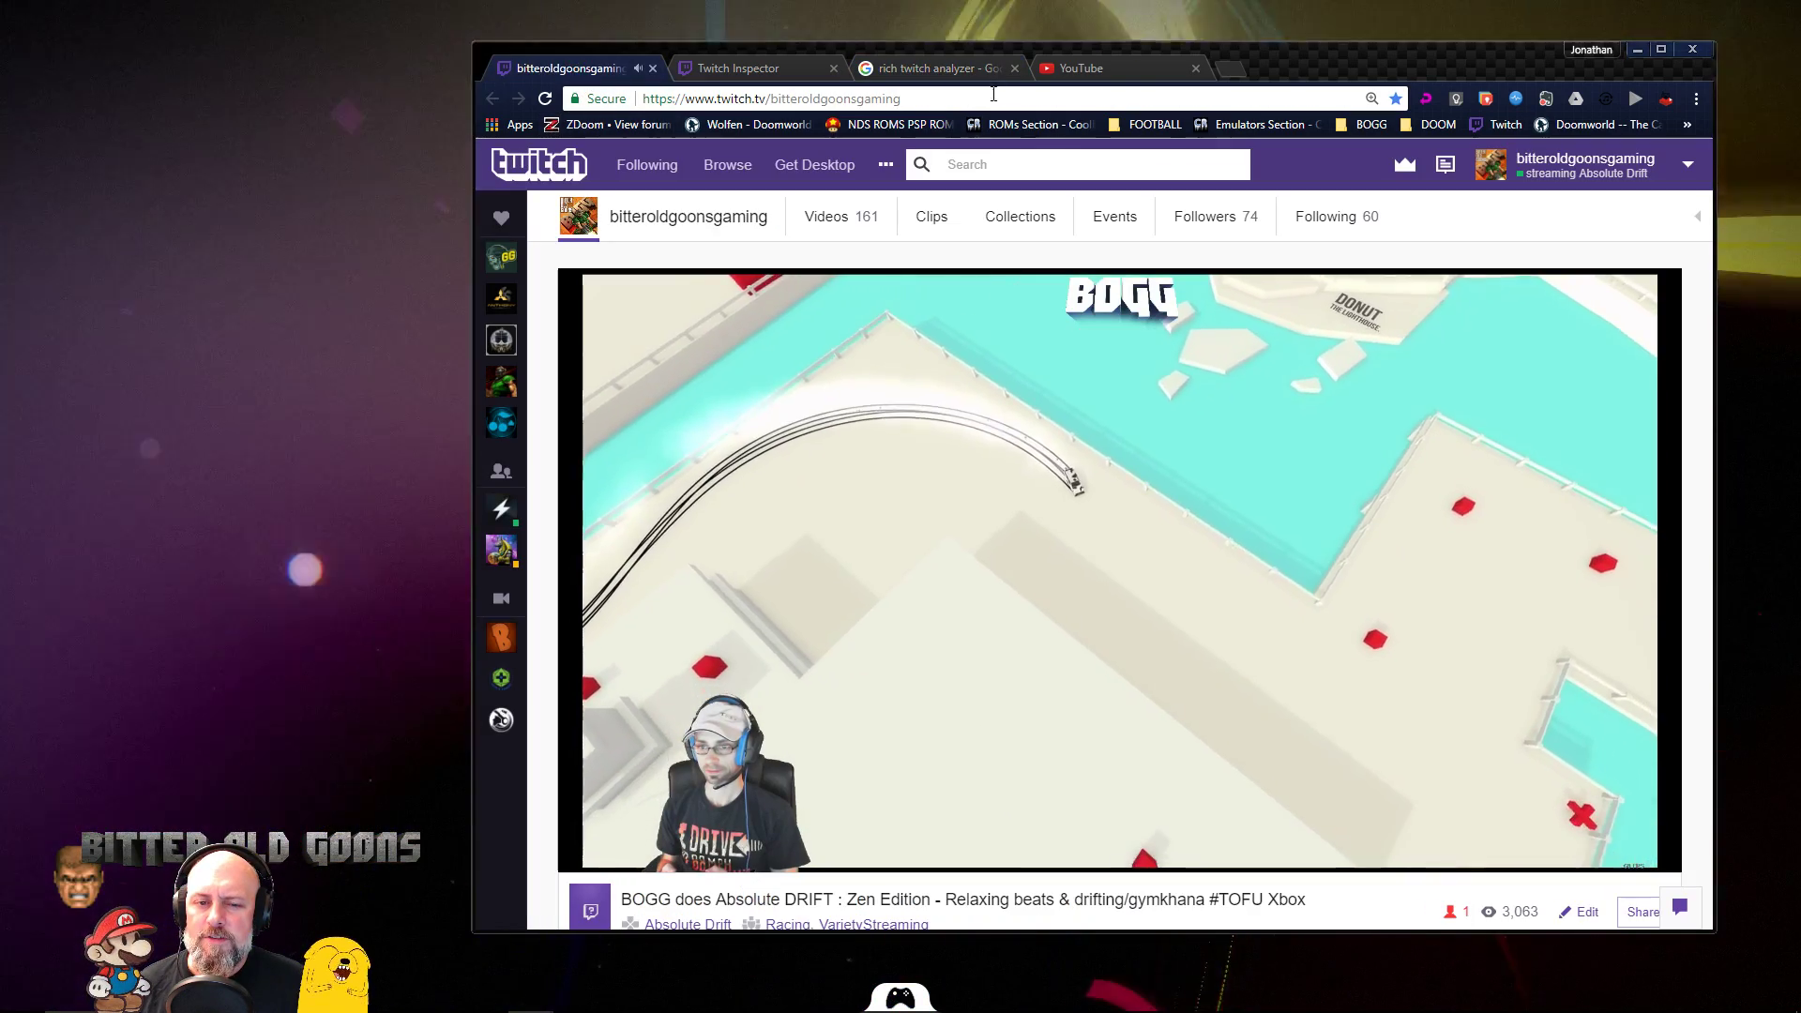
{"action": "left_click", "coordinate": [947, 68]}
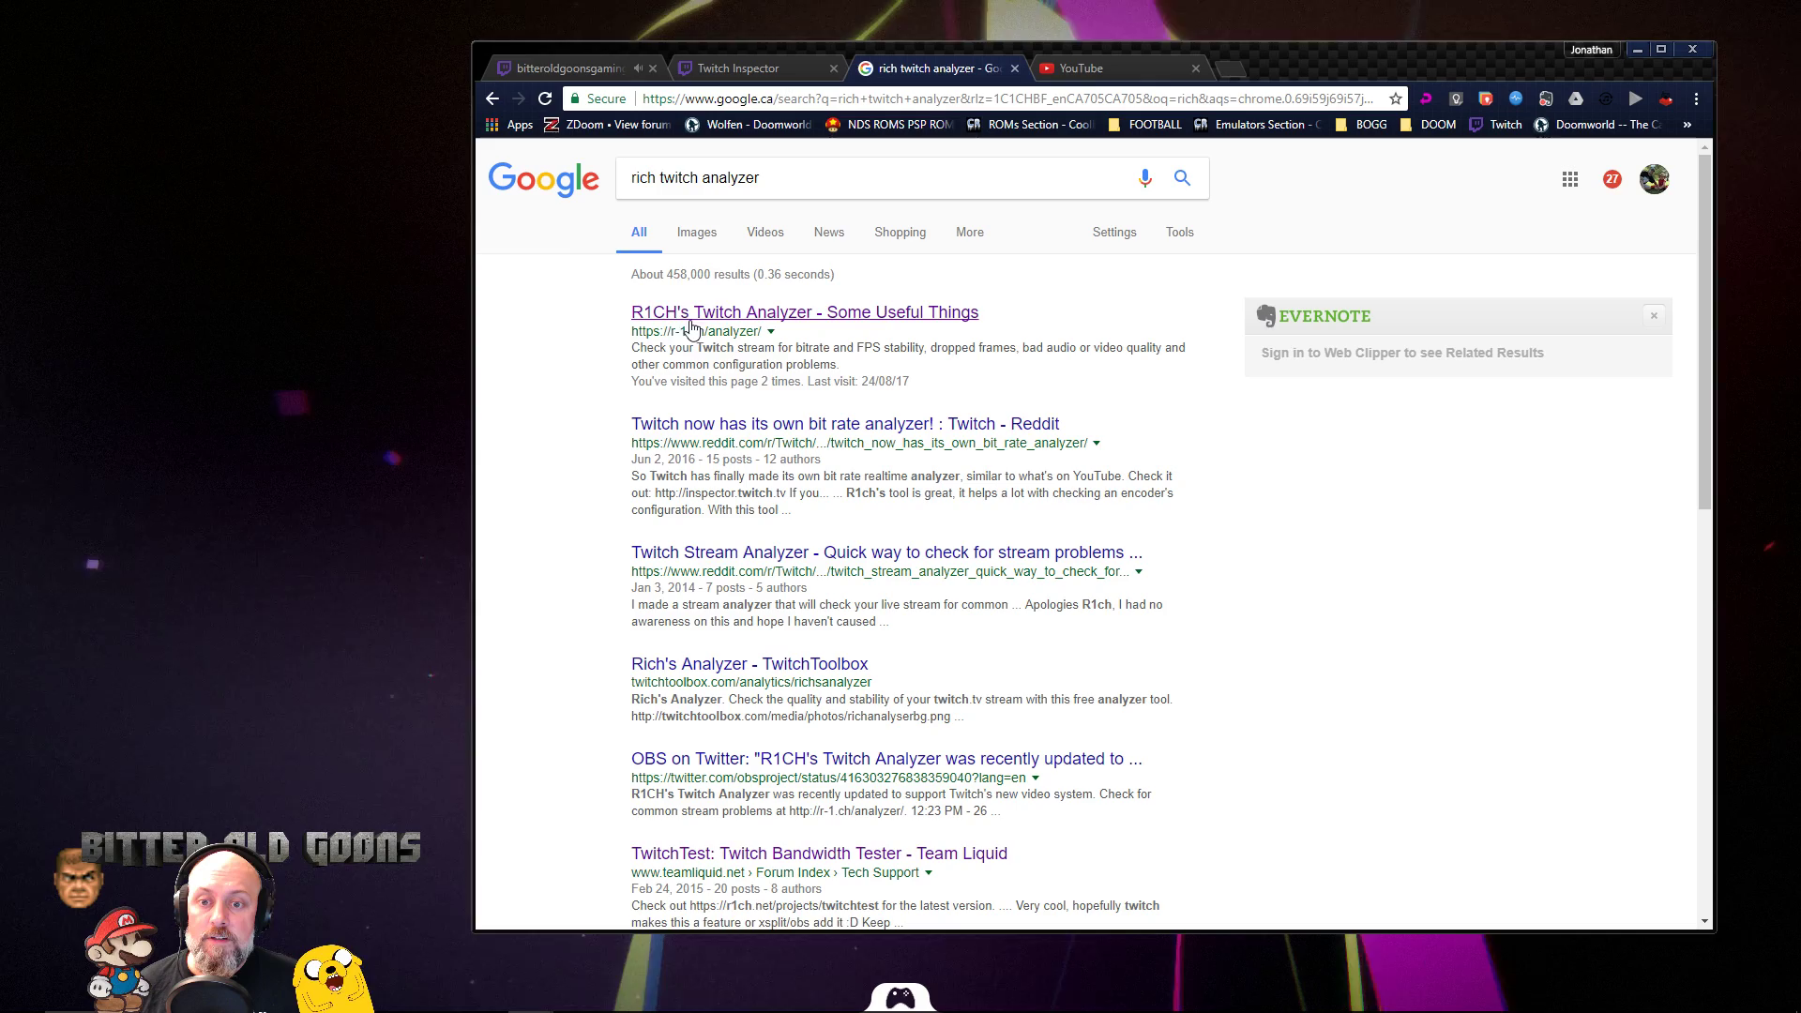
{"action": "left_click", "coordinate": [803, 311]}
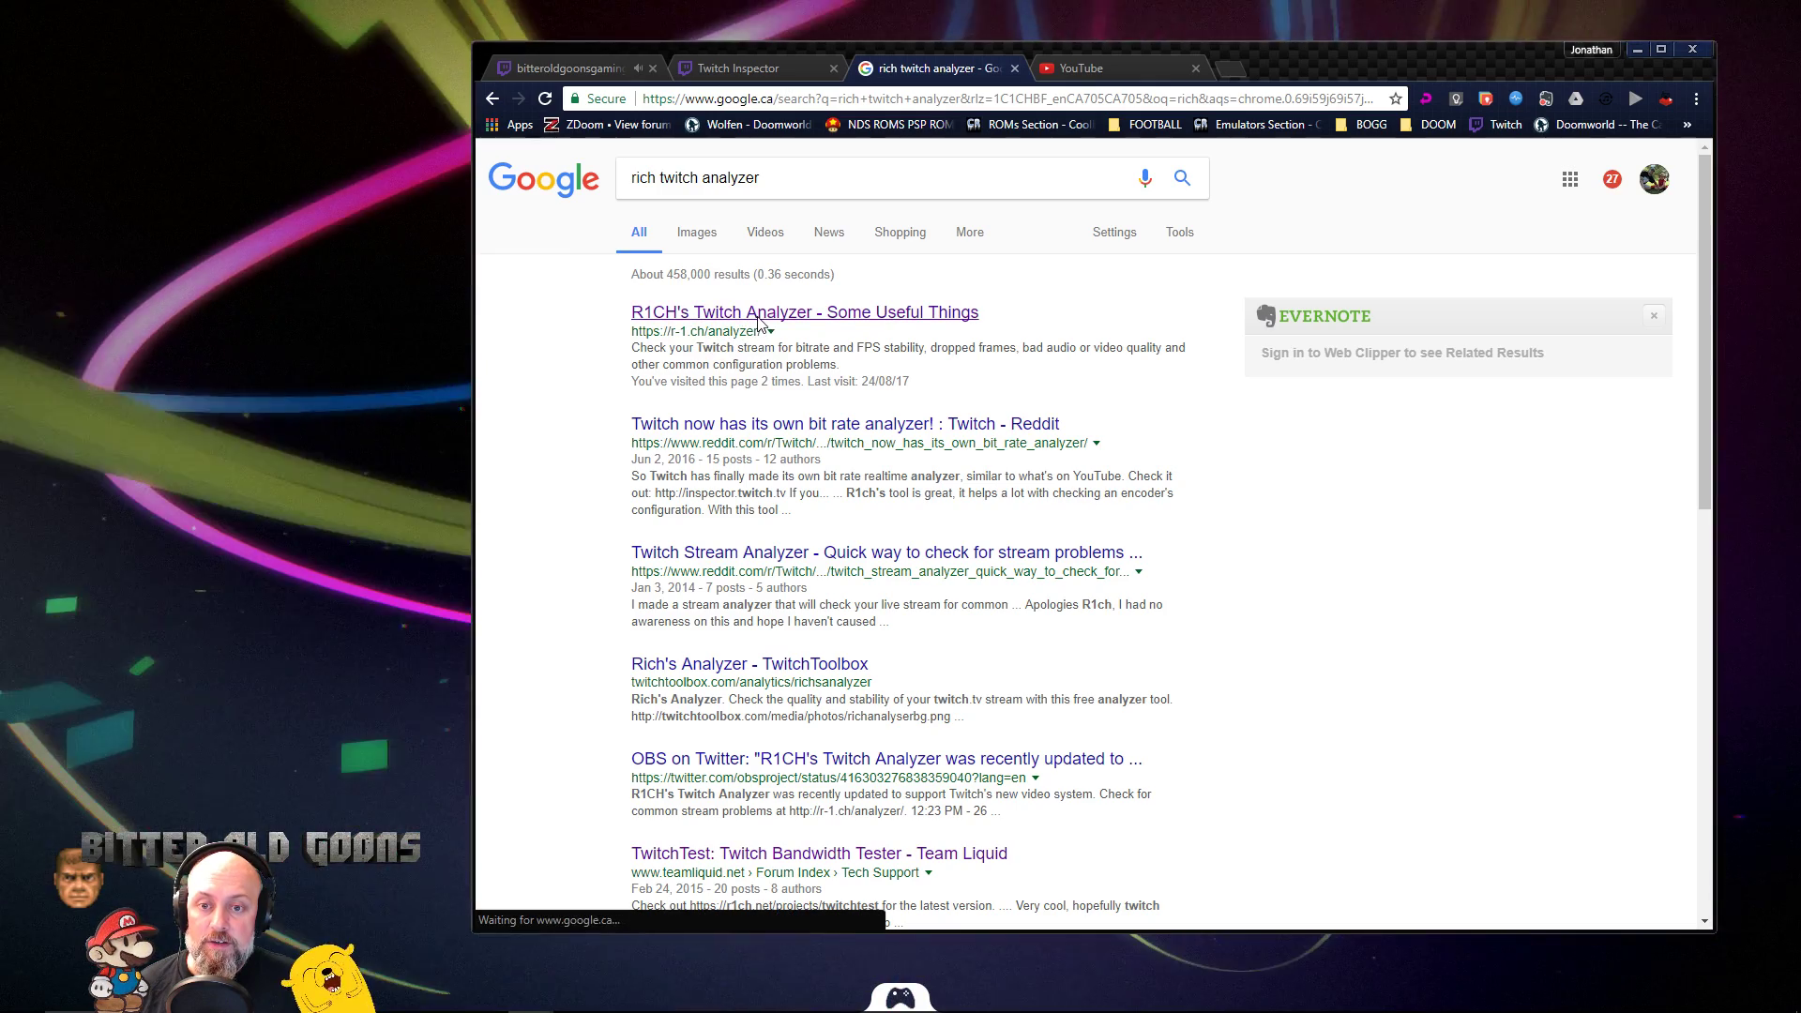
{"action": "left_click", "coordinate": [751, 312]}
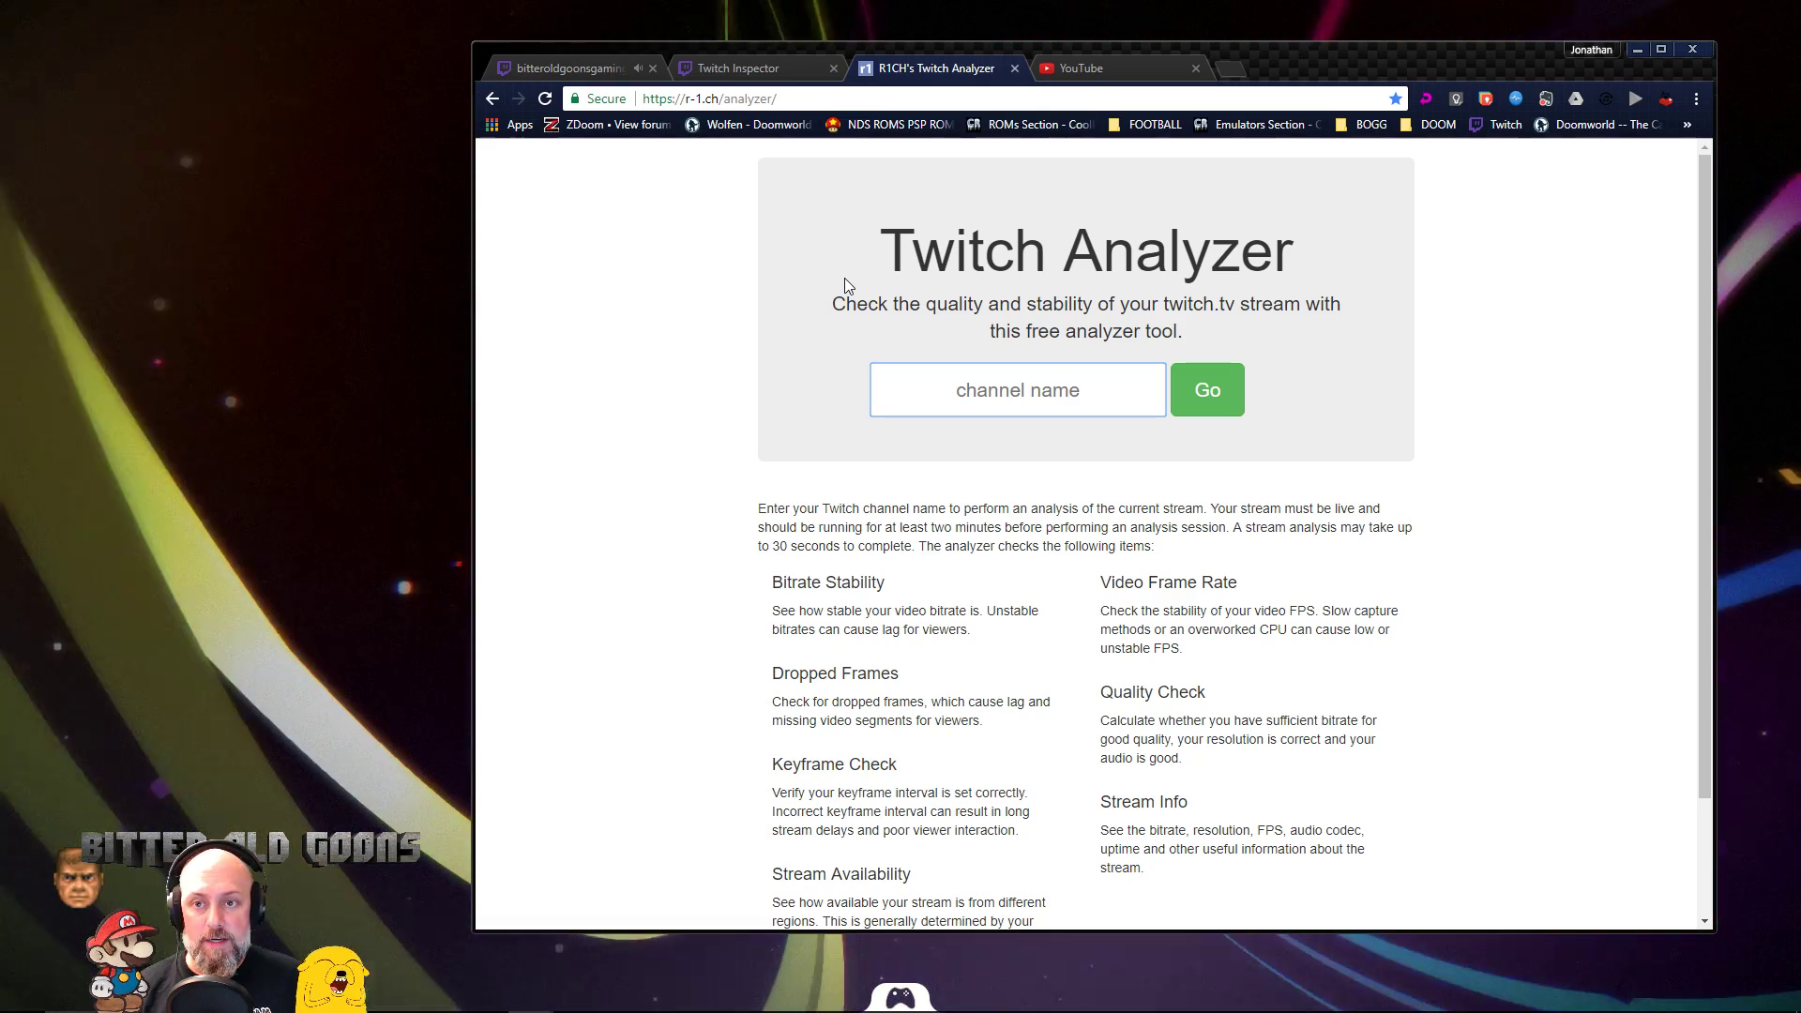
- Grab the channel name from the Twitch channel page's address and return to the analyzer
{"action": "left_click", "coordinate": [1017, 390]}
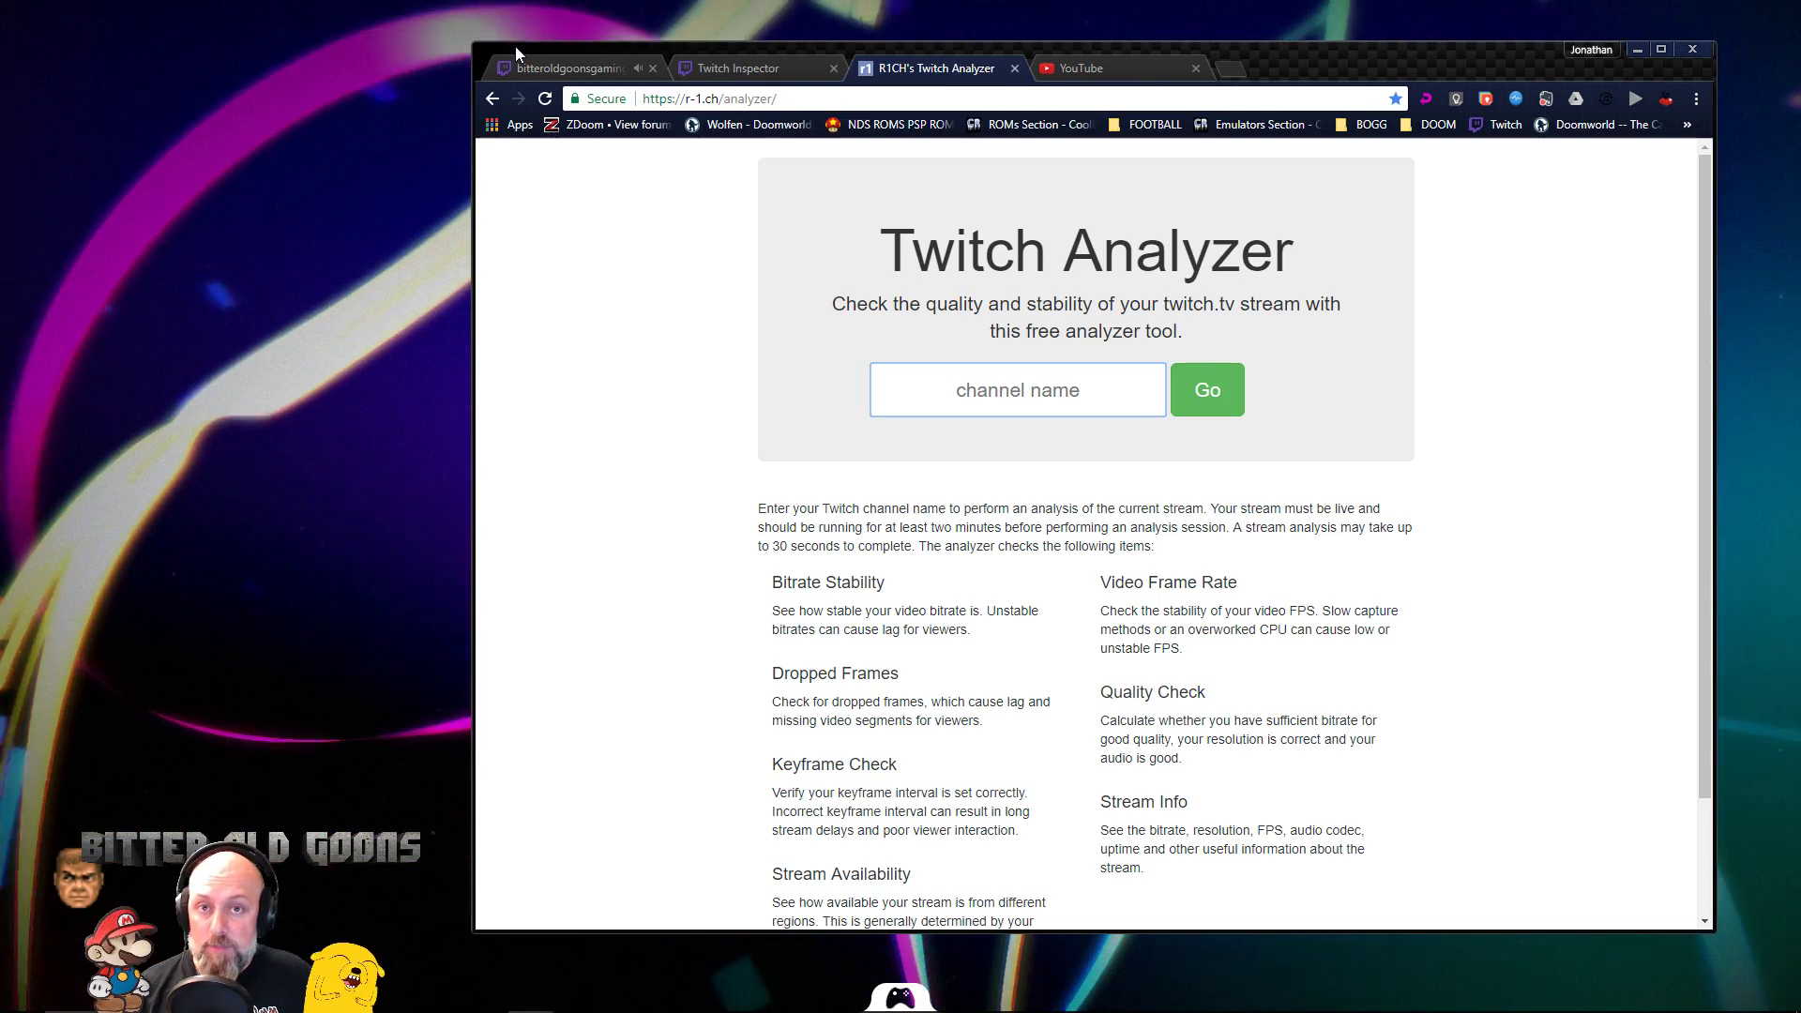
{"action": "left_click", "coordinate": [554, 67]}
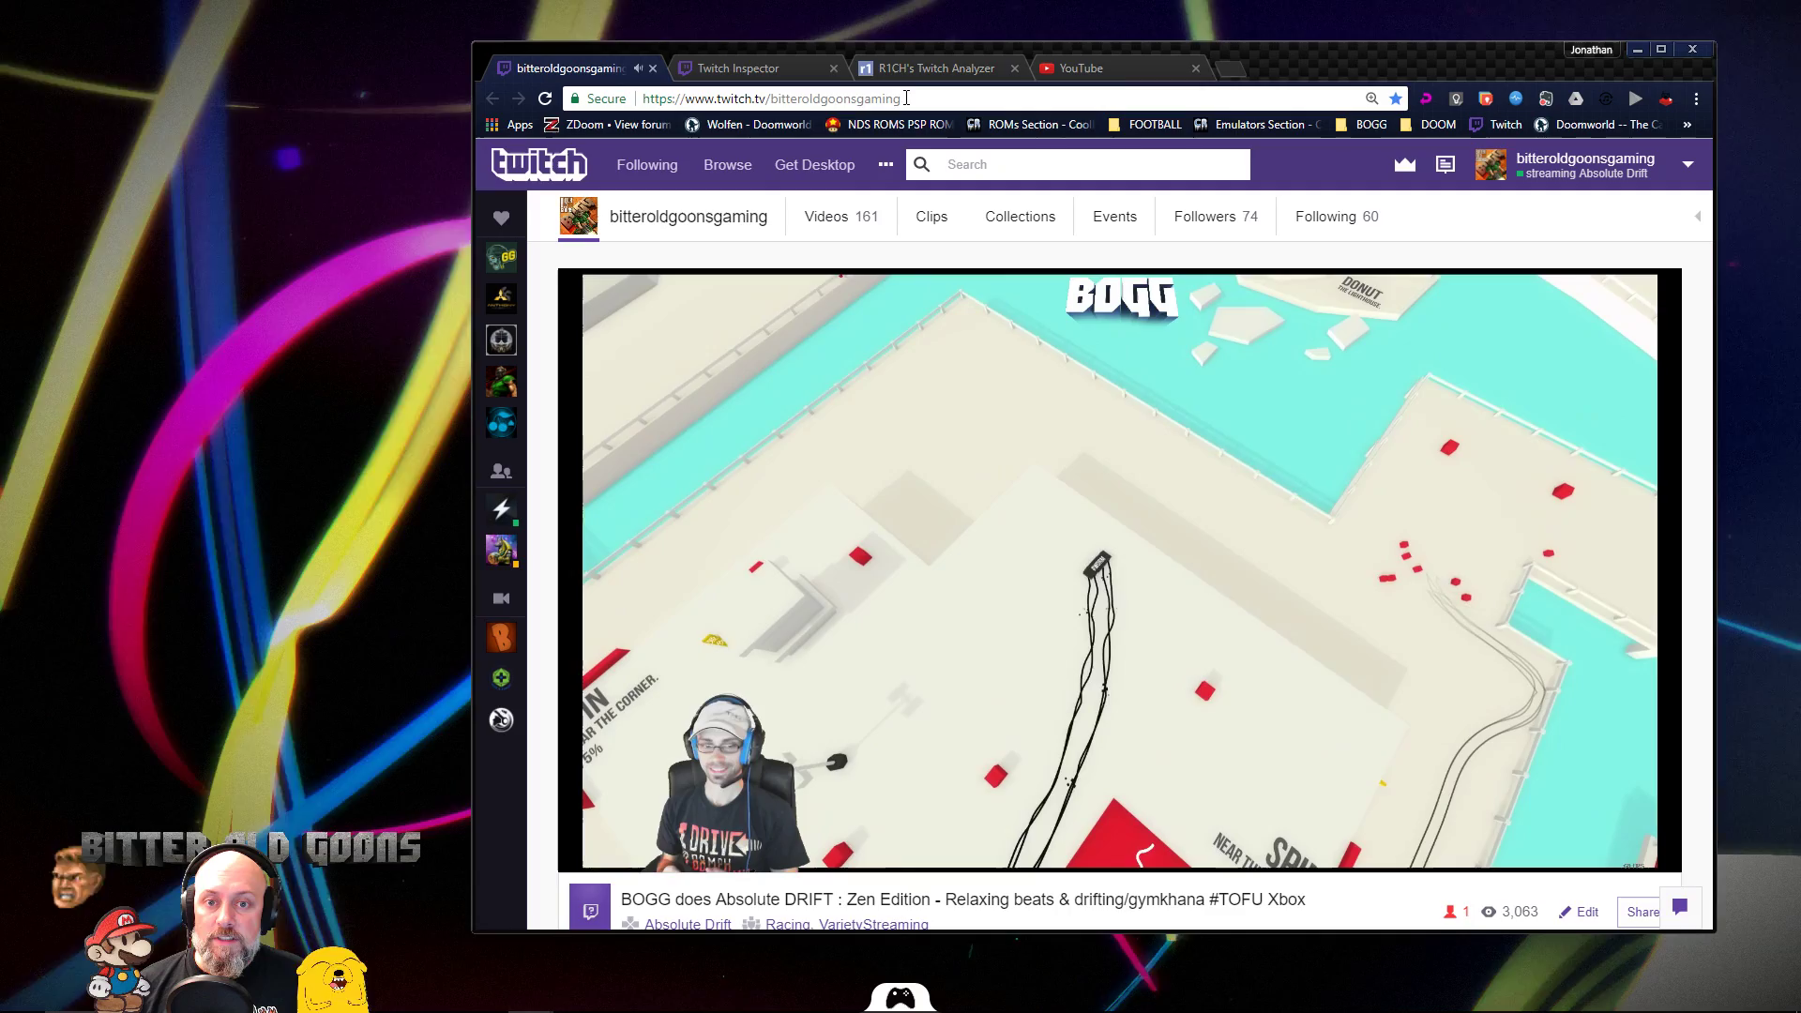
{"action": "left_click", "coordinate": [770, 98]}
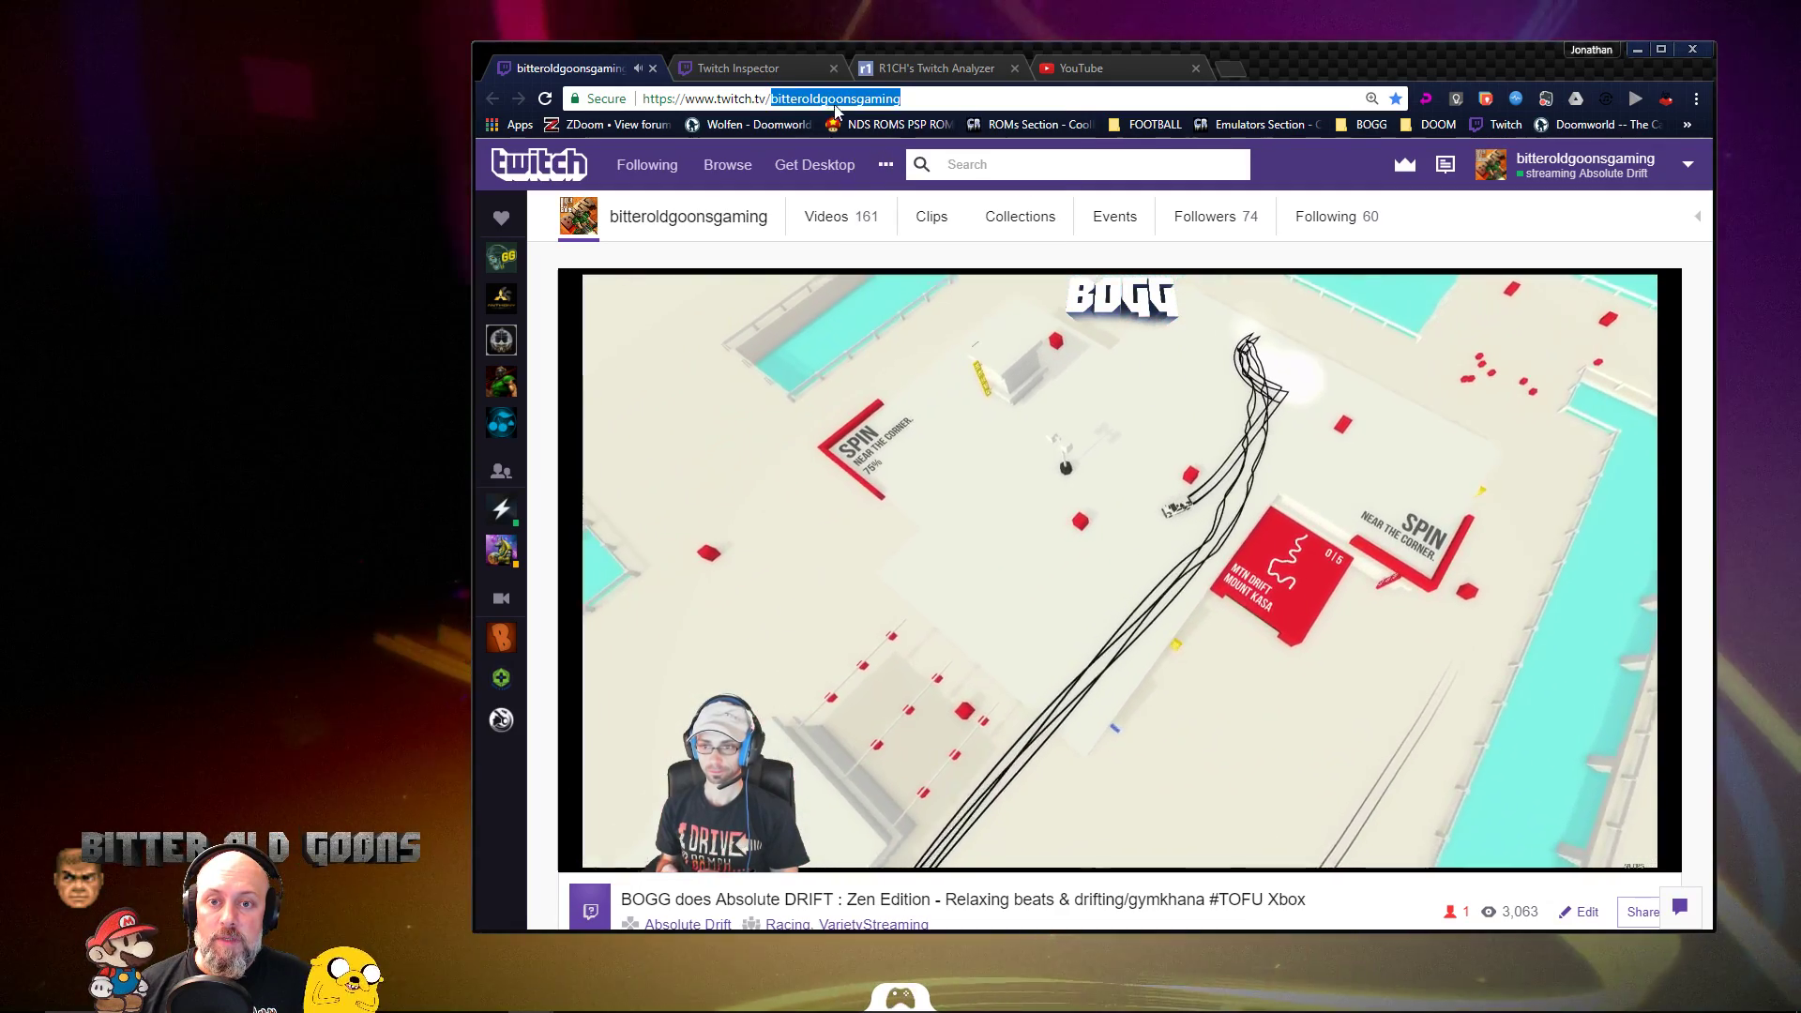
{"action": "left_click", "coordinate": [932, 67]}
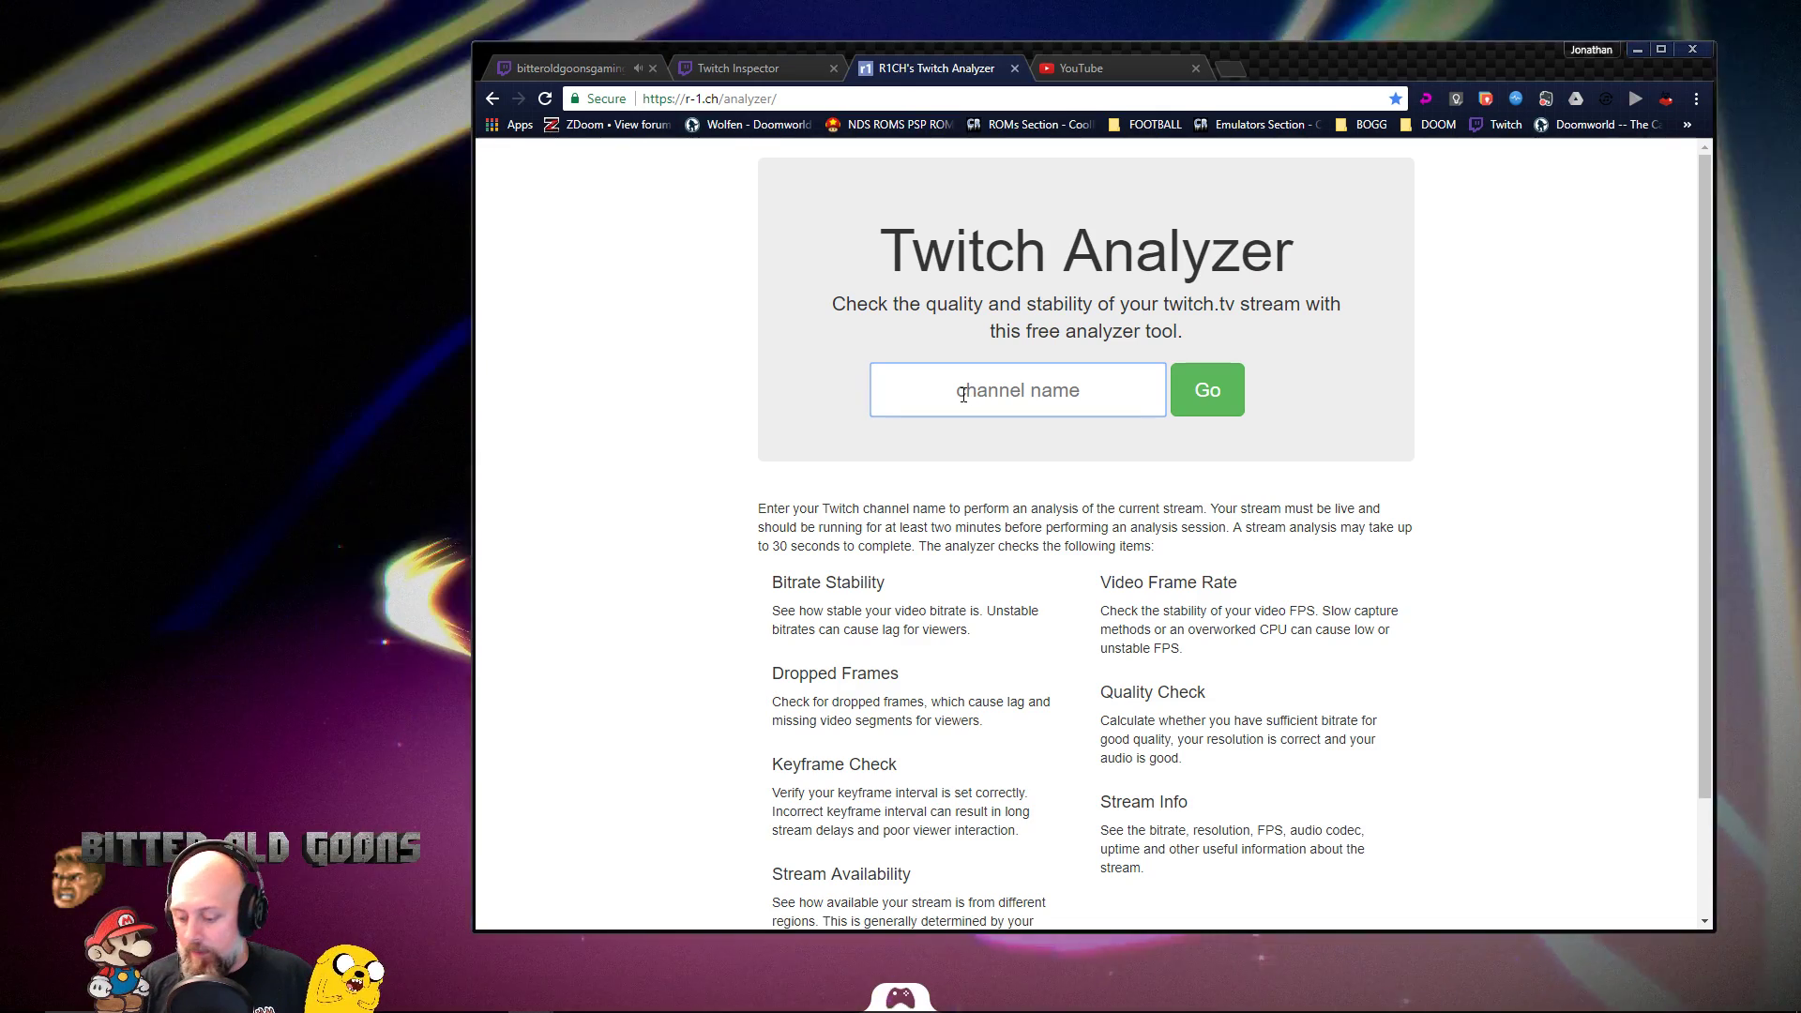
- Analyze the live stream for channel 'bitteroldgoonsgaming' with Go and view the results
{"action": "type", "text": "bitteroldgoonsgaming"}
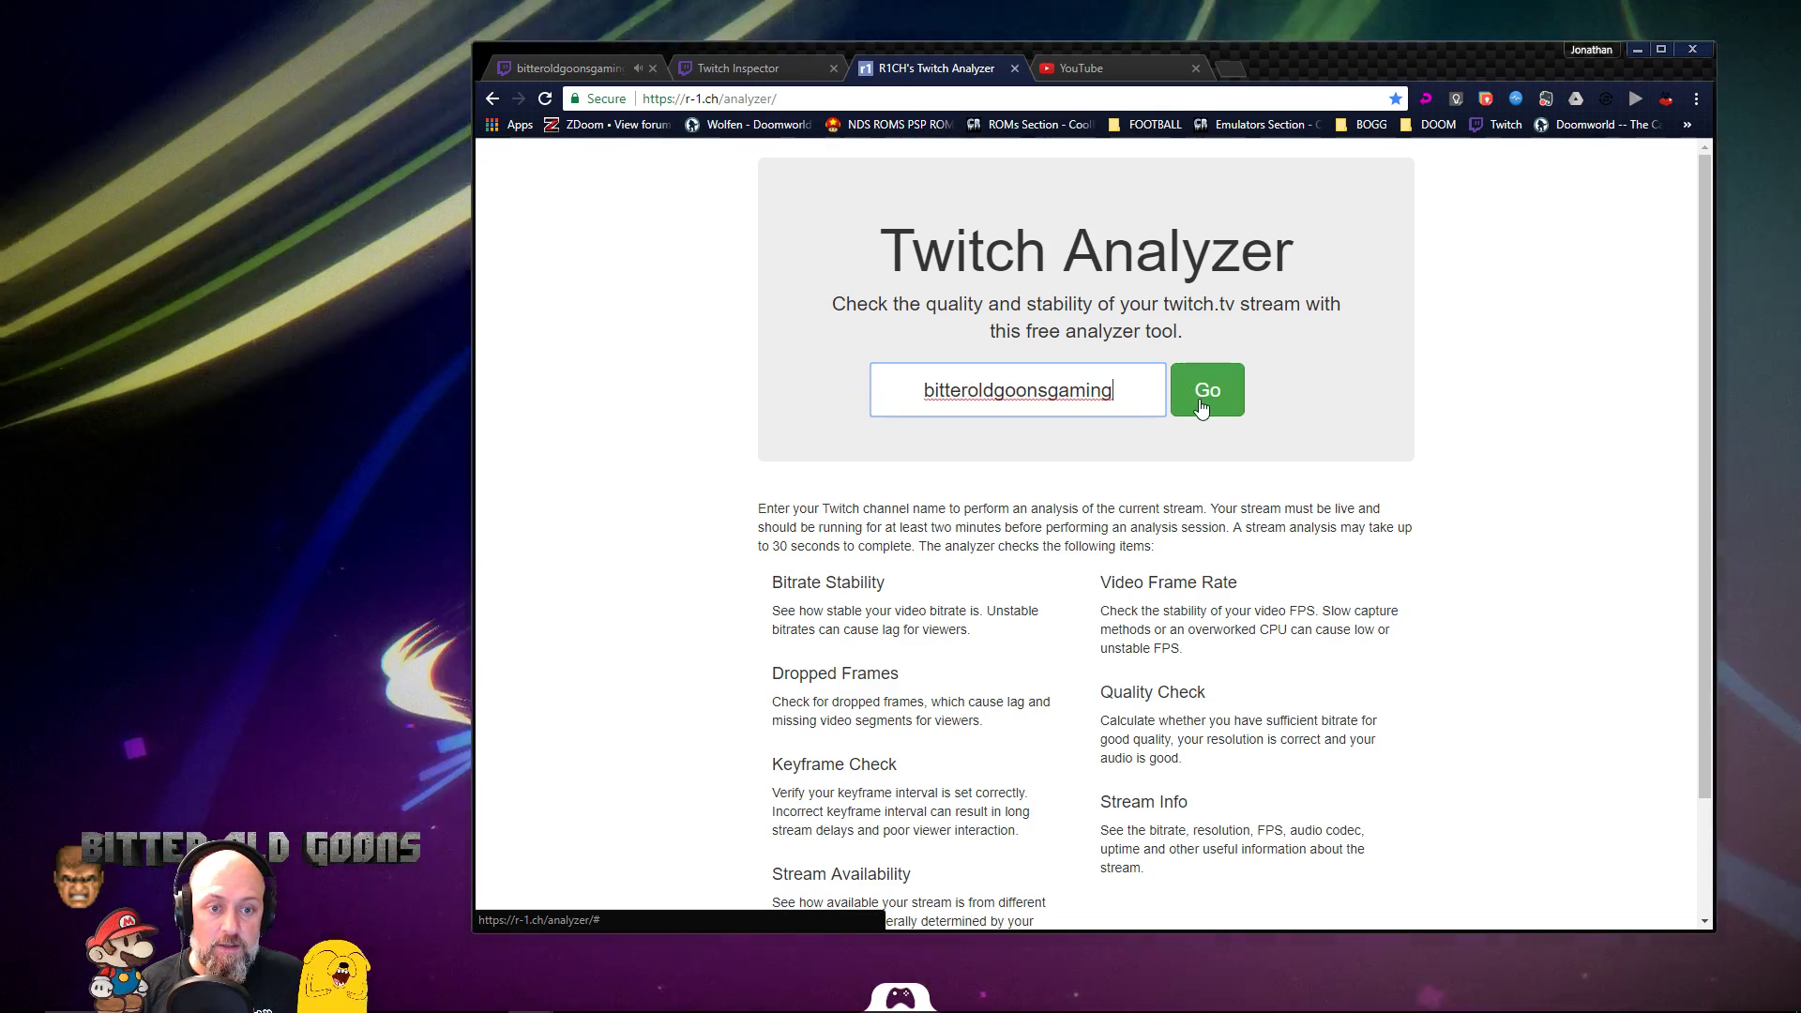
{"action": "left_click", "coordinate": [1208, 391]}
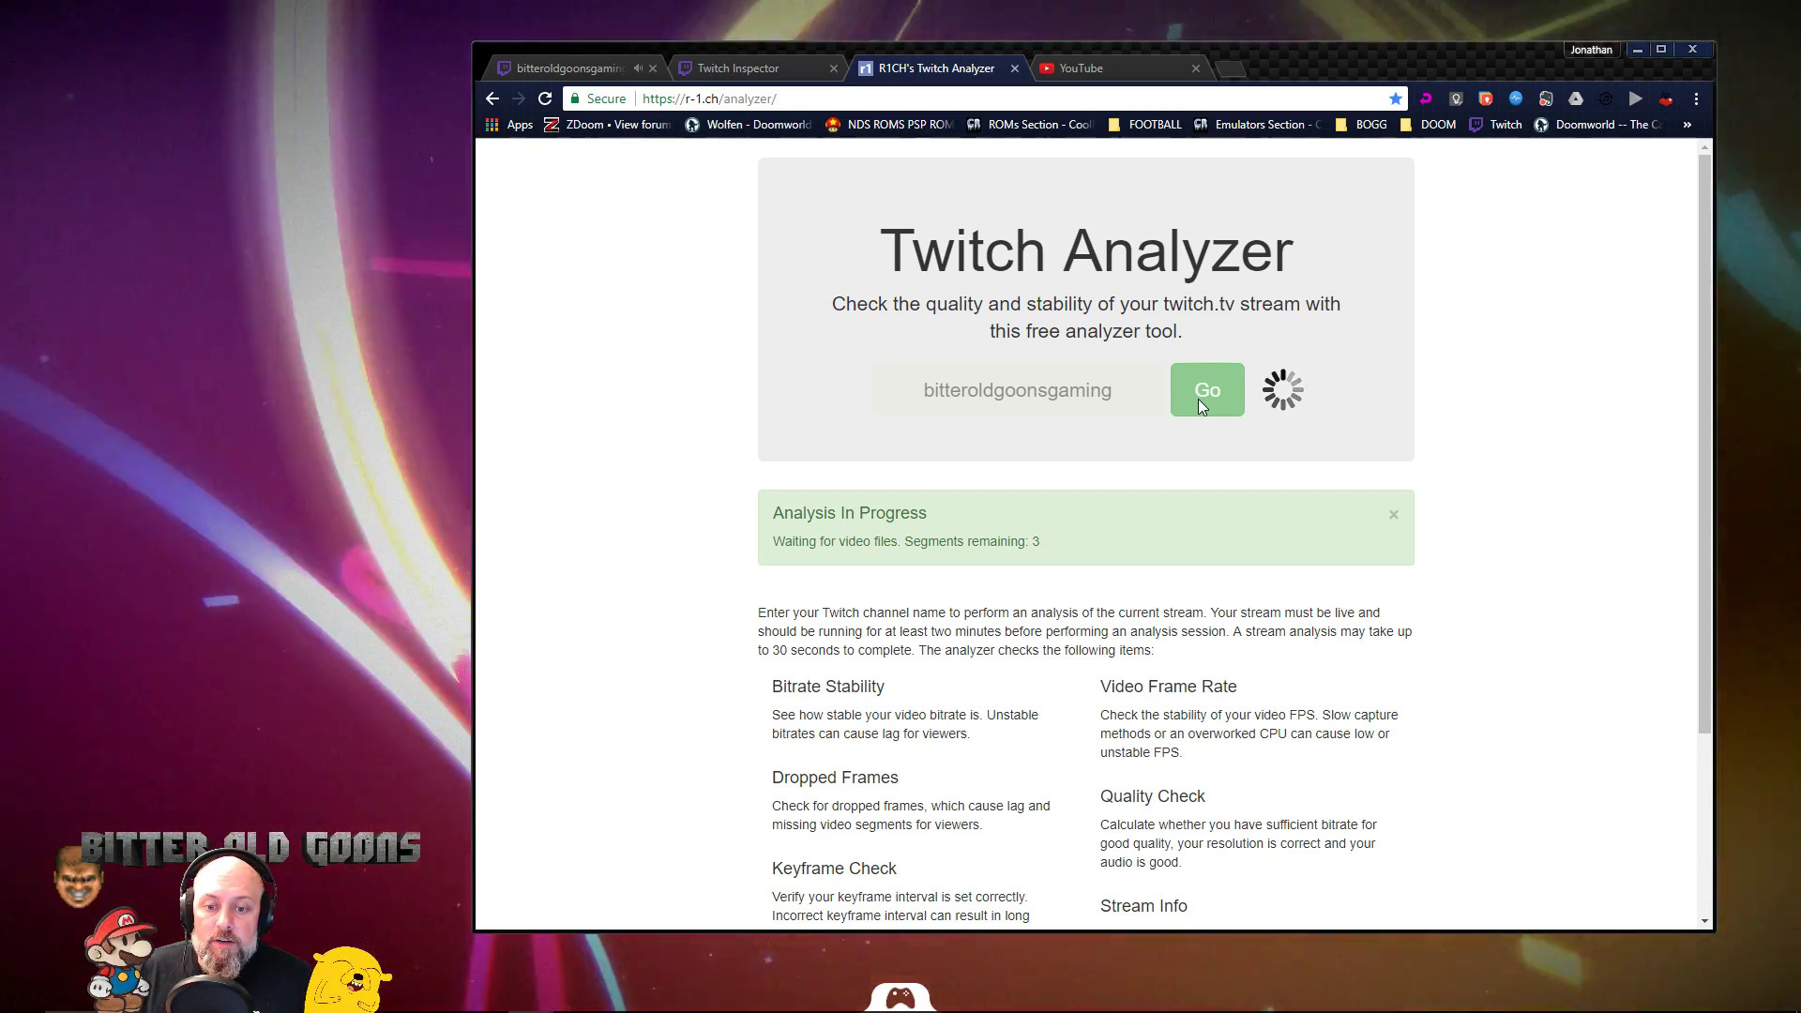
{"action": "scroll", "scroll_direction": "down", "scroll_amount": 3}
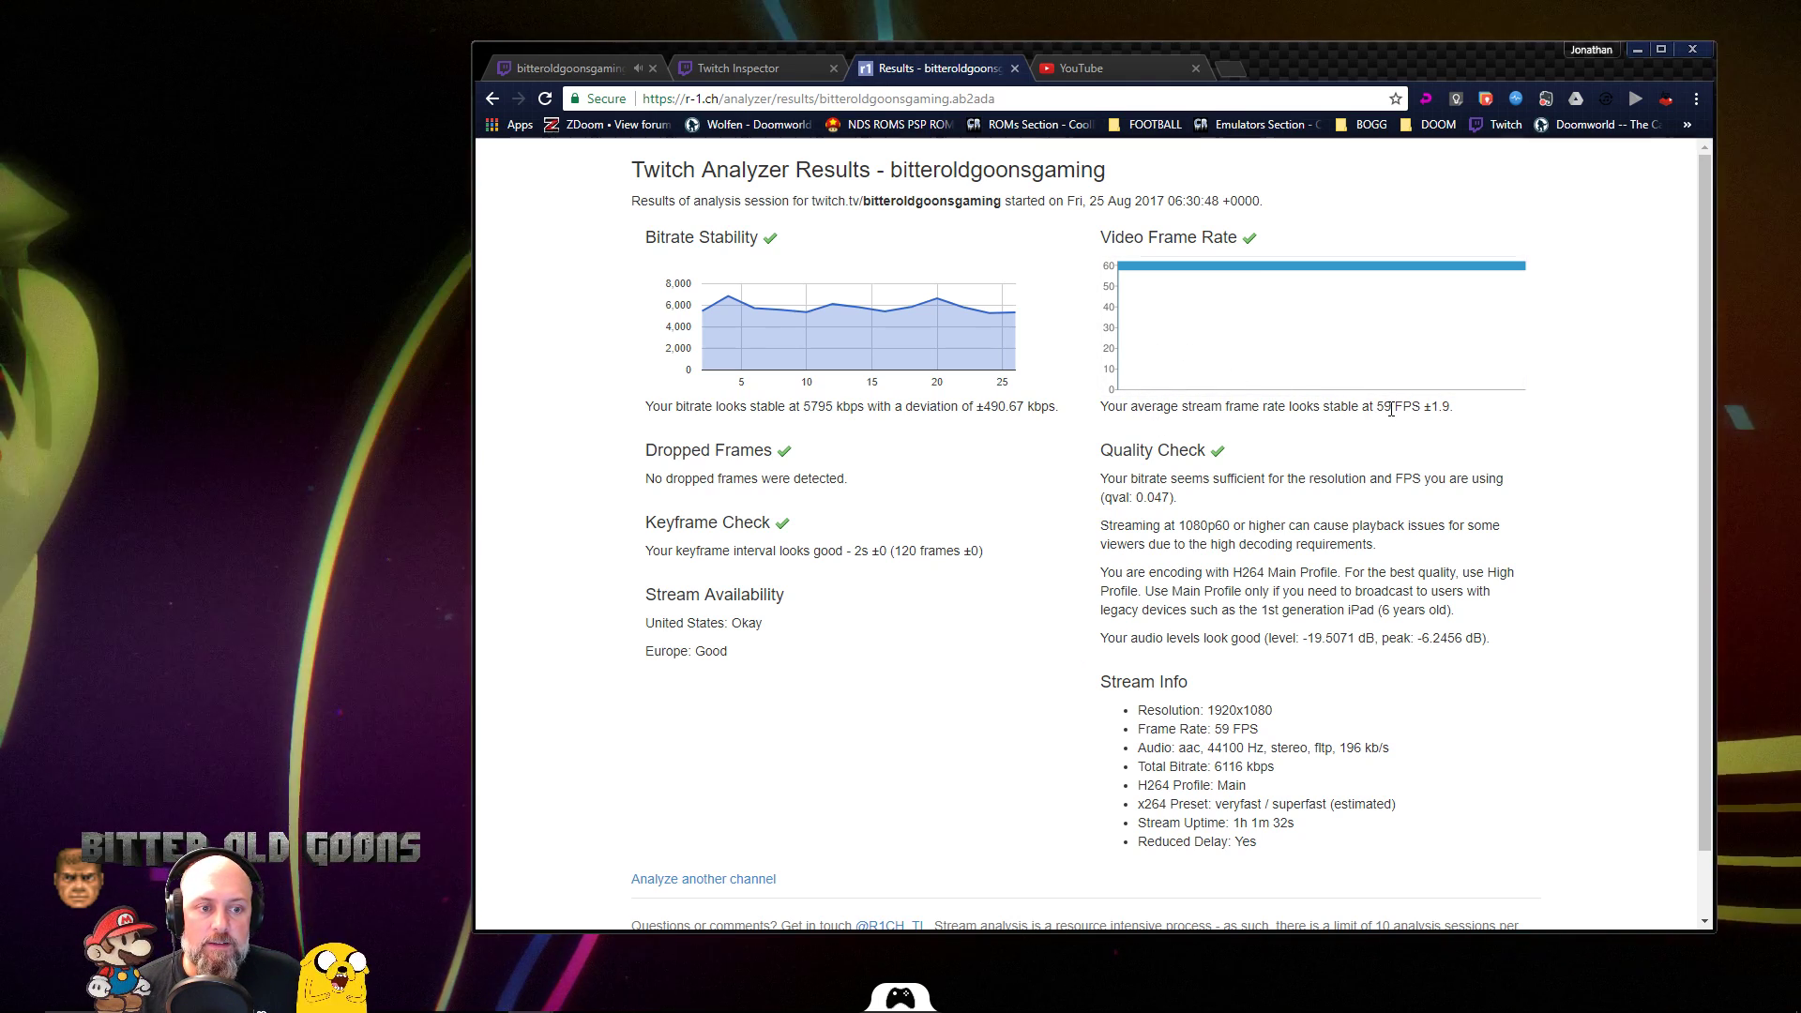
{"action": "mouse_move", "coordinate": [1433, 409]}
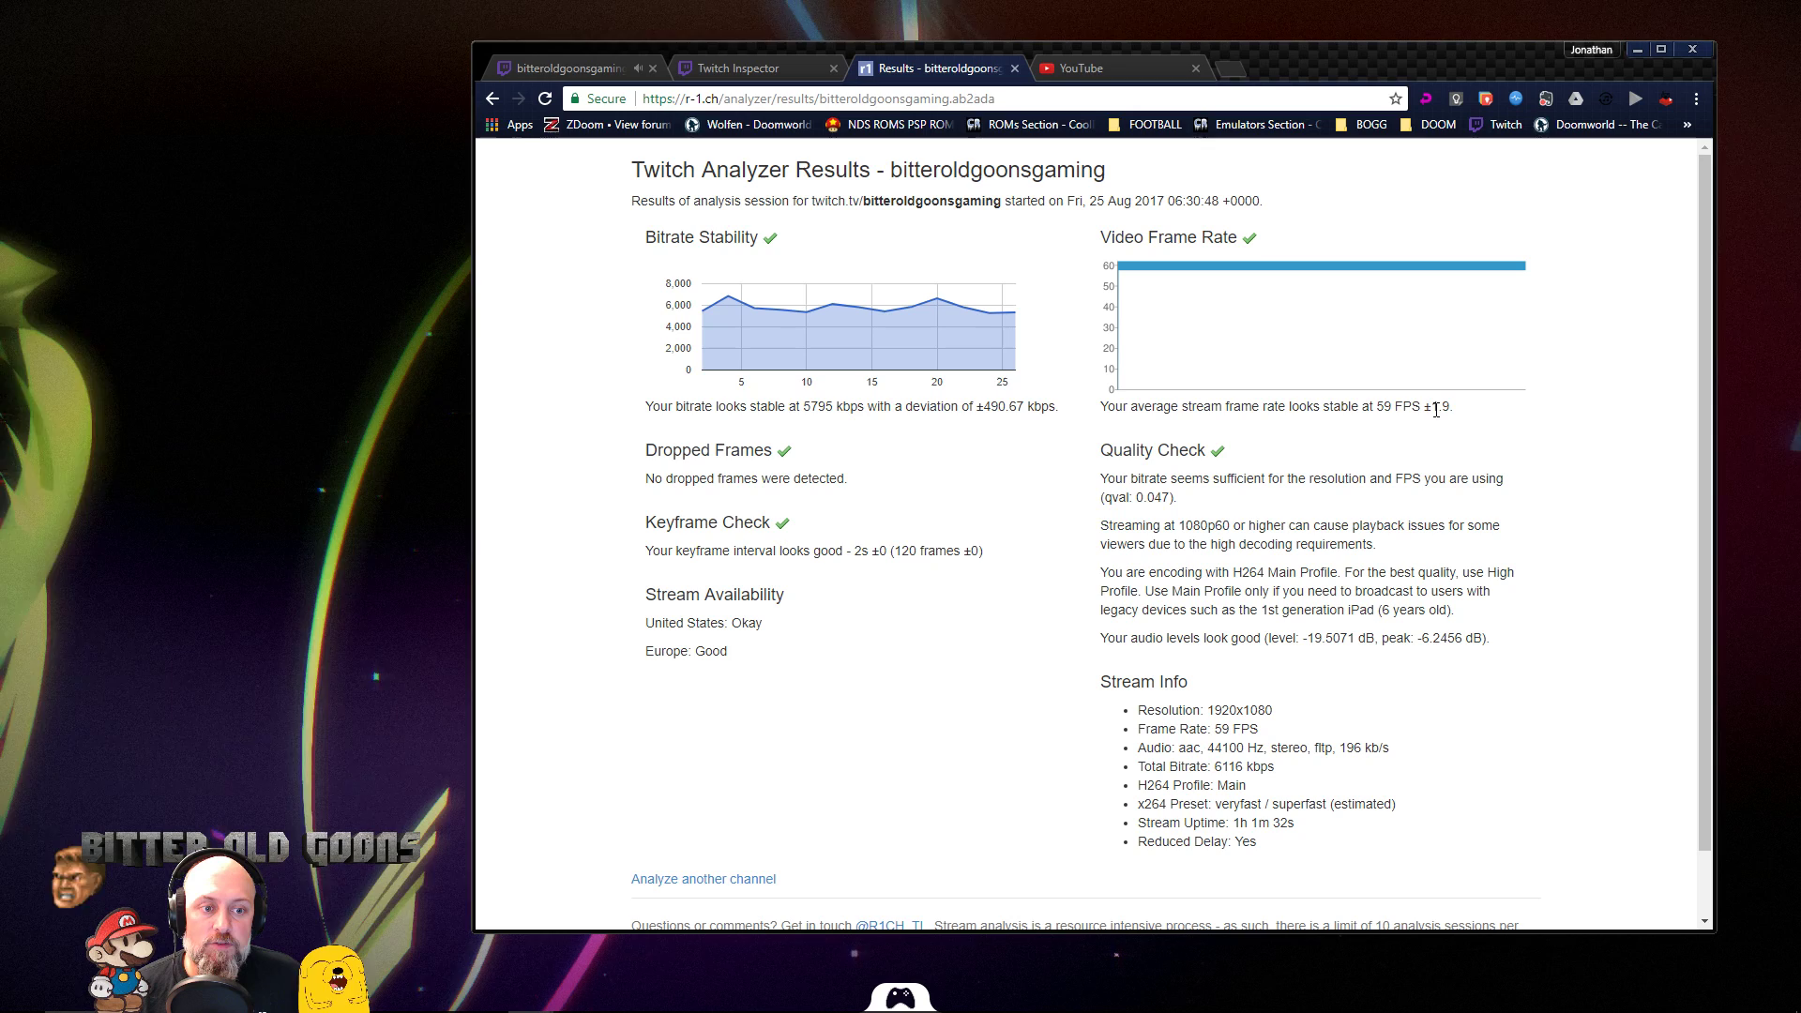
{"action": "mouse_move", "coordinate": [1171, 304]}
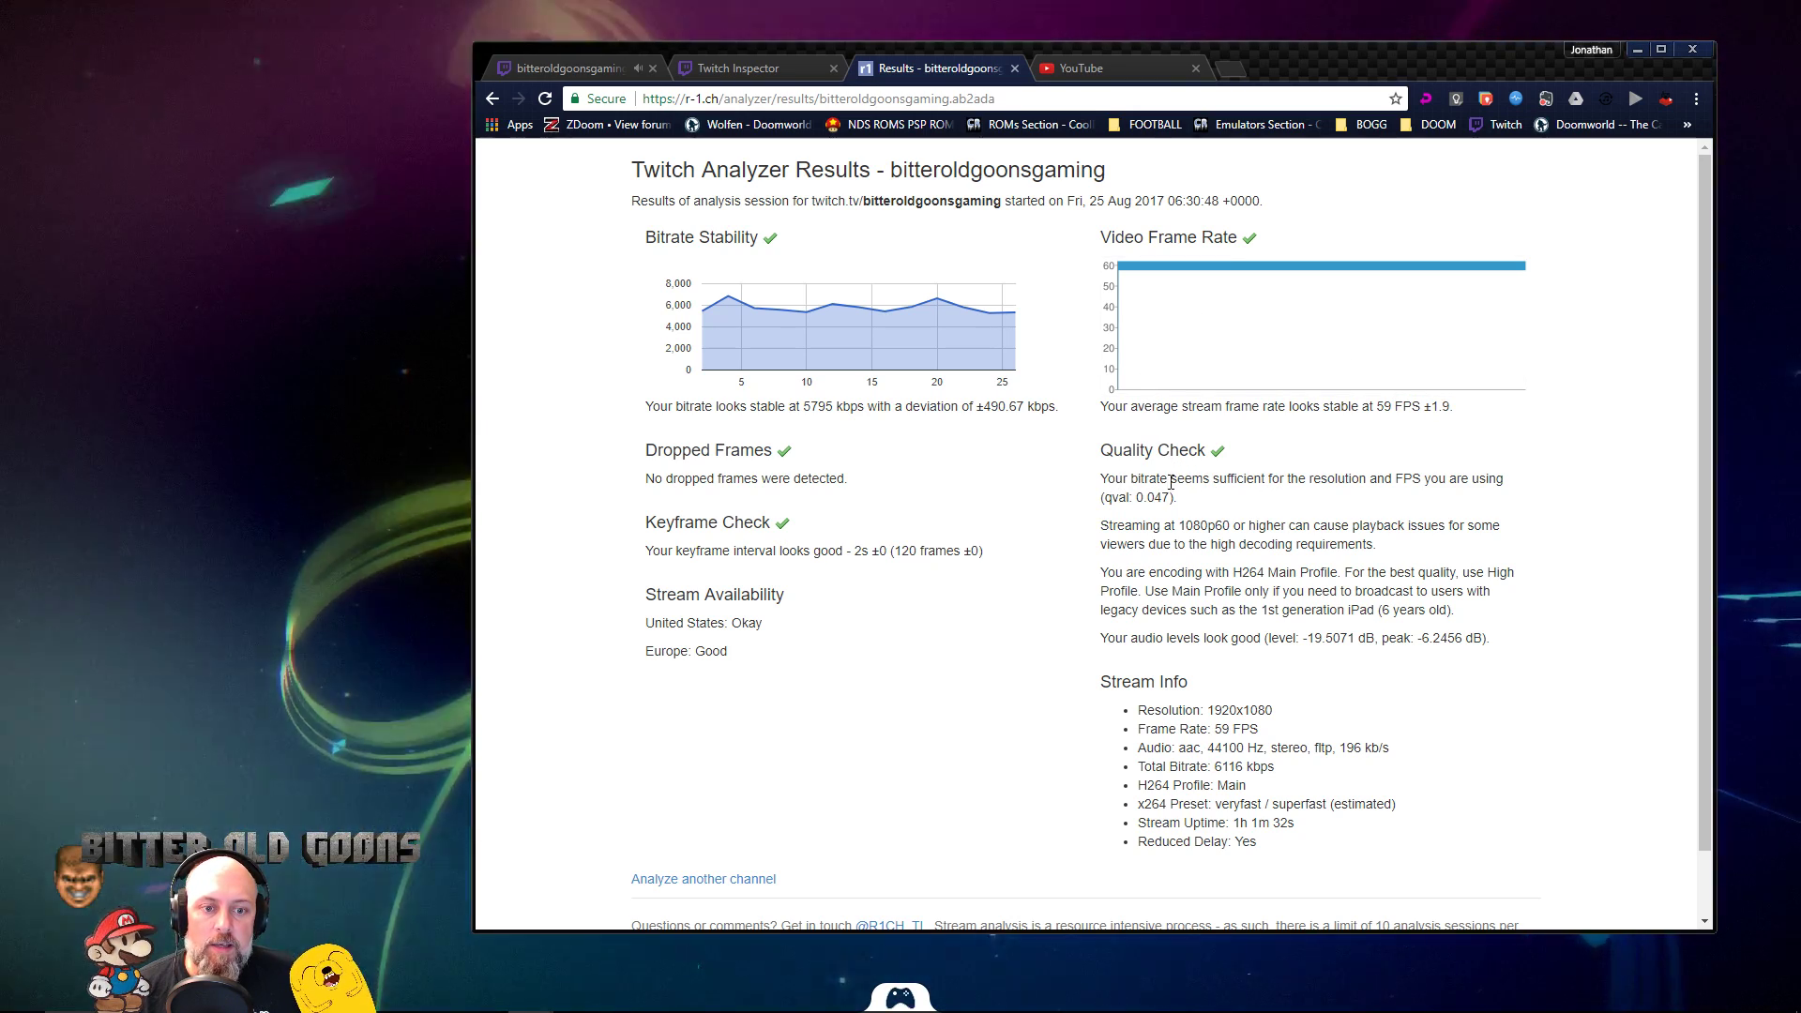
{"action": "mouse_move", "coordinate": [1154, 499]}
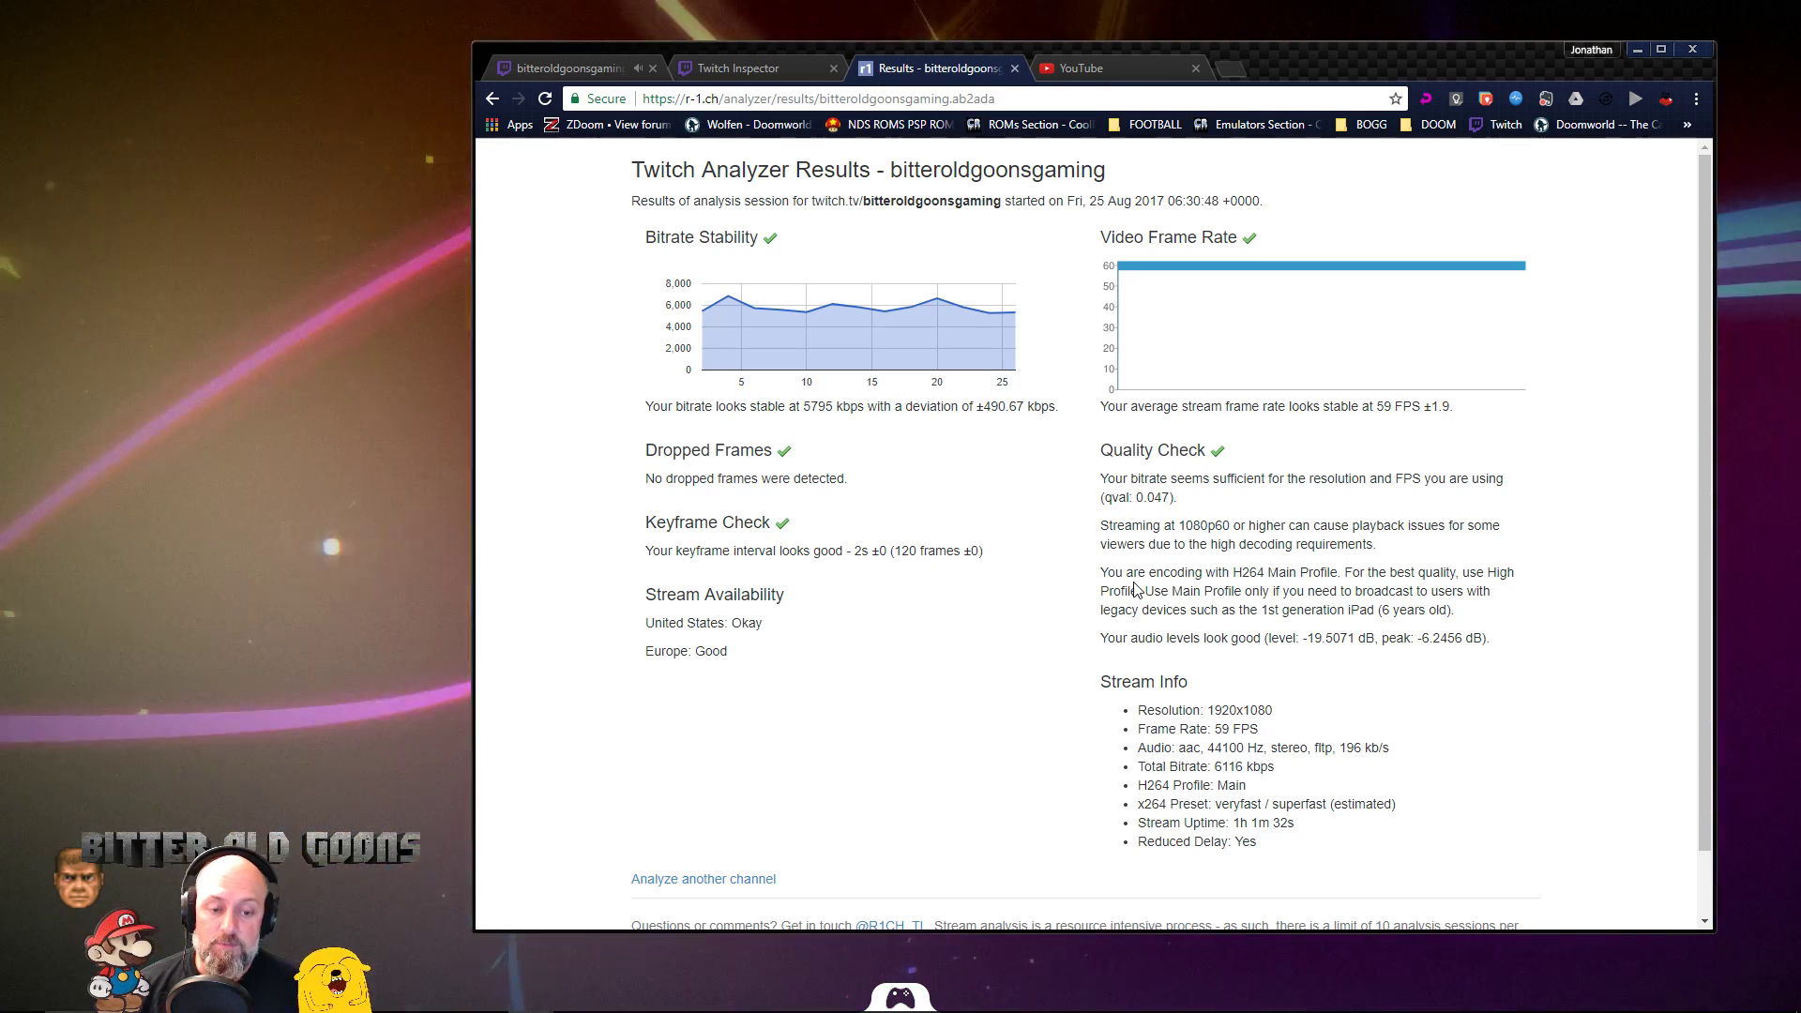
{"action": "mouse_move", "coordinate": [1071, 634]}
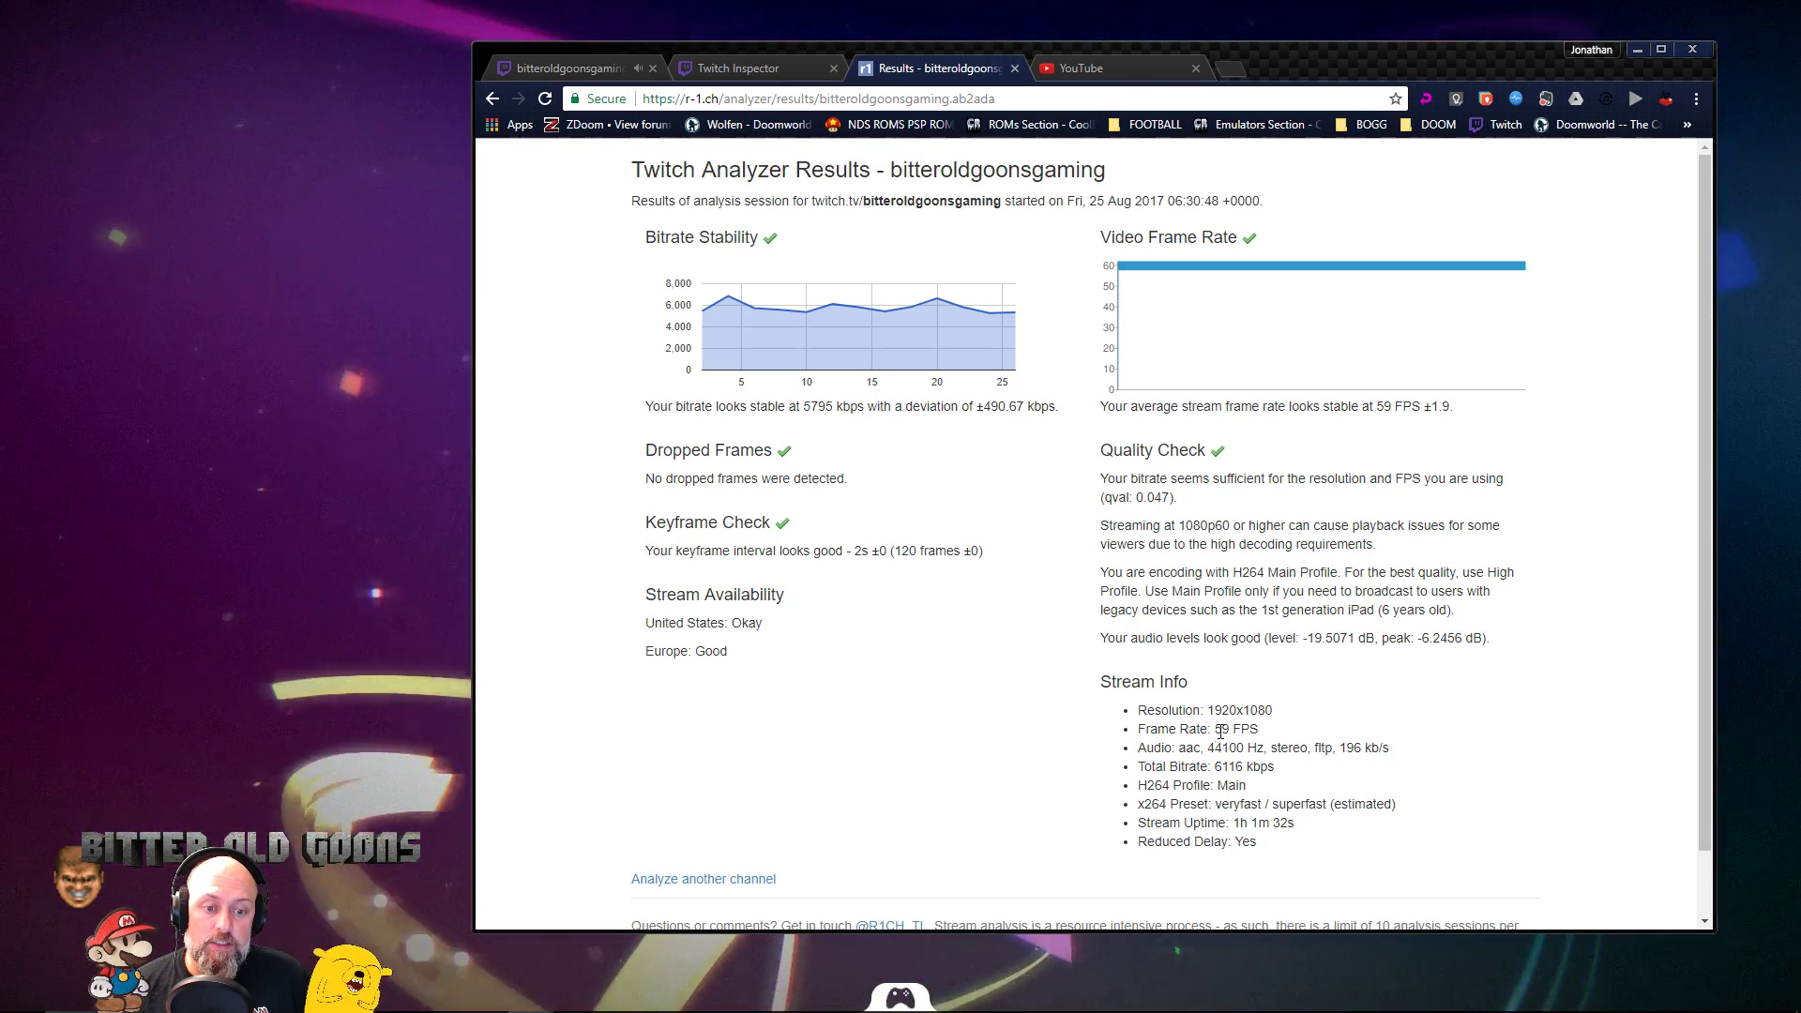
{"action": "mouse_move", "coordinate": [1193, 829]}
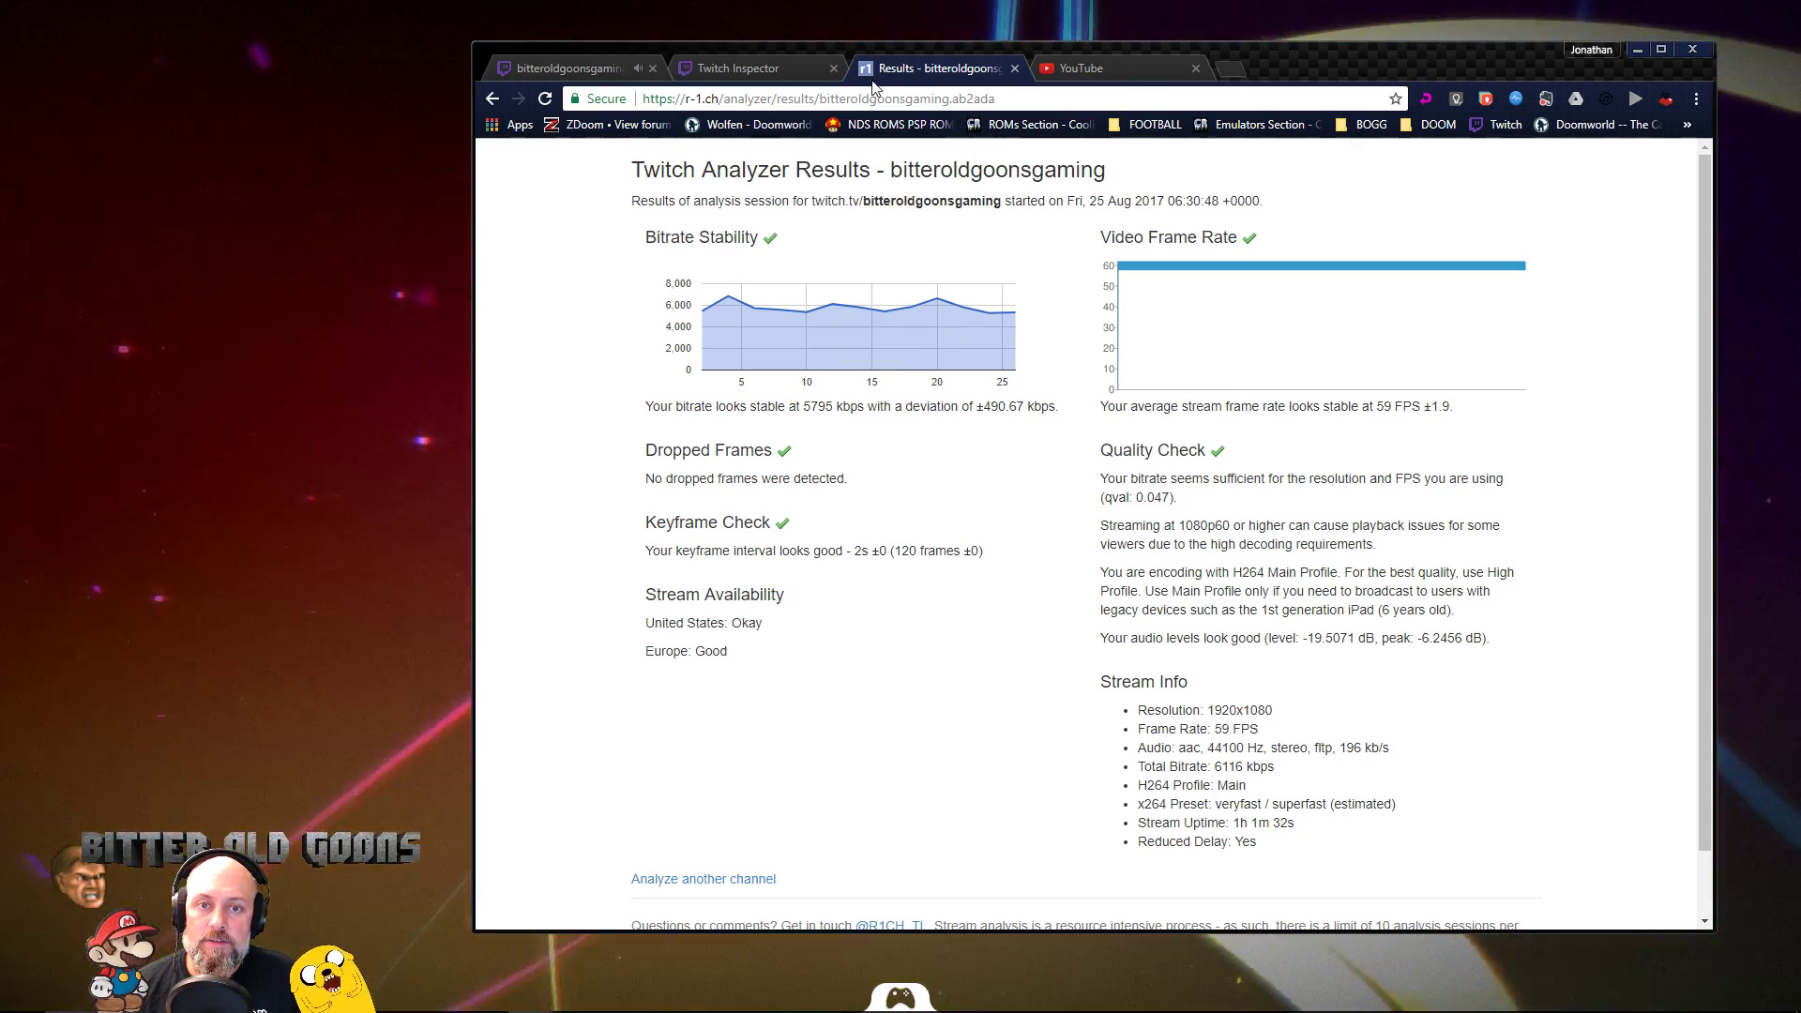
- After reviewing the passing analyzer report, switch over to Twitch Inspector
{"action": "left_click", "coordinate": [751, 68]}
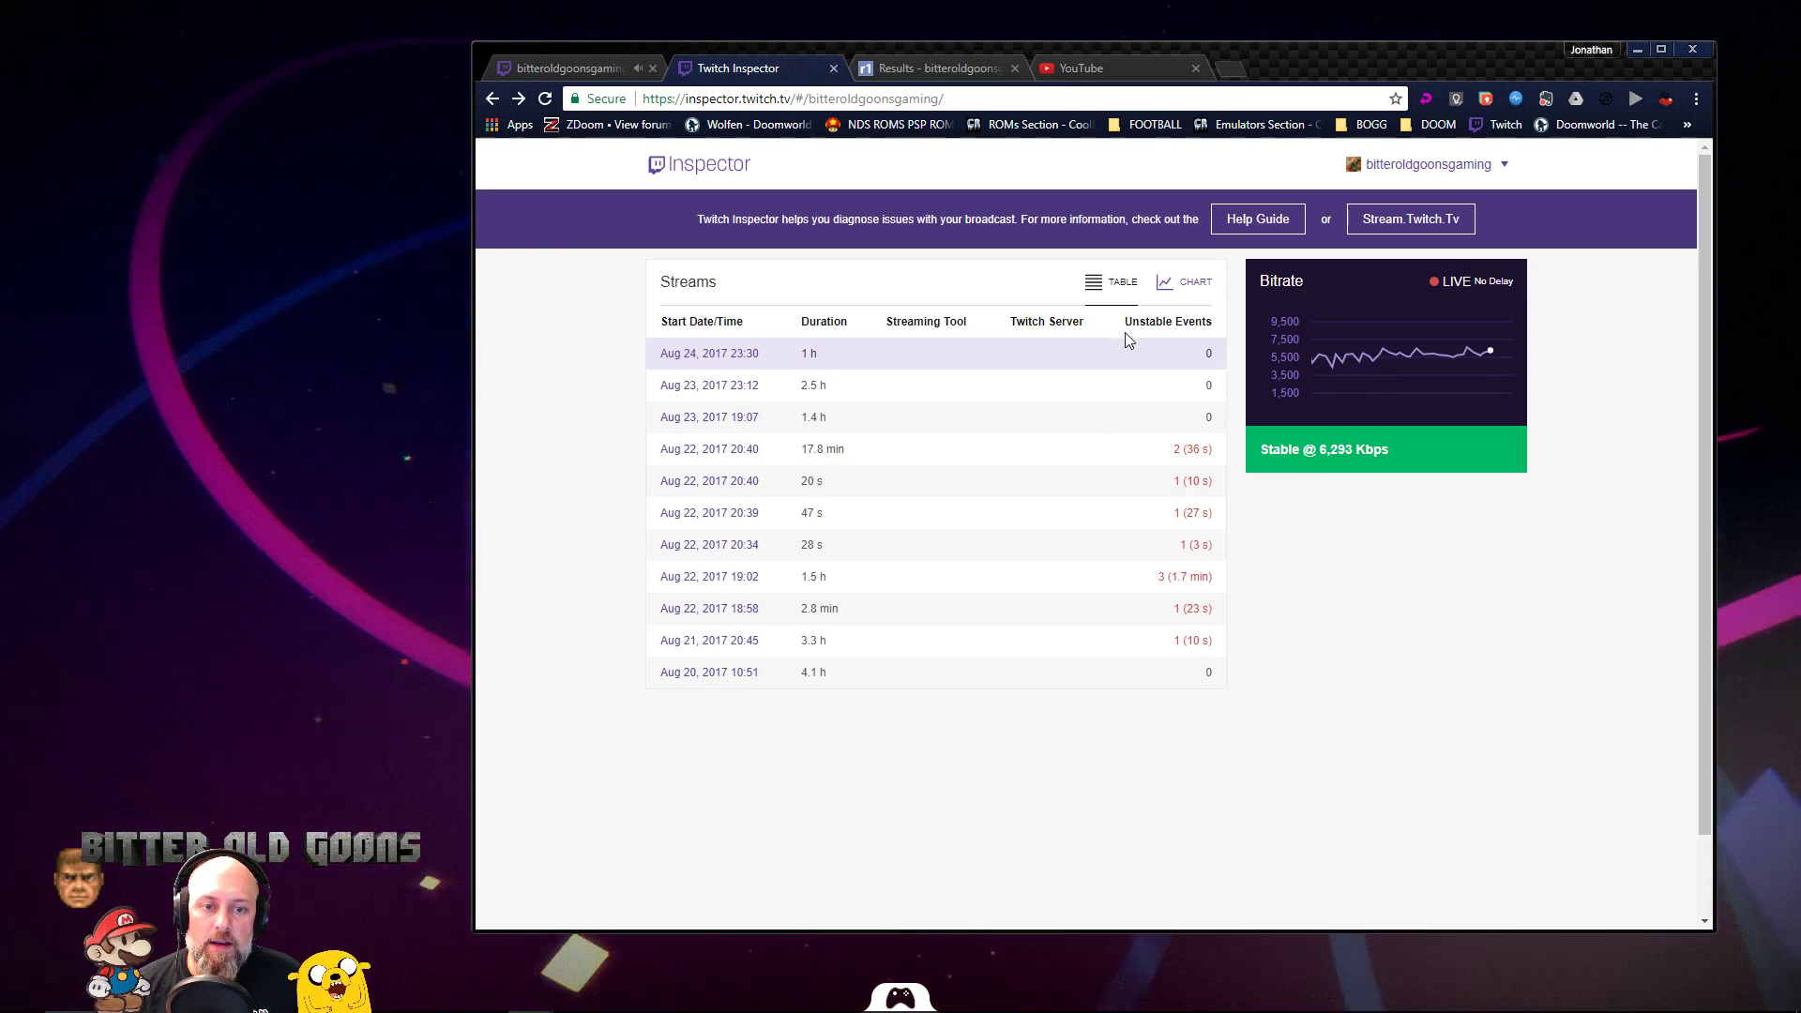
- Show the streams as a bitrate chart covering the Past 7 Days
{"action": "left_click", "coordinate": [1193, 282]}
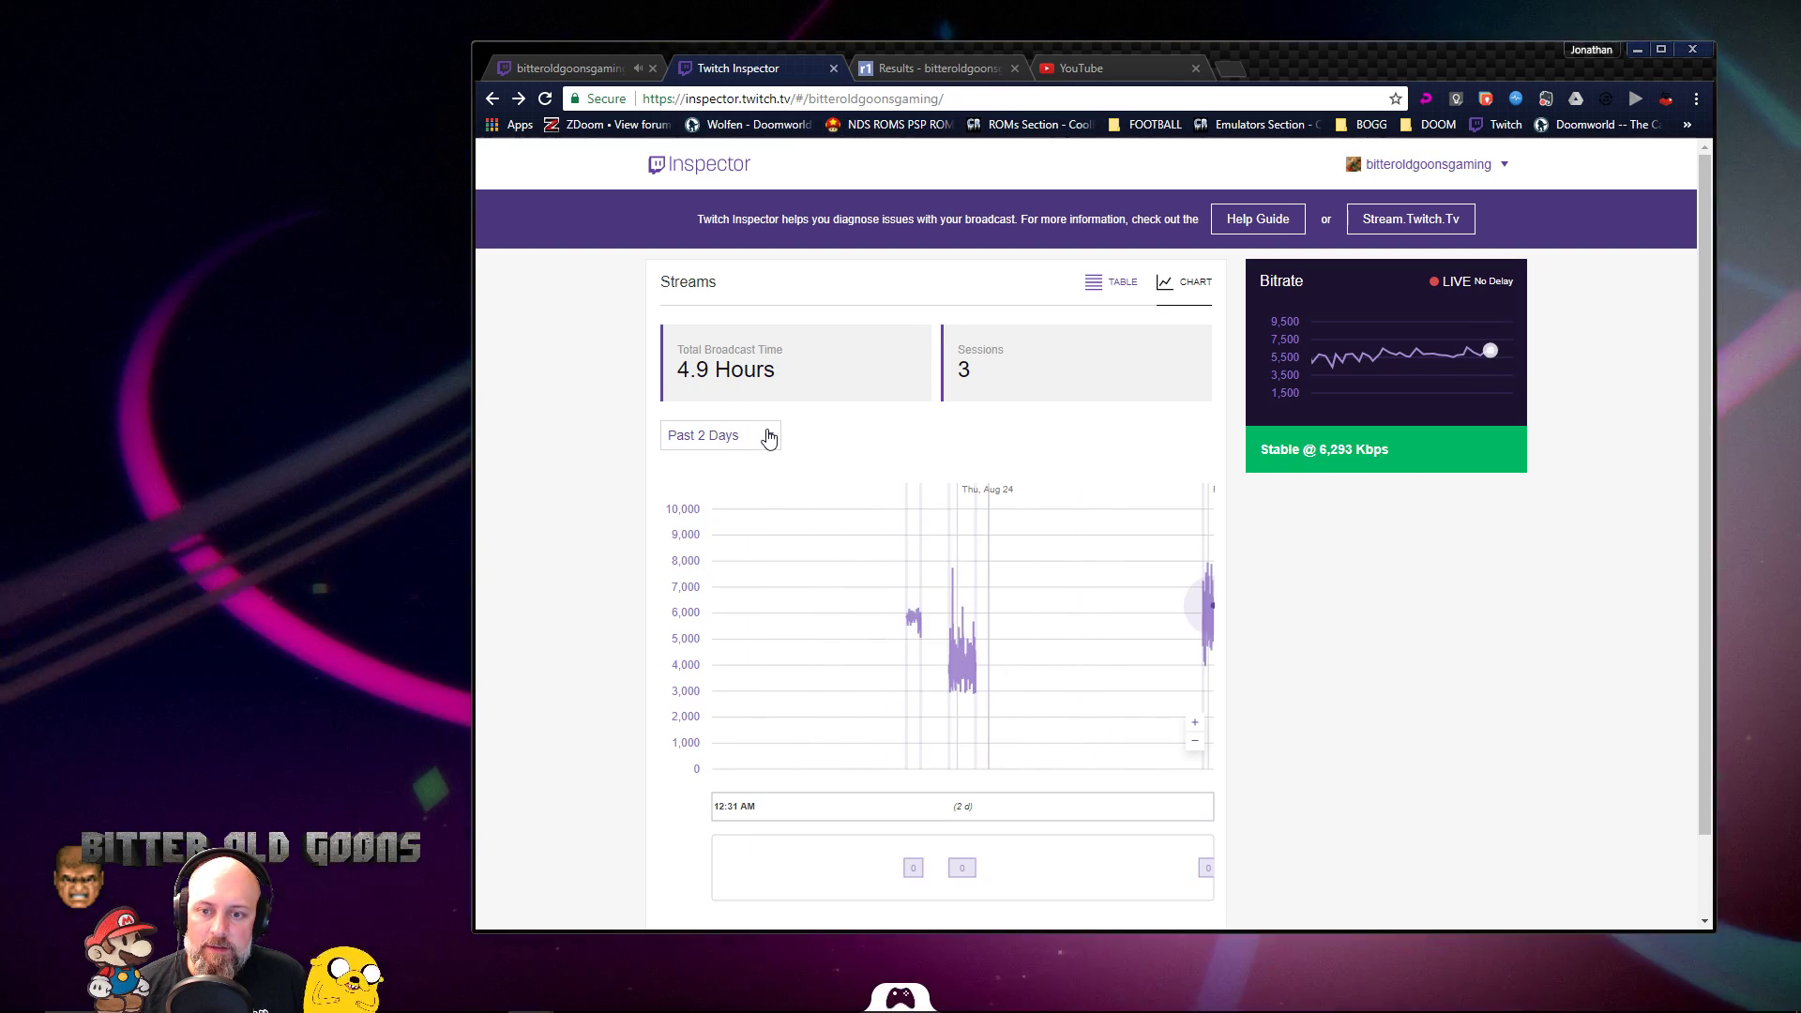
{"action": "left_click", "coordinate": [720, 435]}
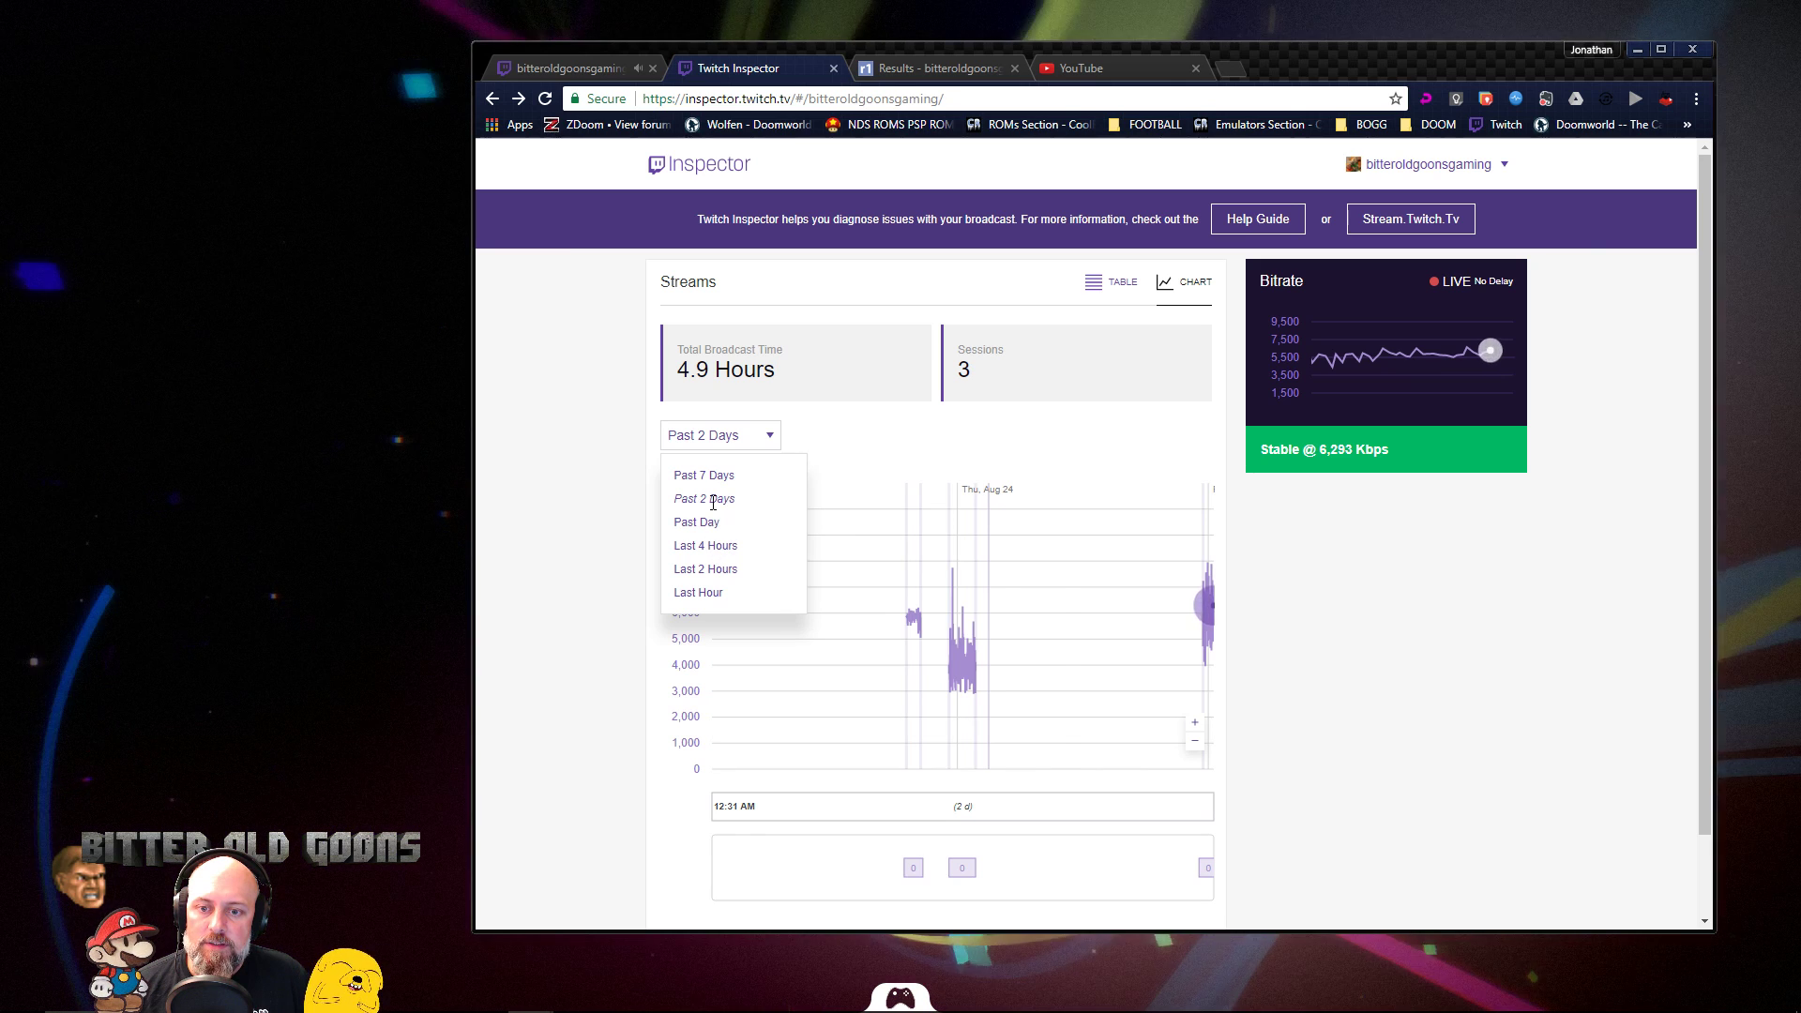
{"action": "left_click", "coordinate": [703, 474]}
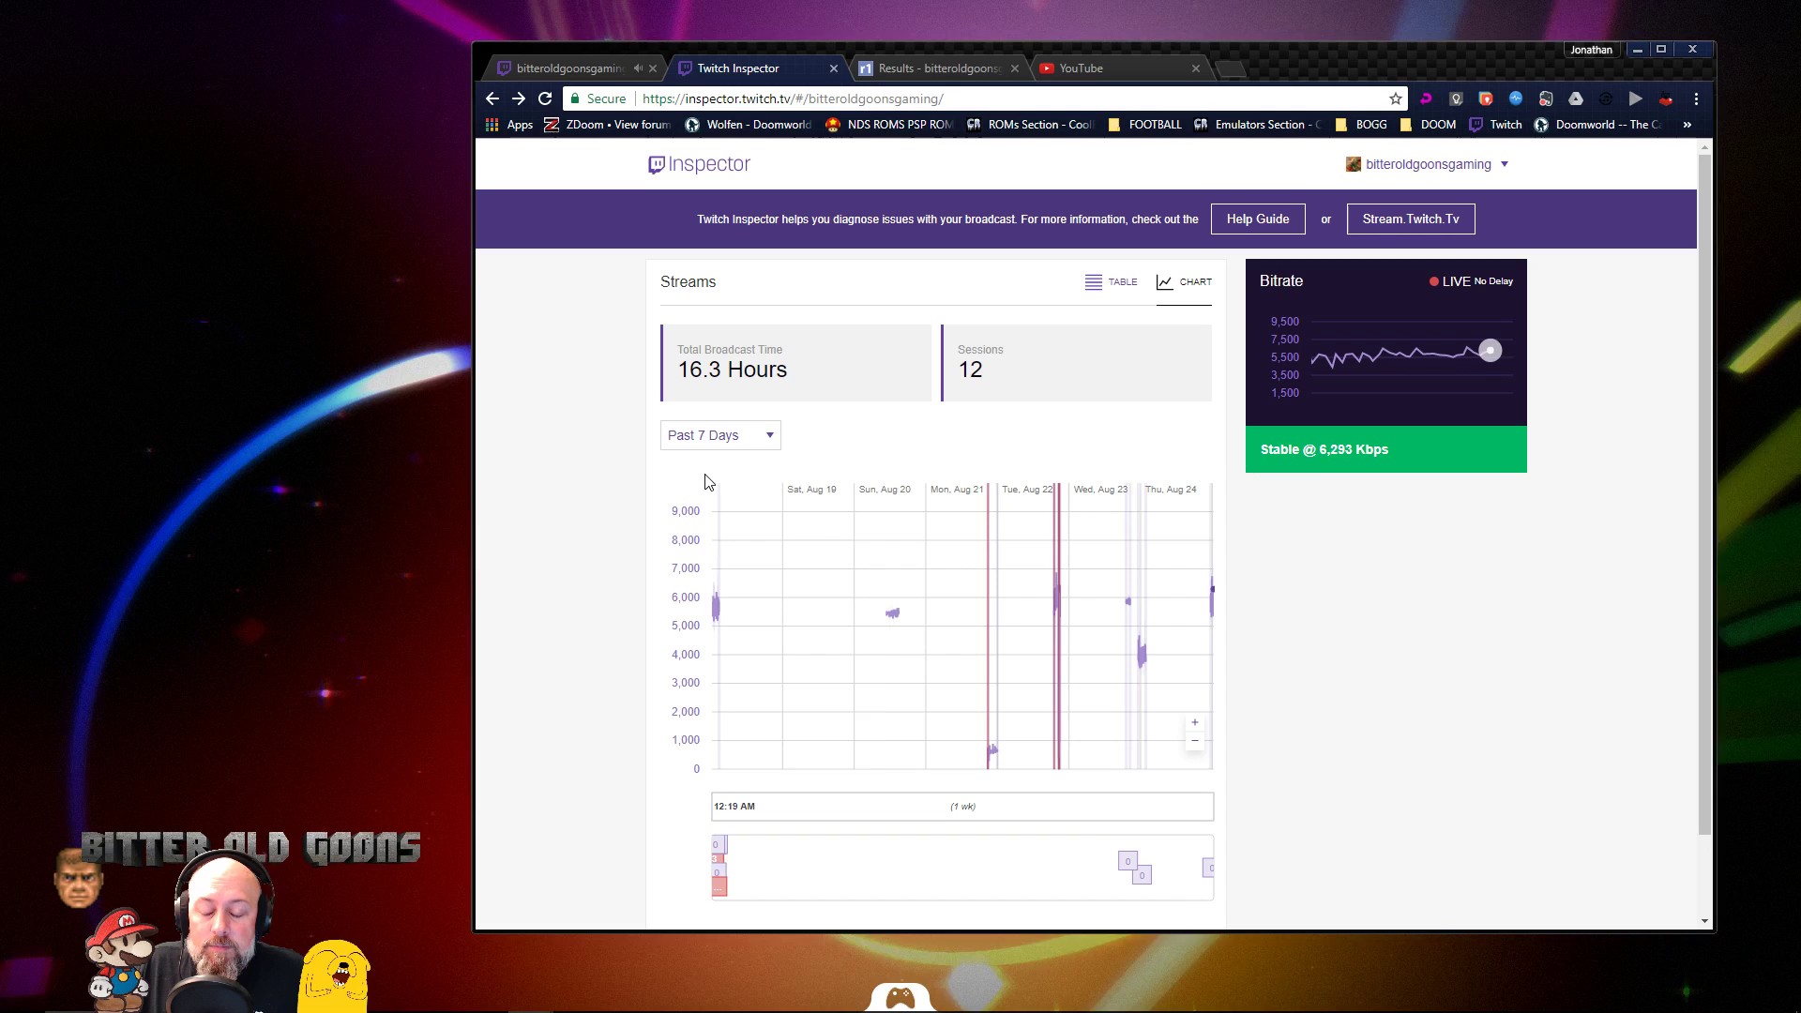
{"action": "mouse_move", "coordinate": [1057, 590]}
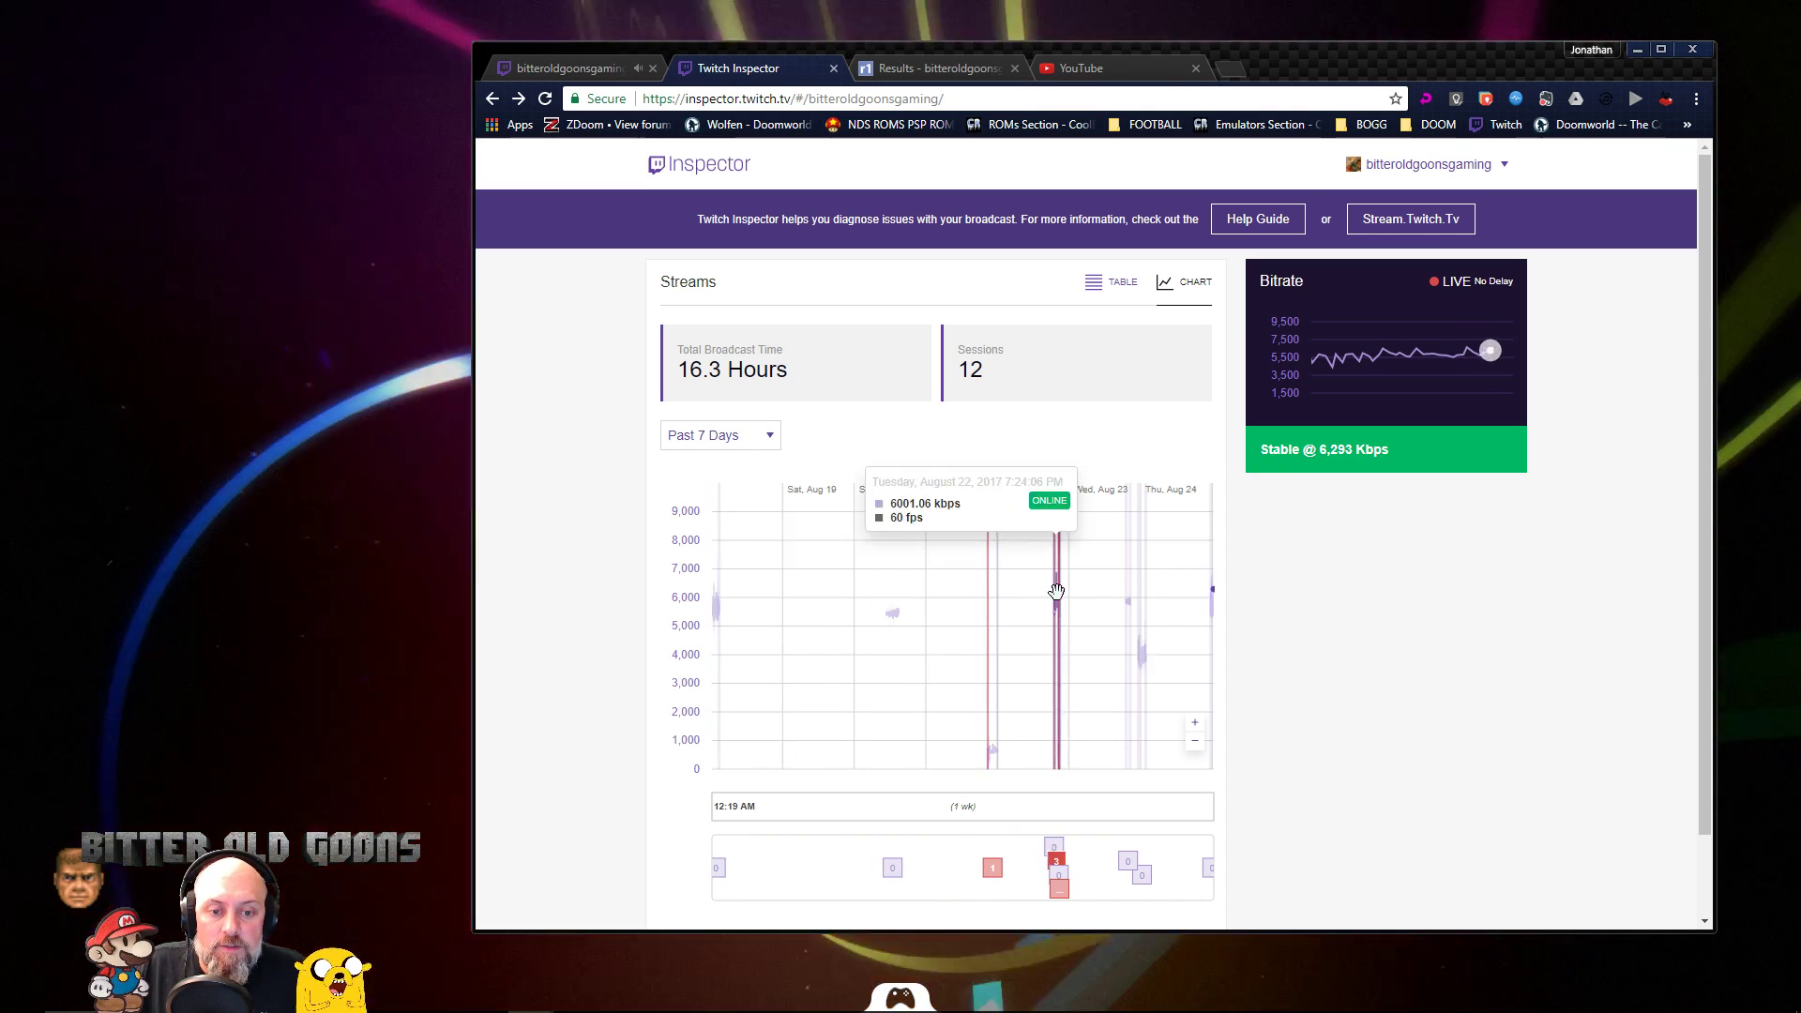
{"action": "mouse_move", "coordinate": [1062, 593]}
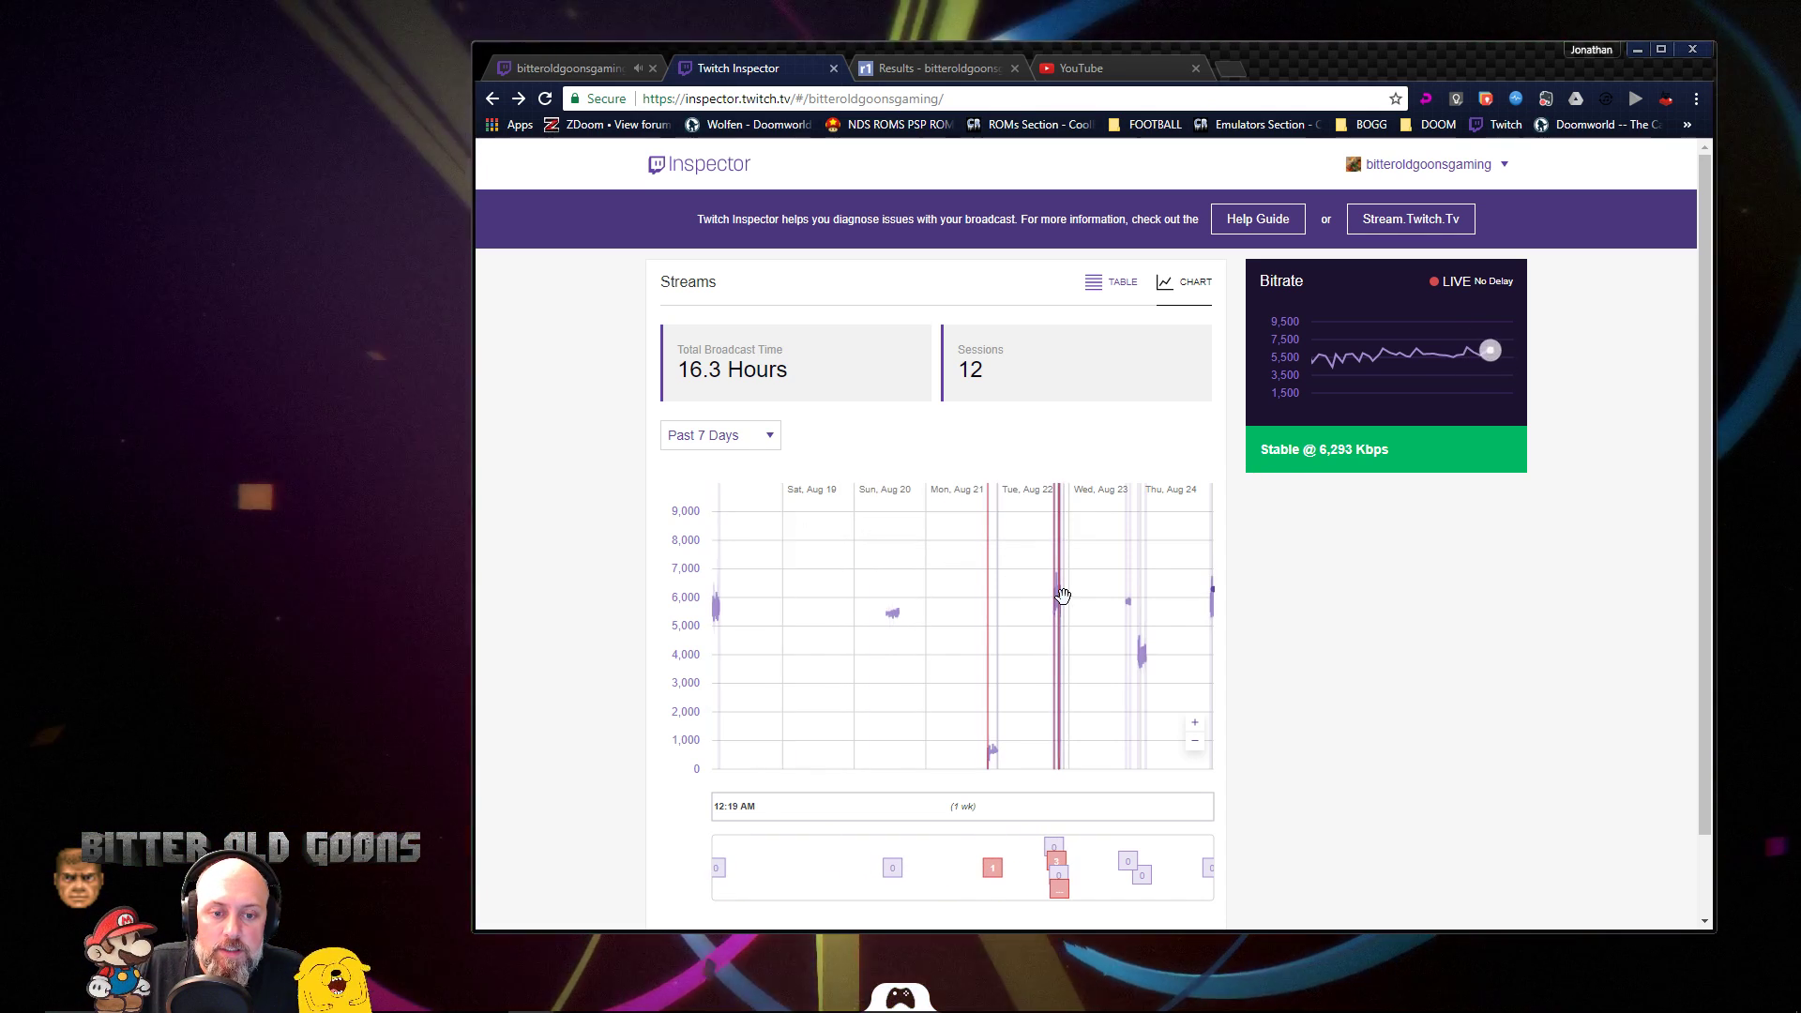
{"action": "mouse_move", "coordinate": [1058, 597]}
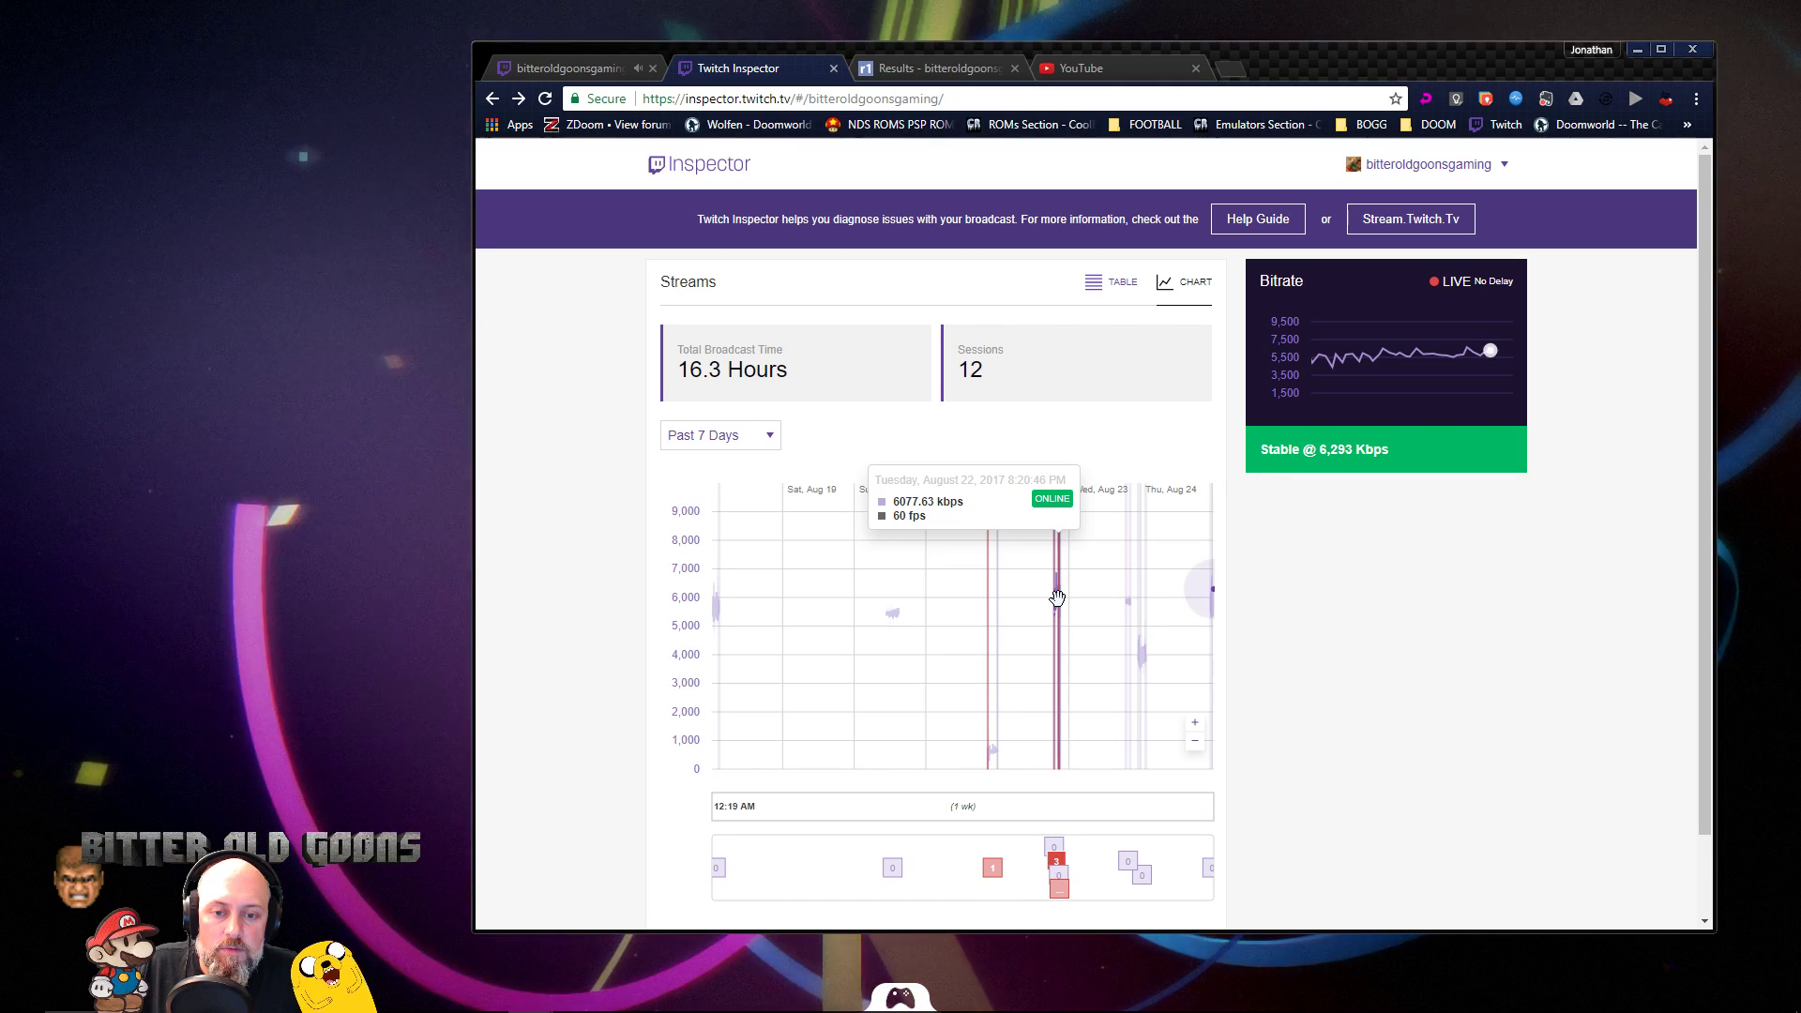
{"action": "mouse_move", "coordinate": [1060, 638]}
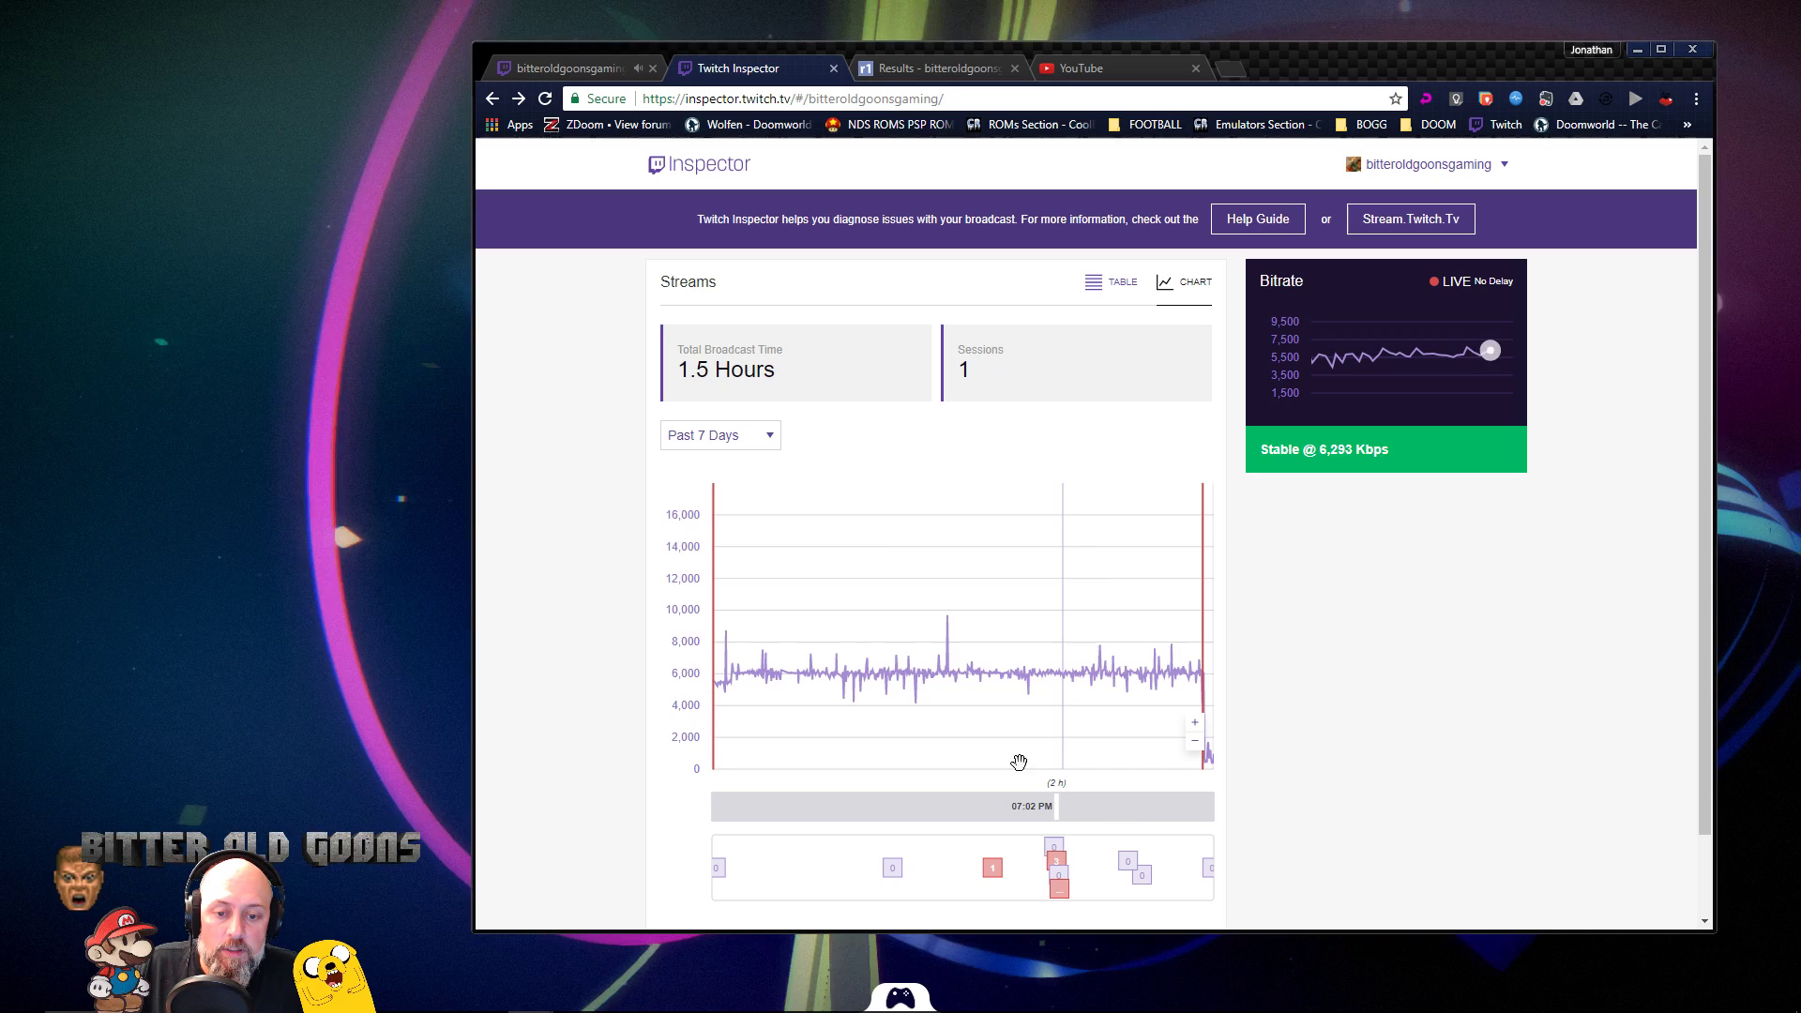
{"action": "mouse_move", "coordinate": [946, 668]}
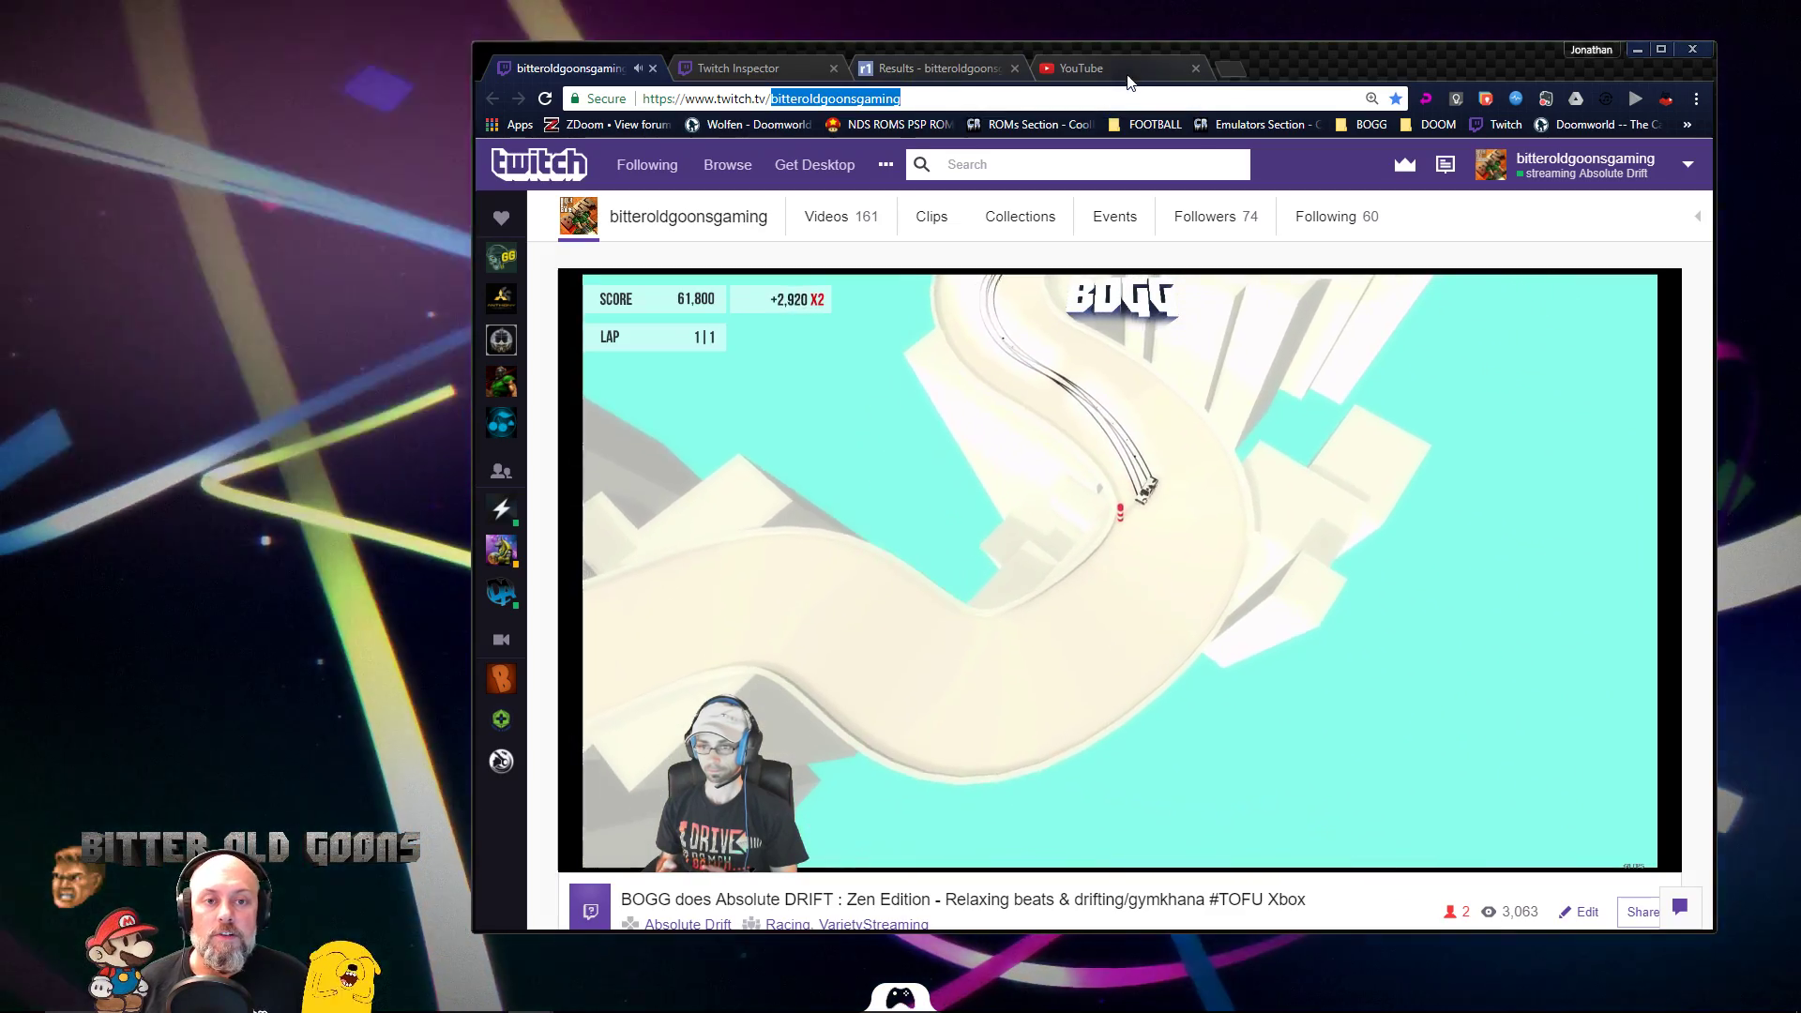
- From the YouTube account menu, enter Creator Studio and its Live Streaming dashboard
{"action": "left_click", "coordinate": [1080, 68]}
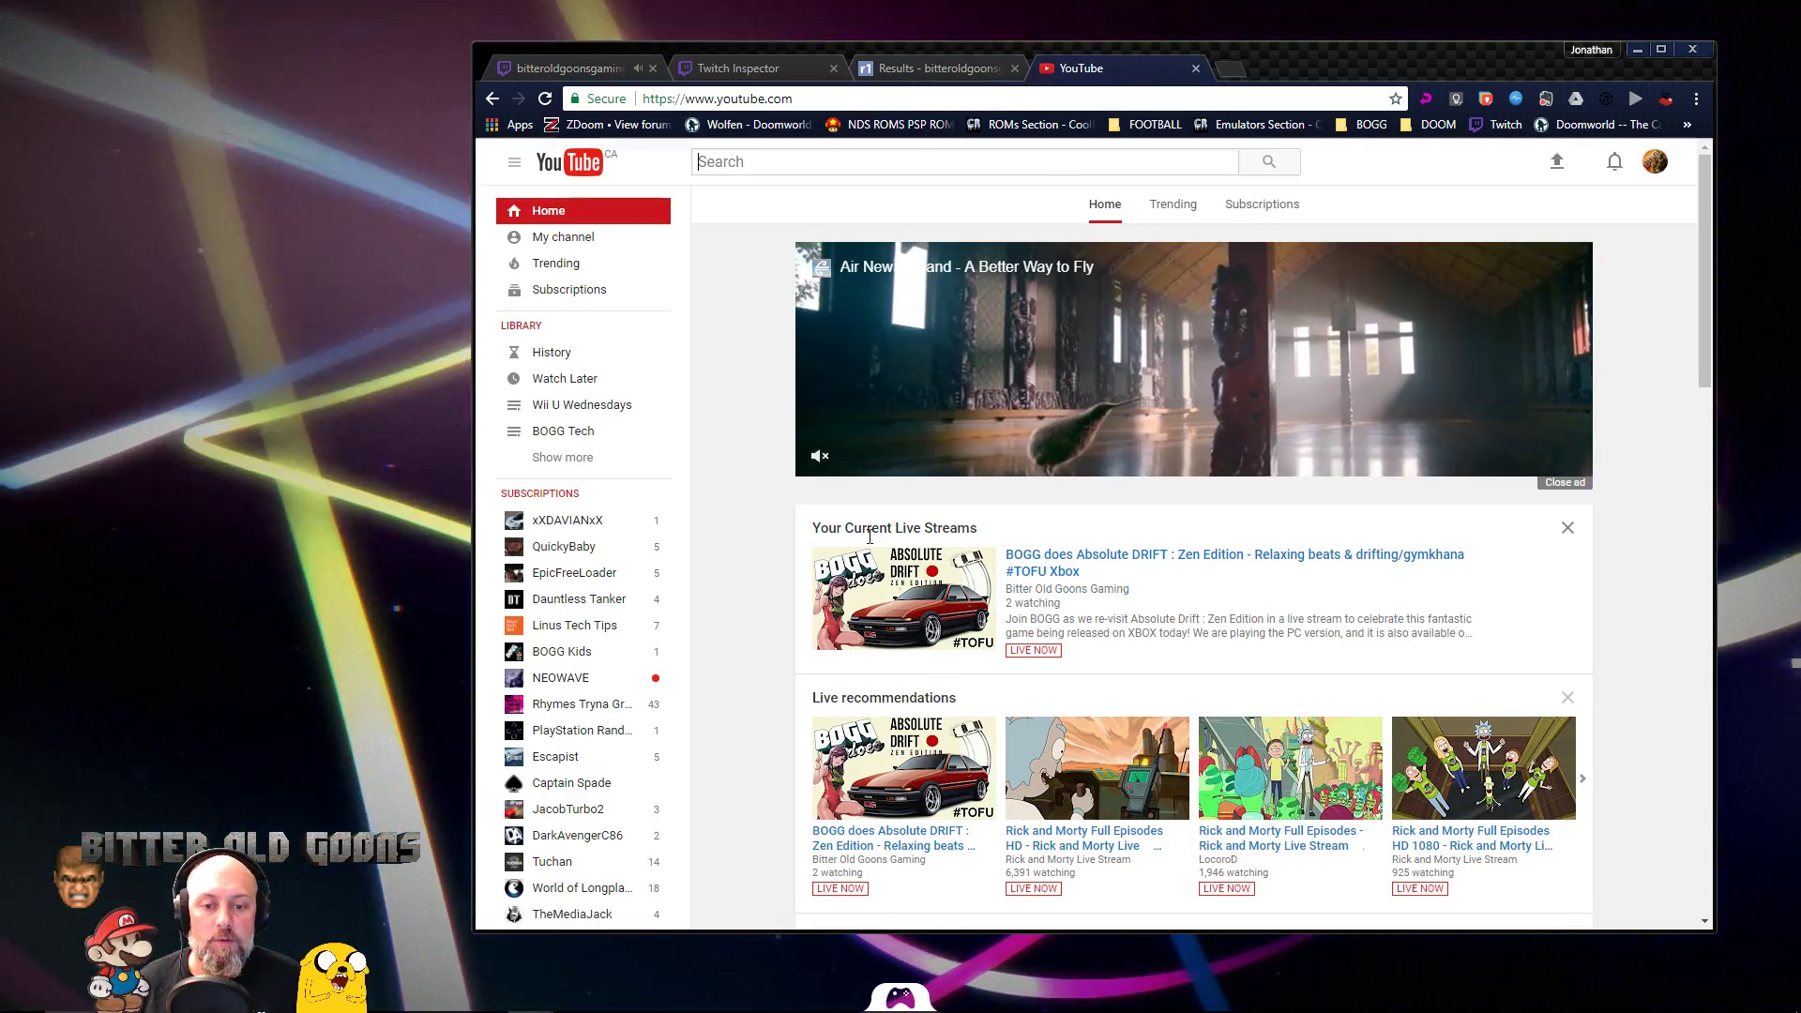
{"action": "left_click", "coordinate": [1653, 162]}
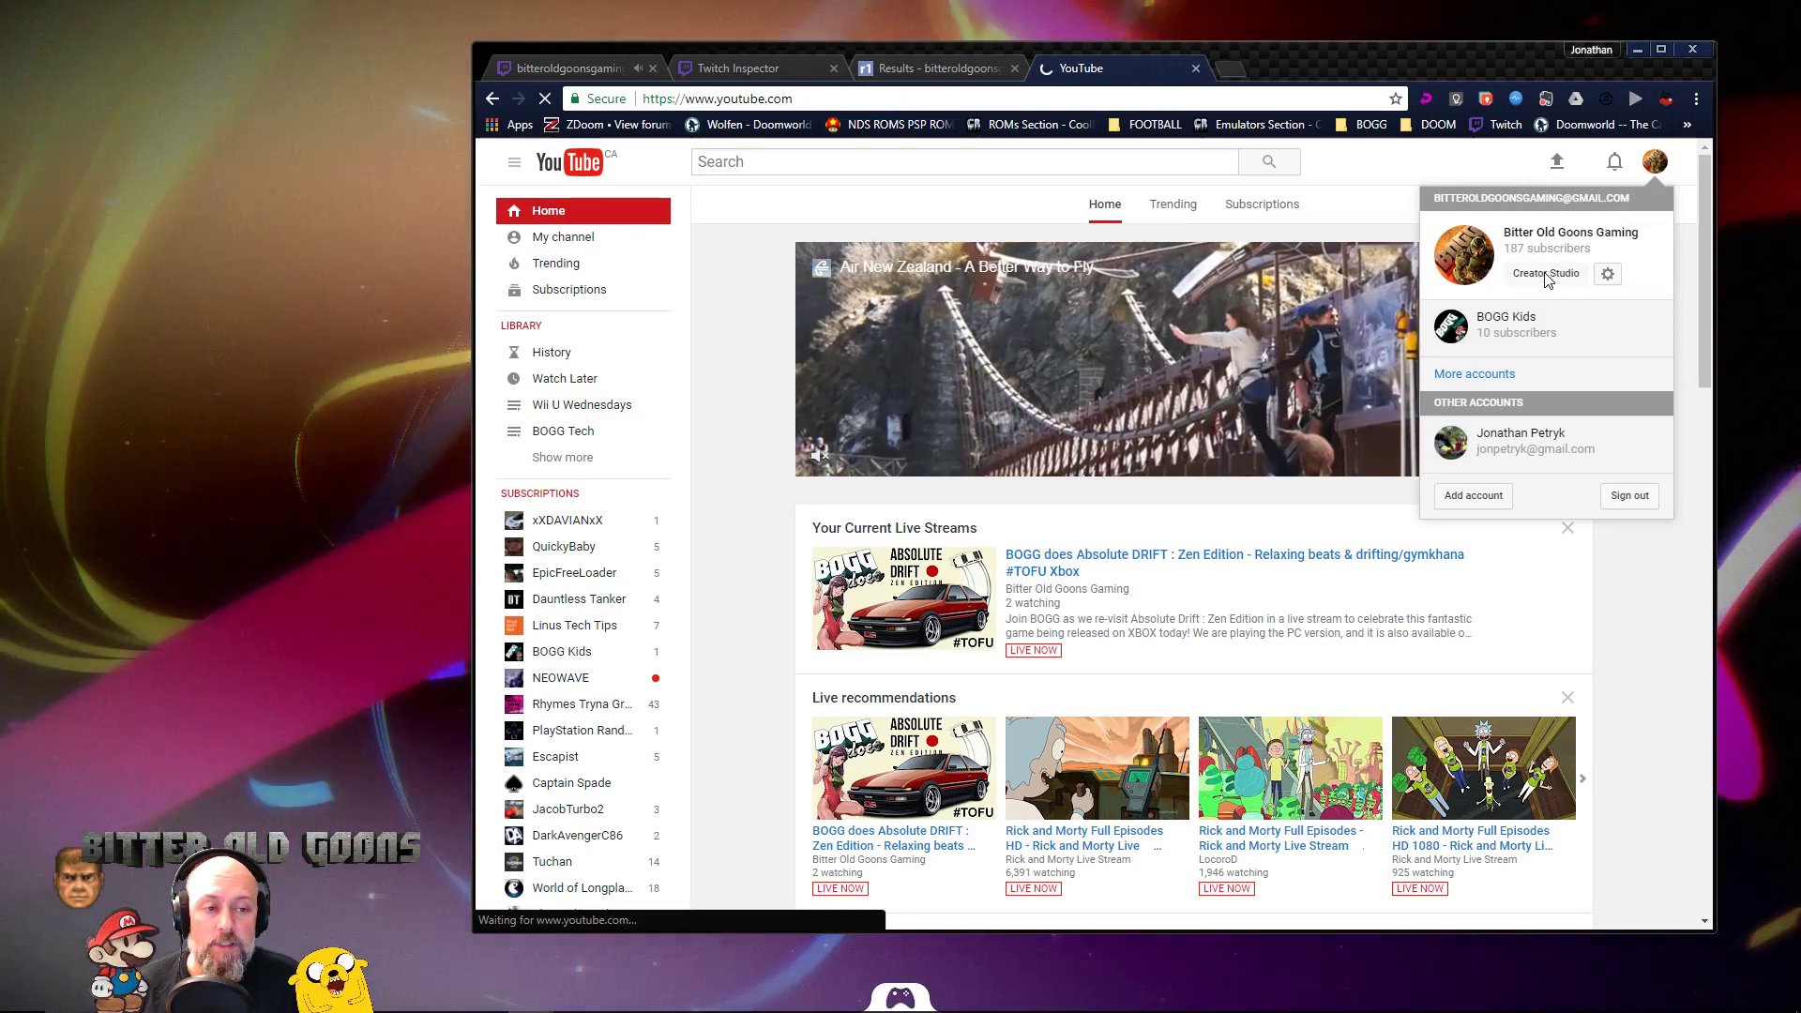
{"action": "left_click", "coordinate": [1546, 274]}
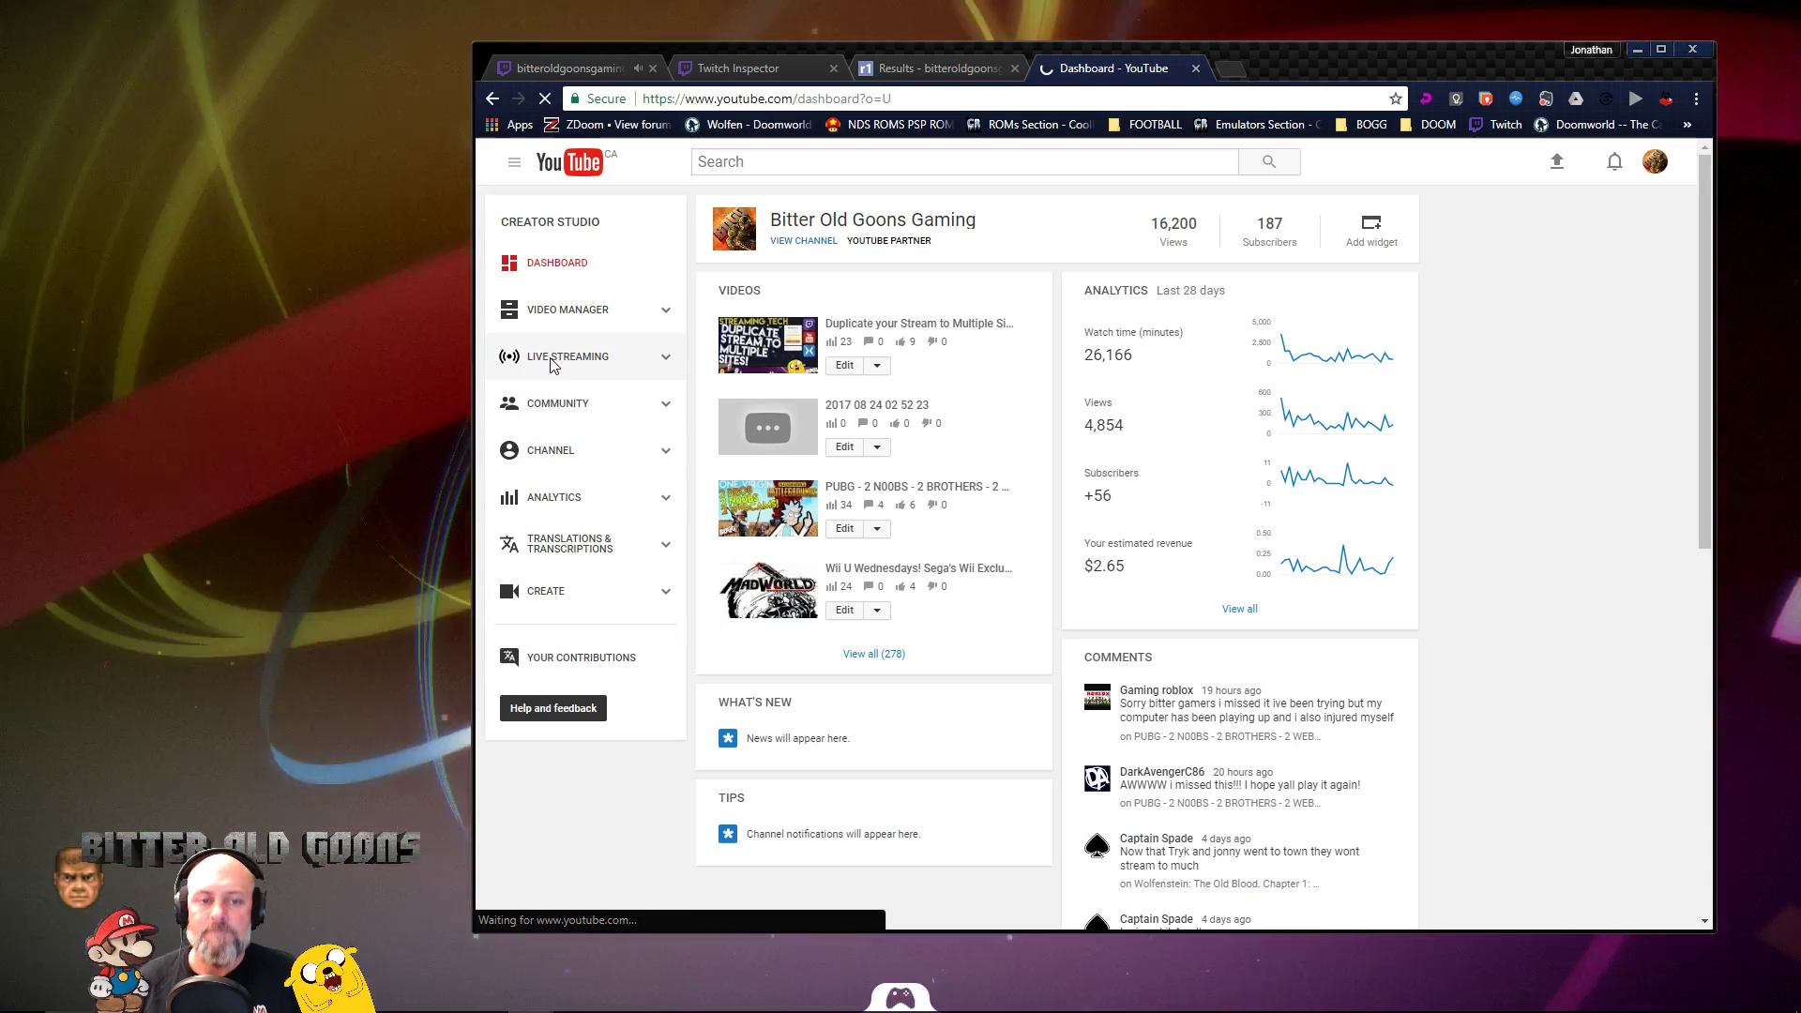
{"action": "left_click", "coordinate": [567, 356]}
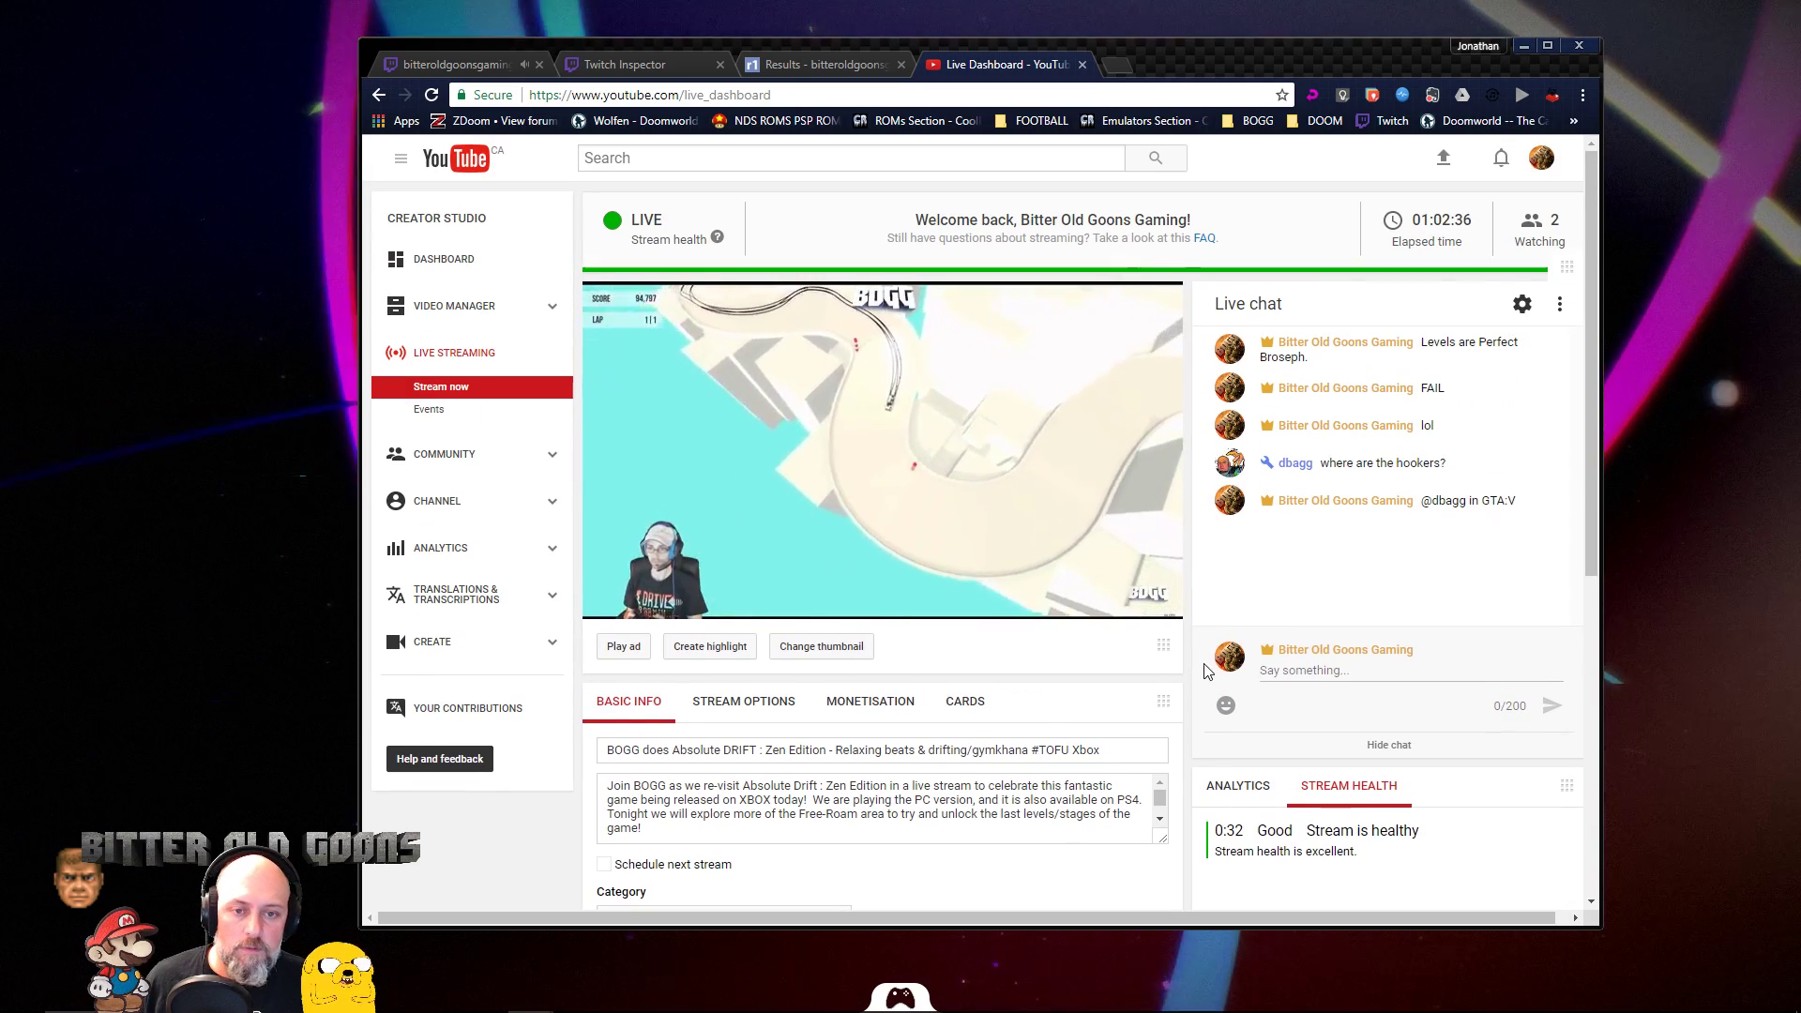
- Move from the live event's settings to its Live Control Room page
{"action": "scroll", "scroll_direction": "down", "scroll_amount": 3}
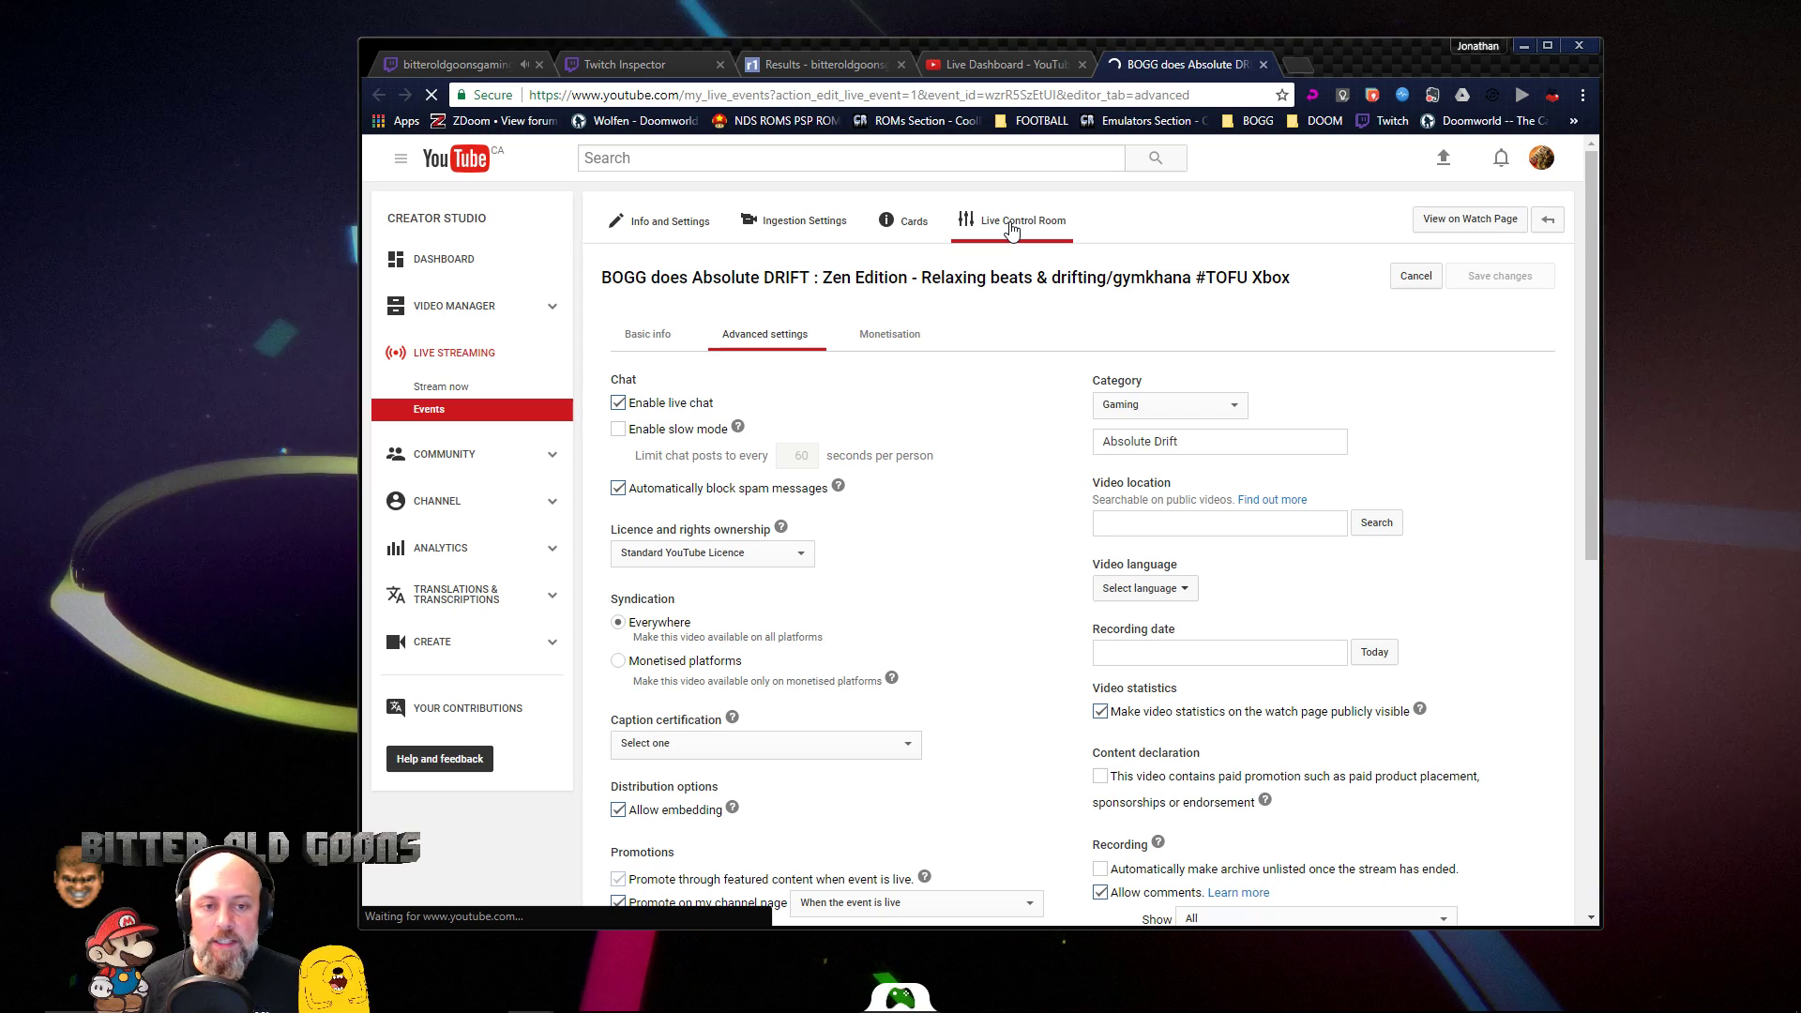
{"action": "left_click", "coordinate": [1025, 220]}
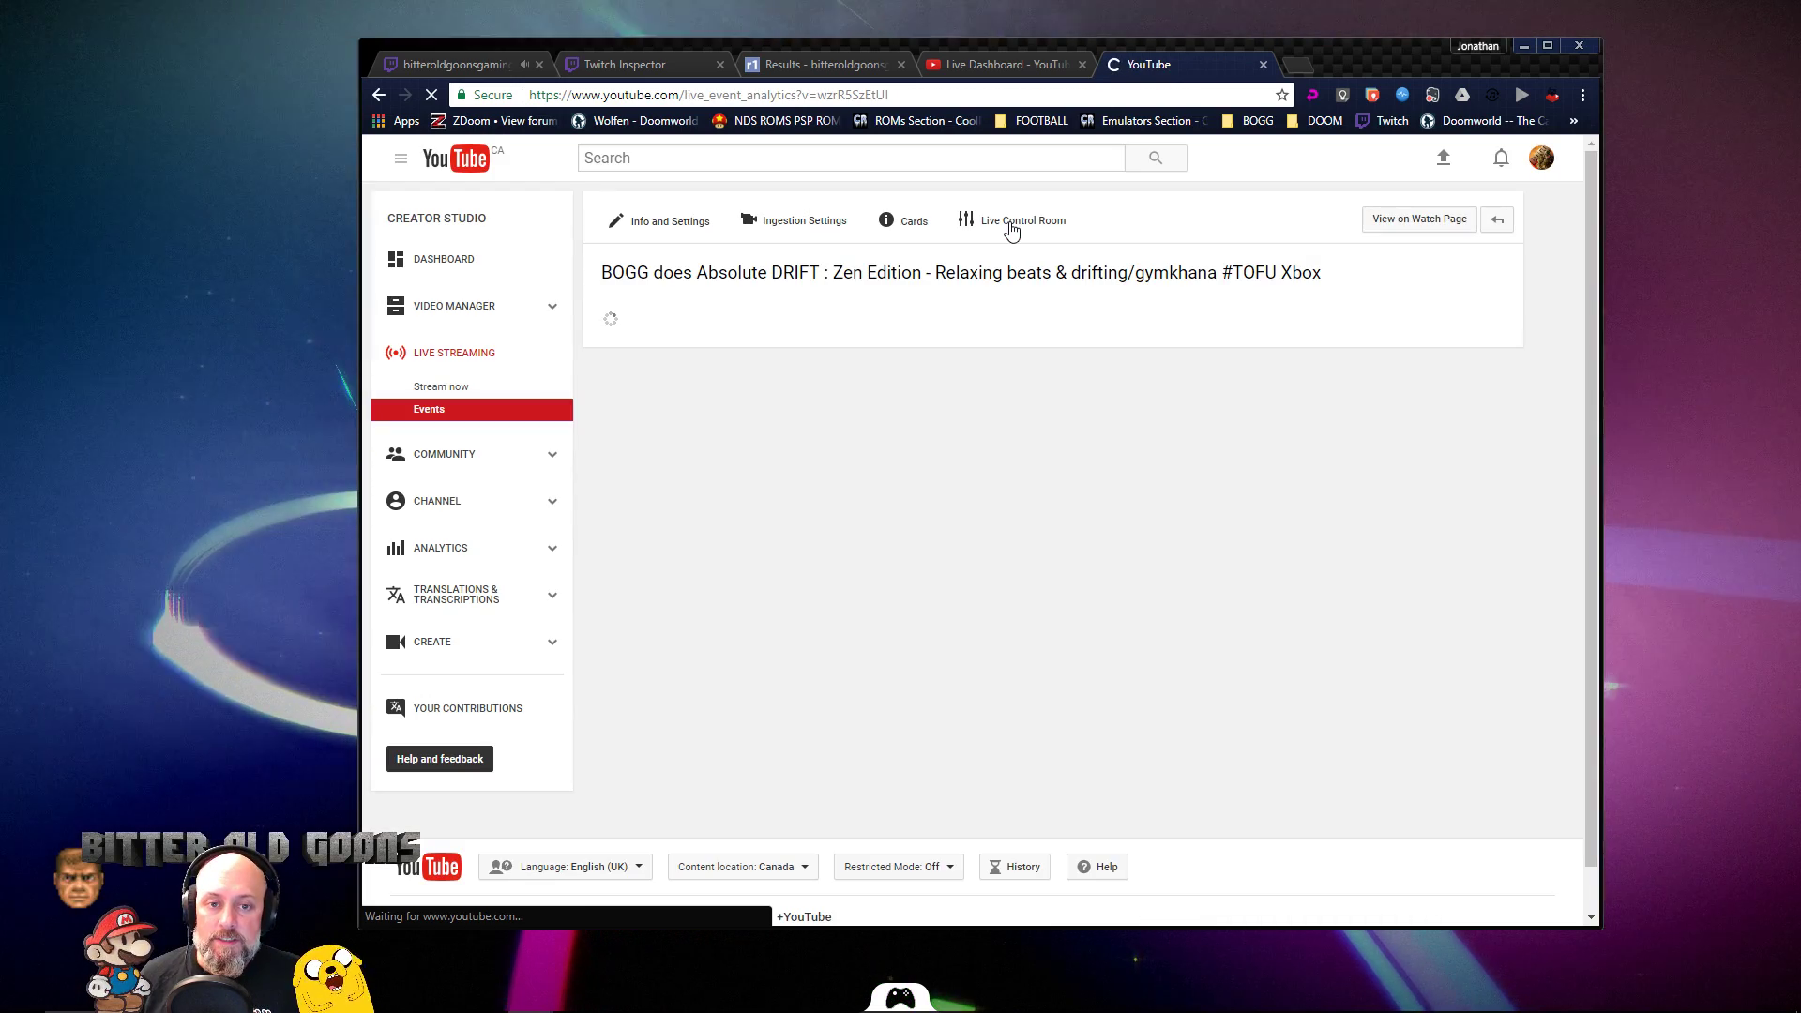
- Read the Live Control Room's Stream Status panel and viewing stats for the 720p stream
{"action": "left_click", "coordinate": [1024, 219]}
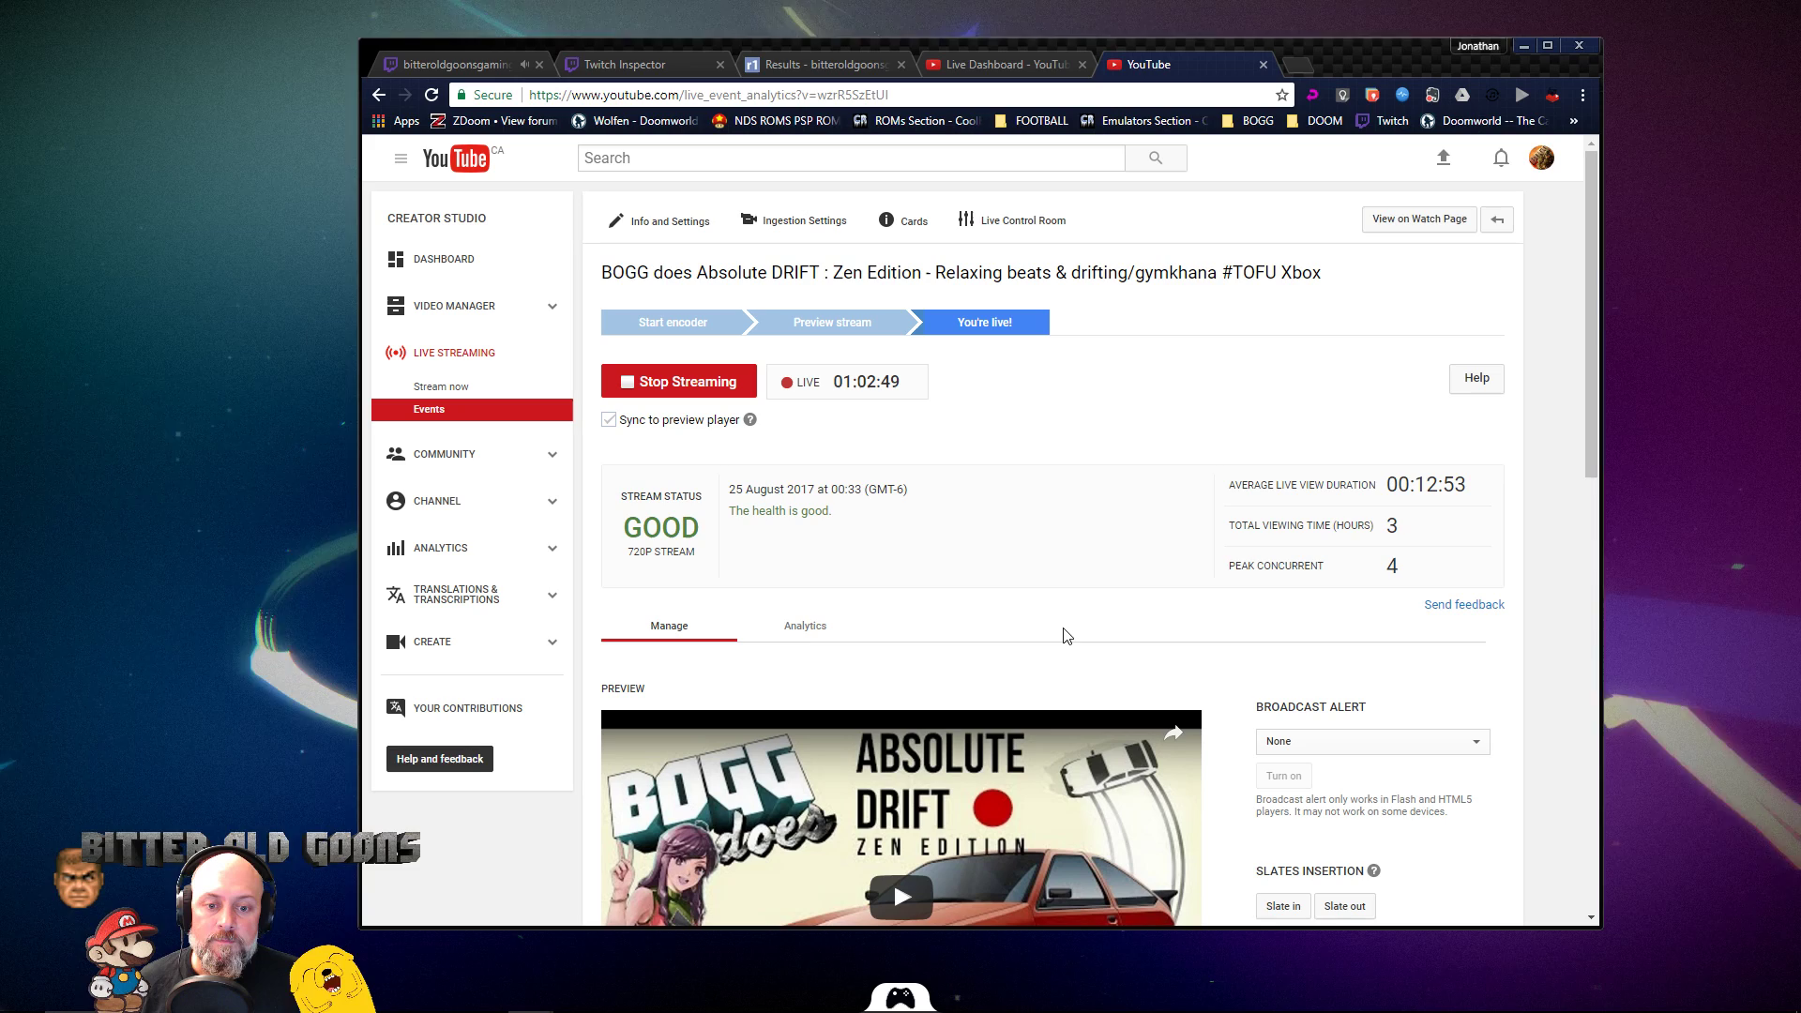
{"action": "mouse_move", "coordinate": [1051, 659]}
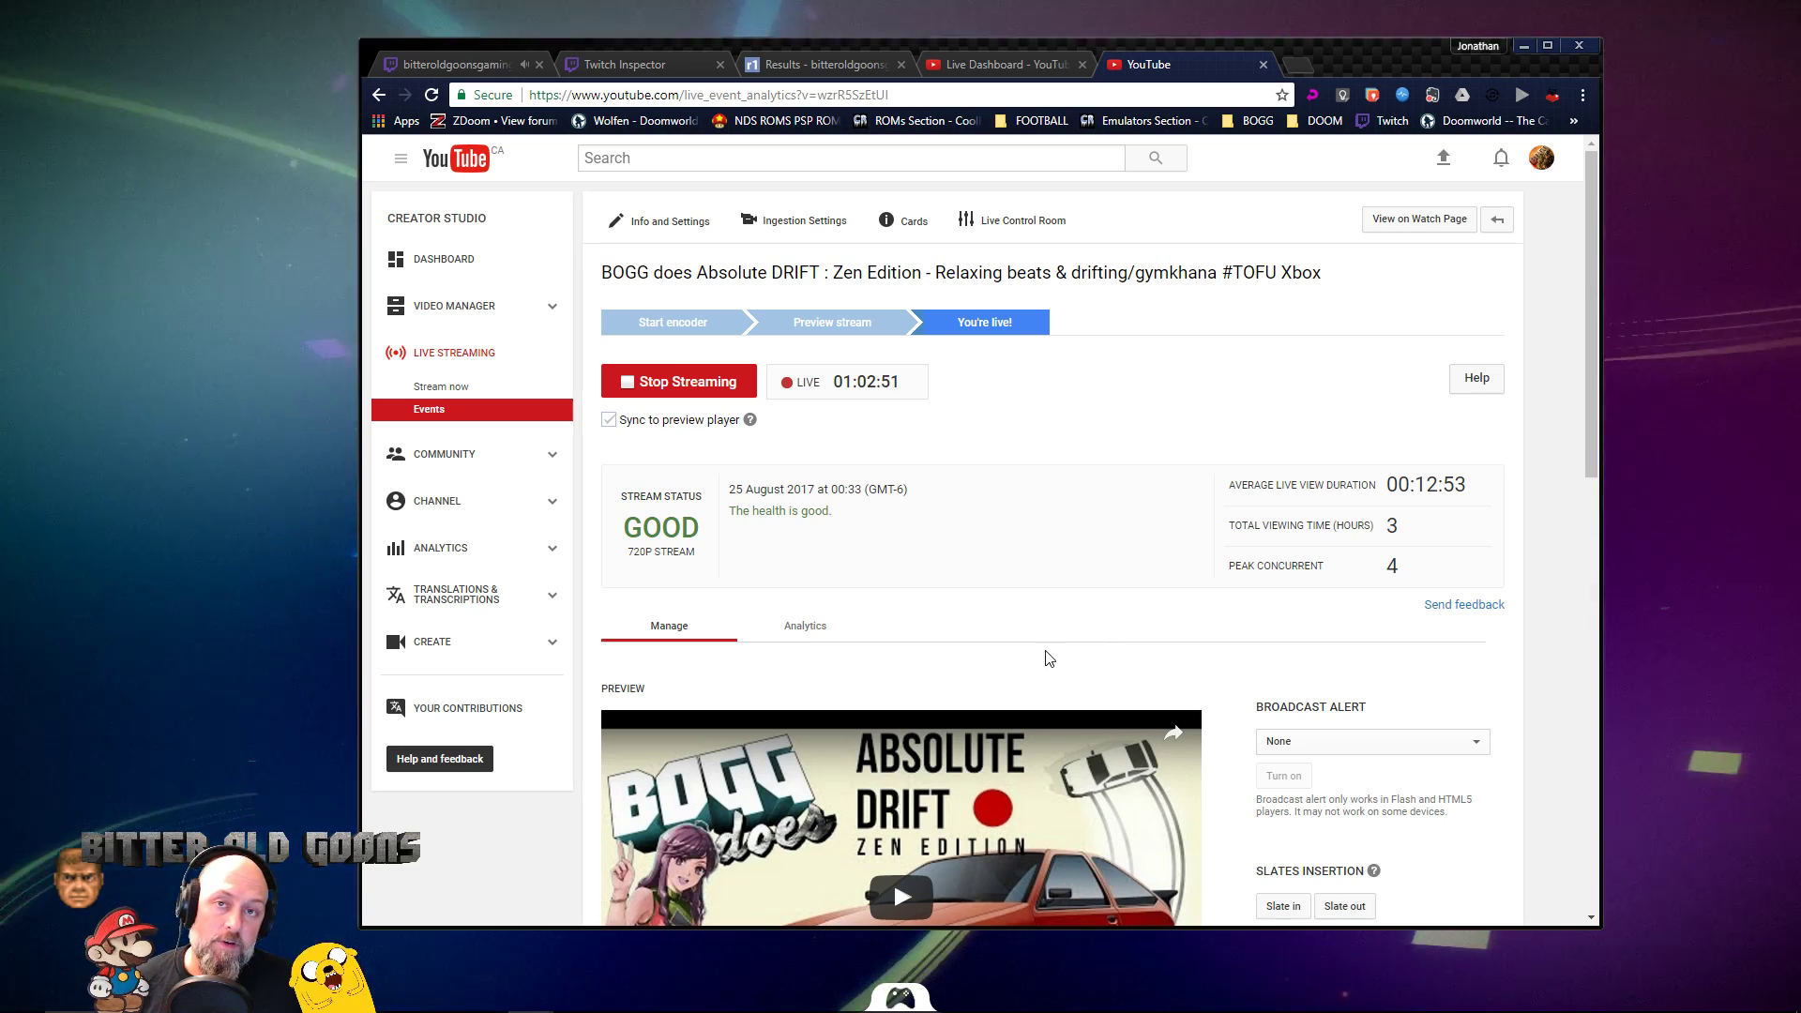
{"action": "mouse_move", "coordinate": [683, 484]}
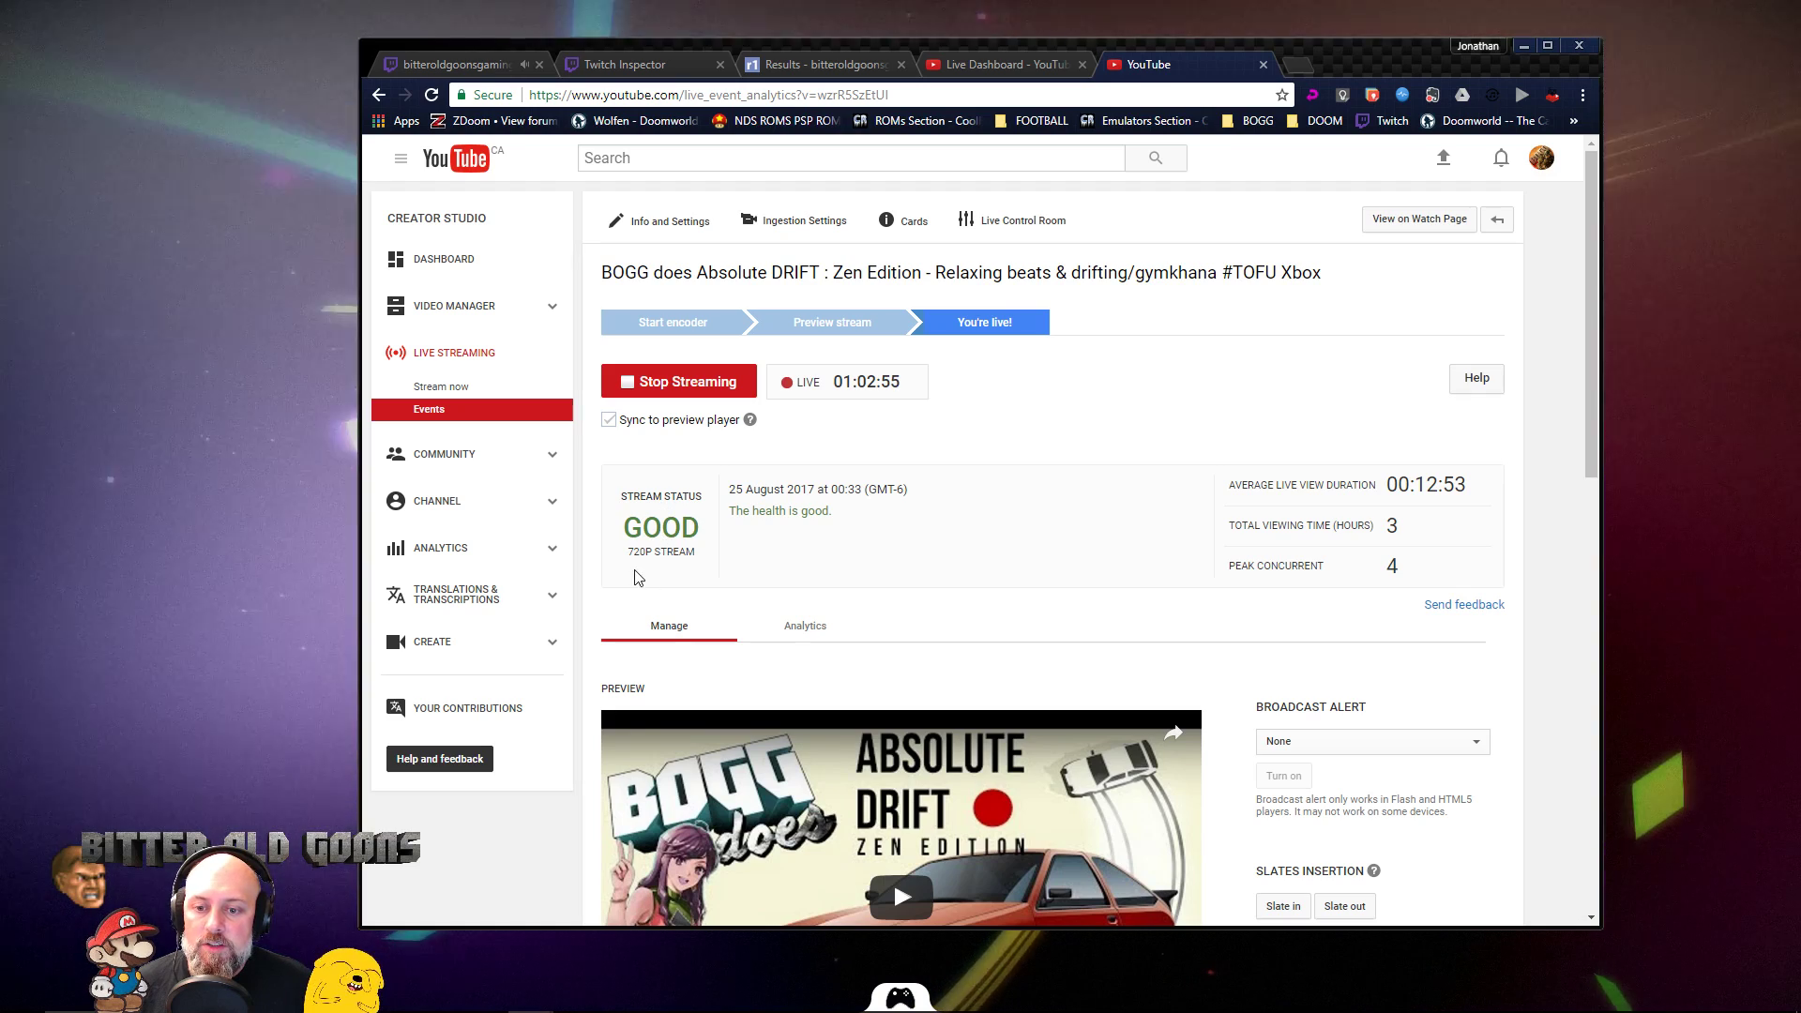
{"action": "scroll", "scroll_direction": "down", "scroll_amount": 3}
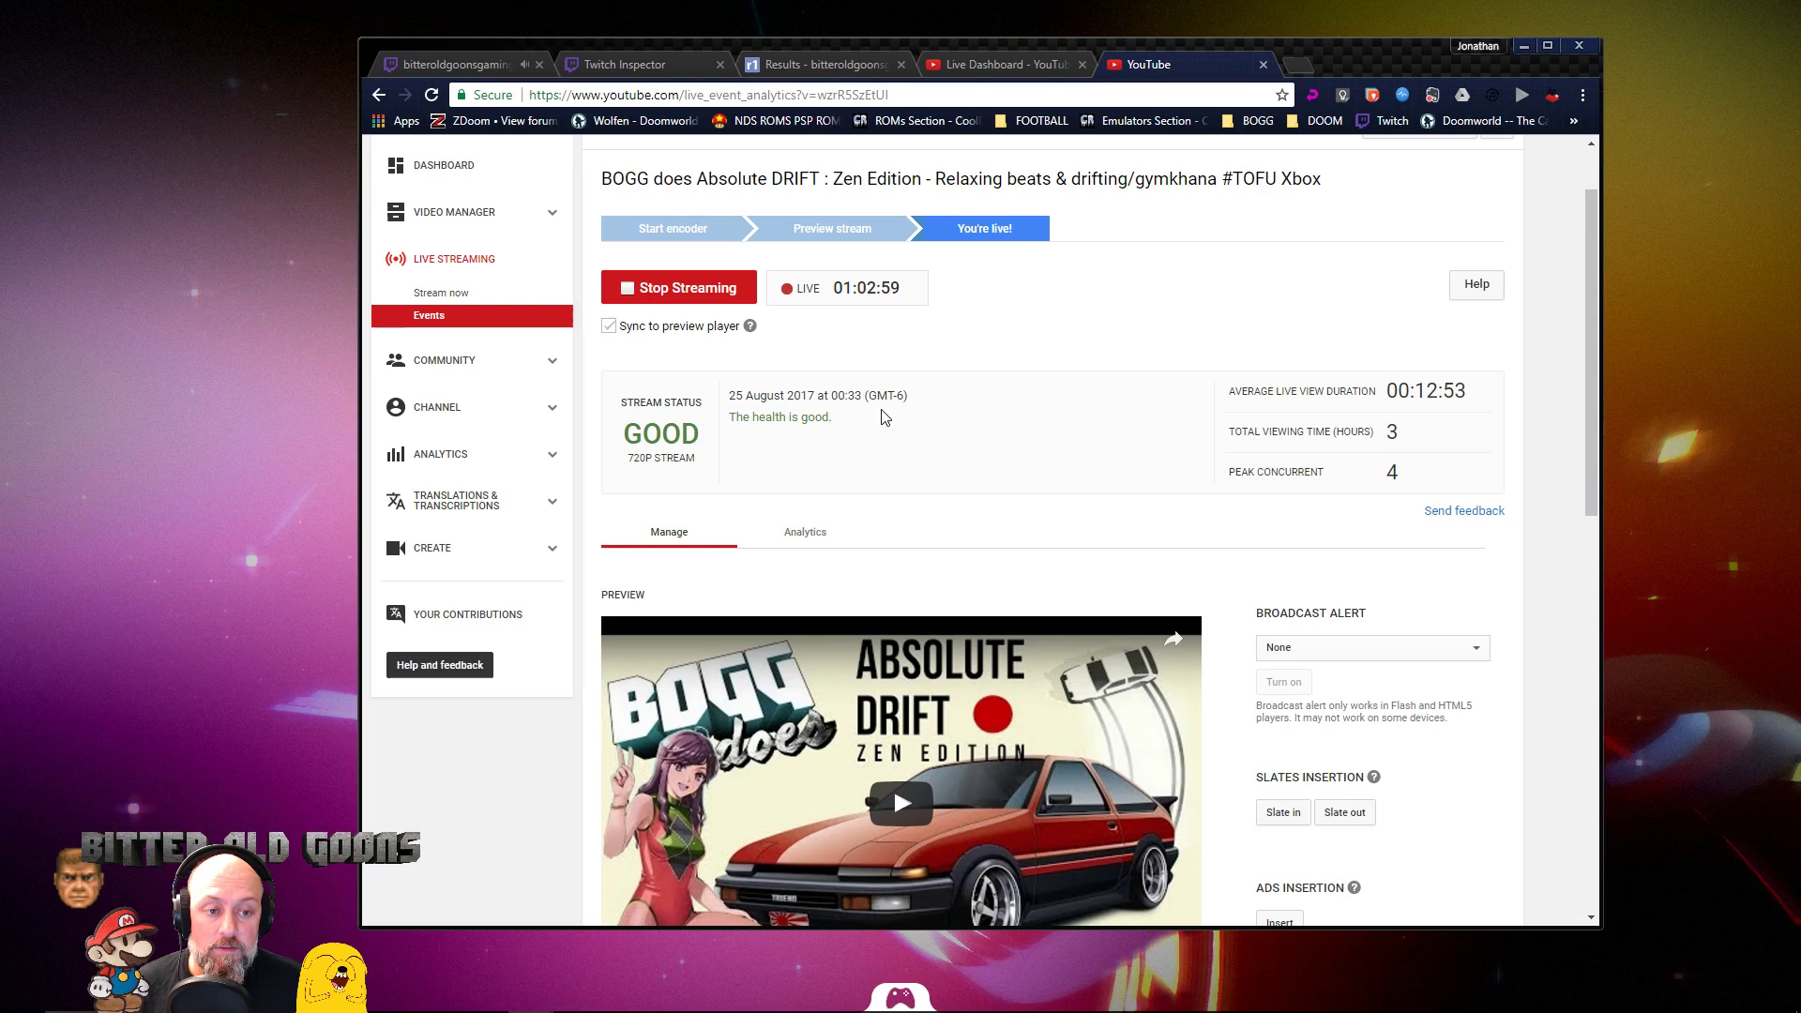
{"action": "scroll", "scroll_direction": "down", "scroll_amount": 3}
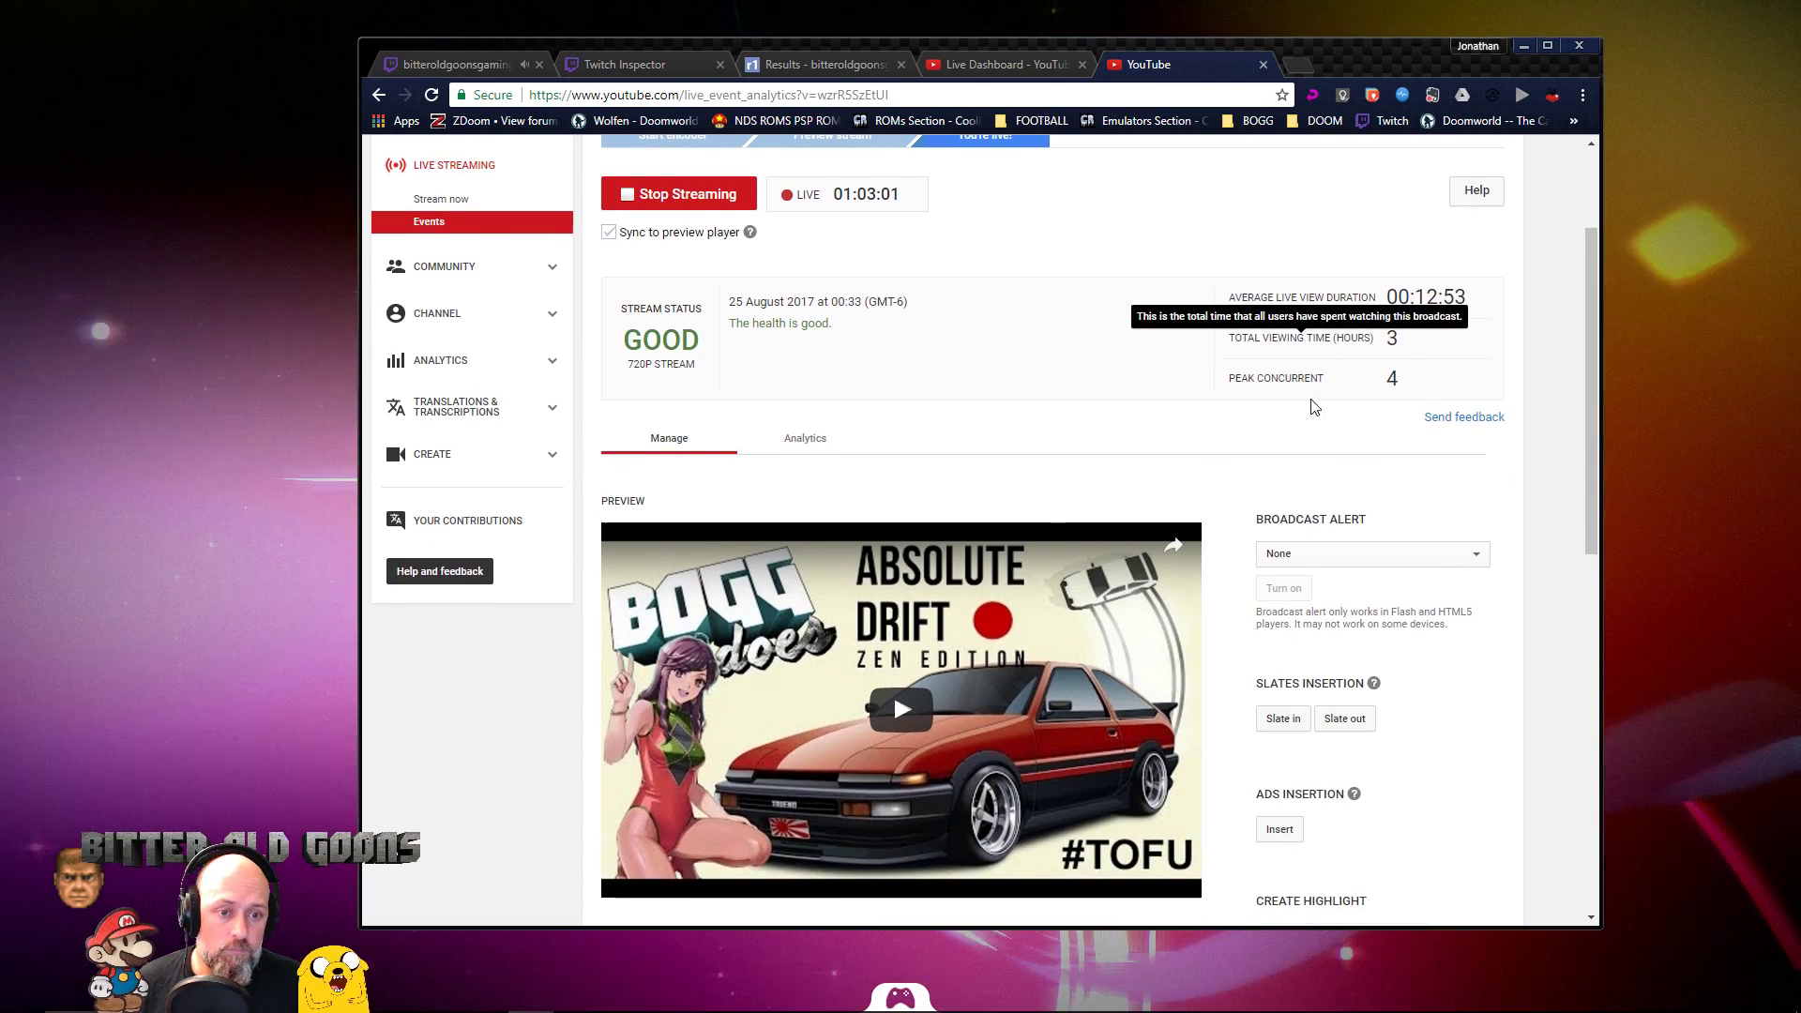
{"action": "mouse_move", "coordinate": [1408, 362]}
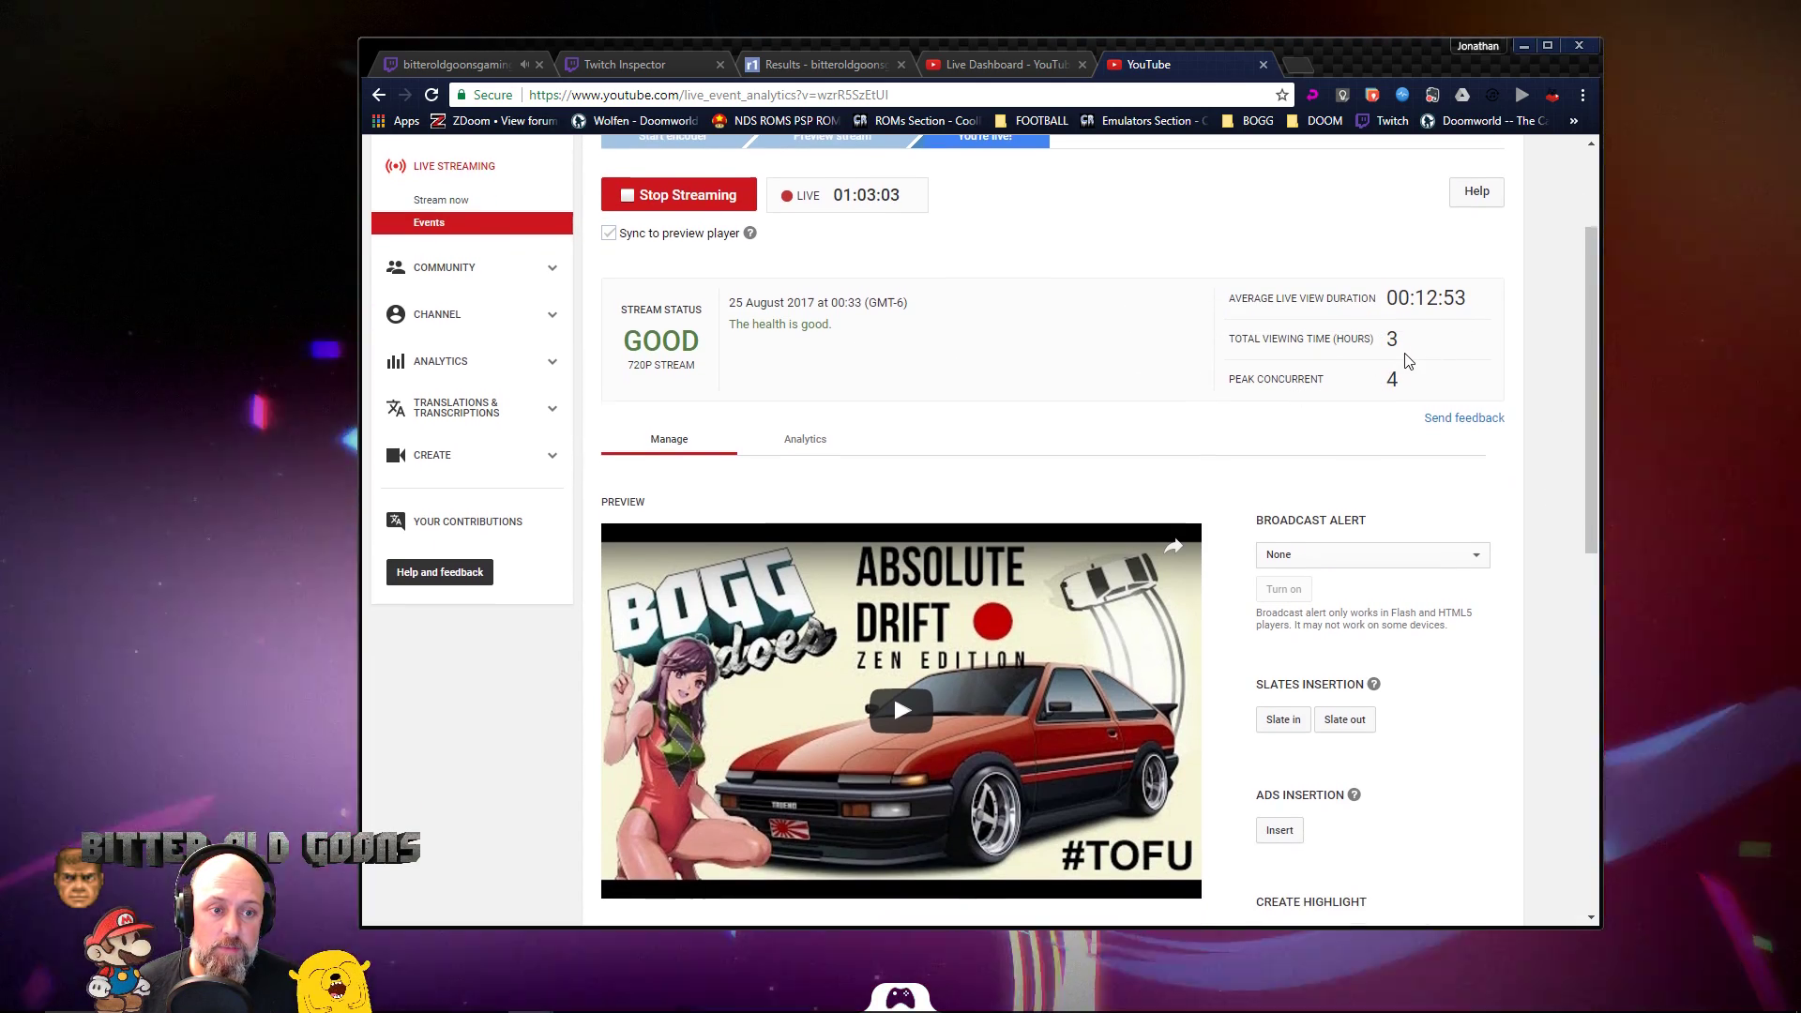
{"action": "scroll", "scroll_direction": "down", "scroll_amount": 3}
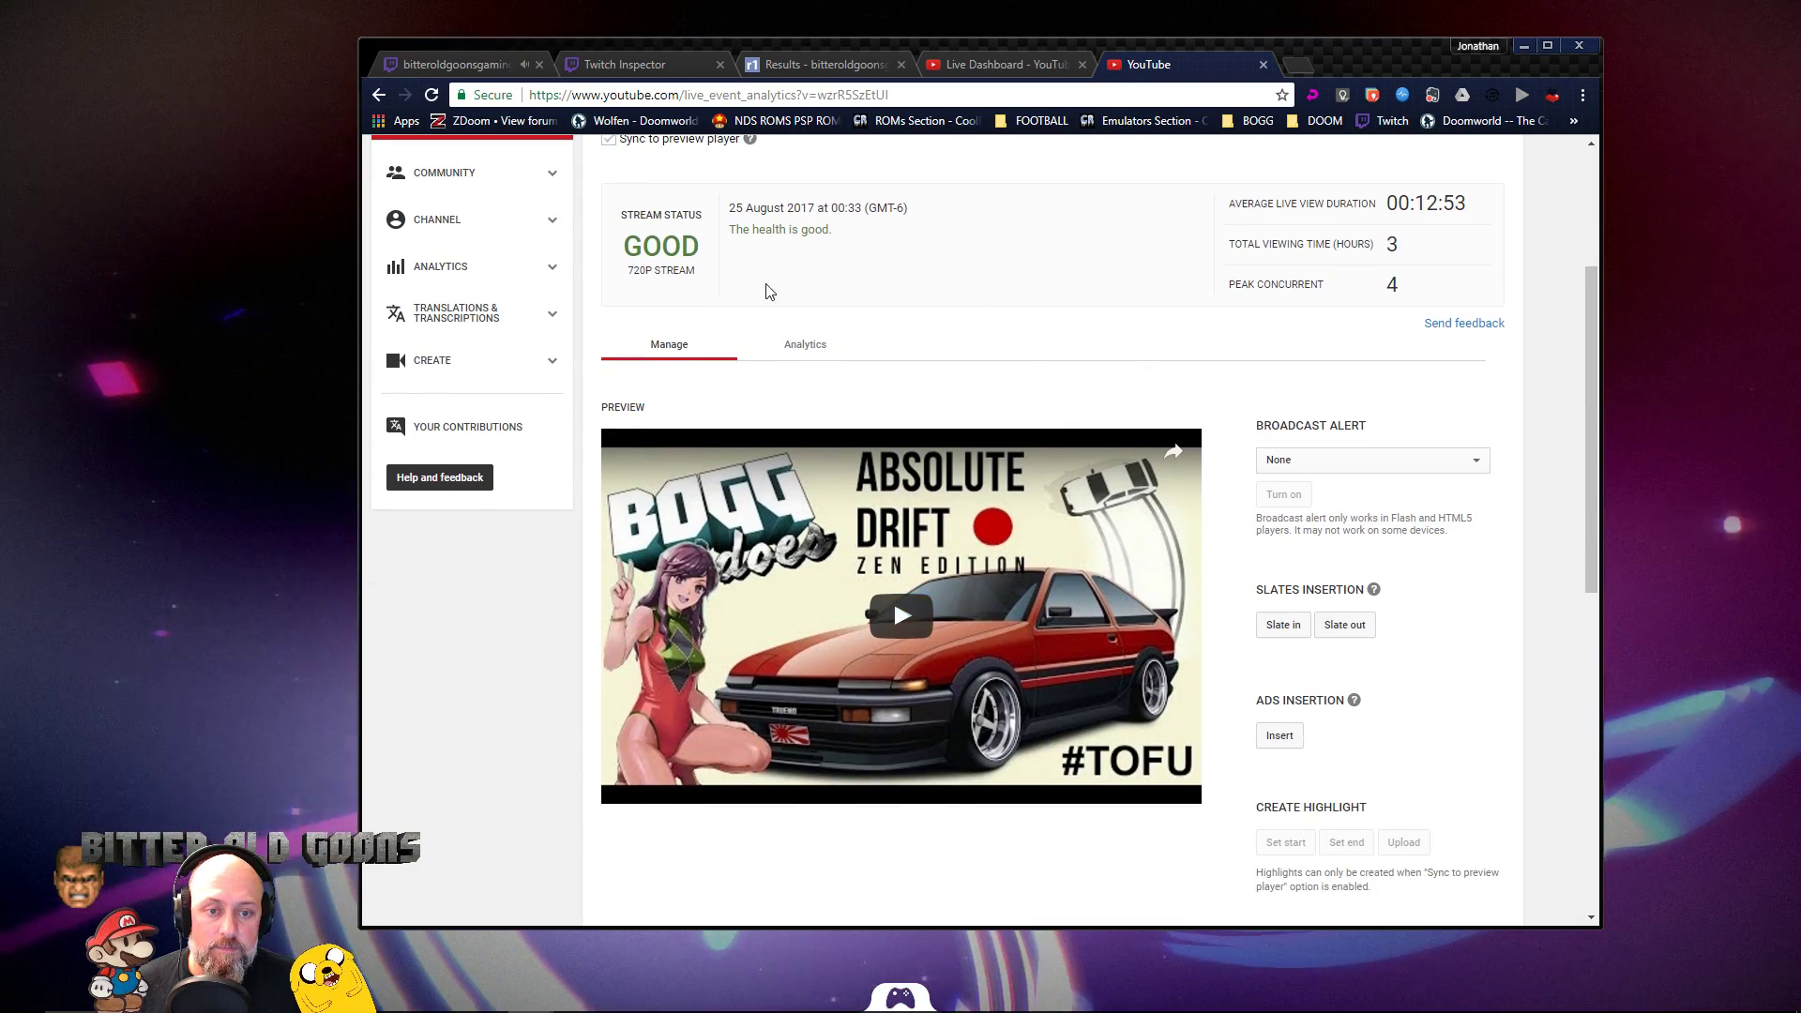
{"action": "left_click", "coordinate": [805, 346]}
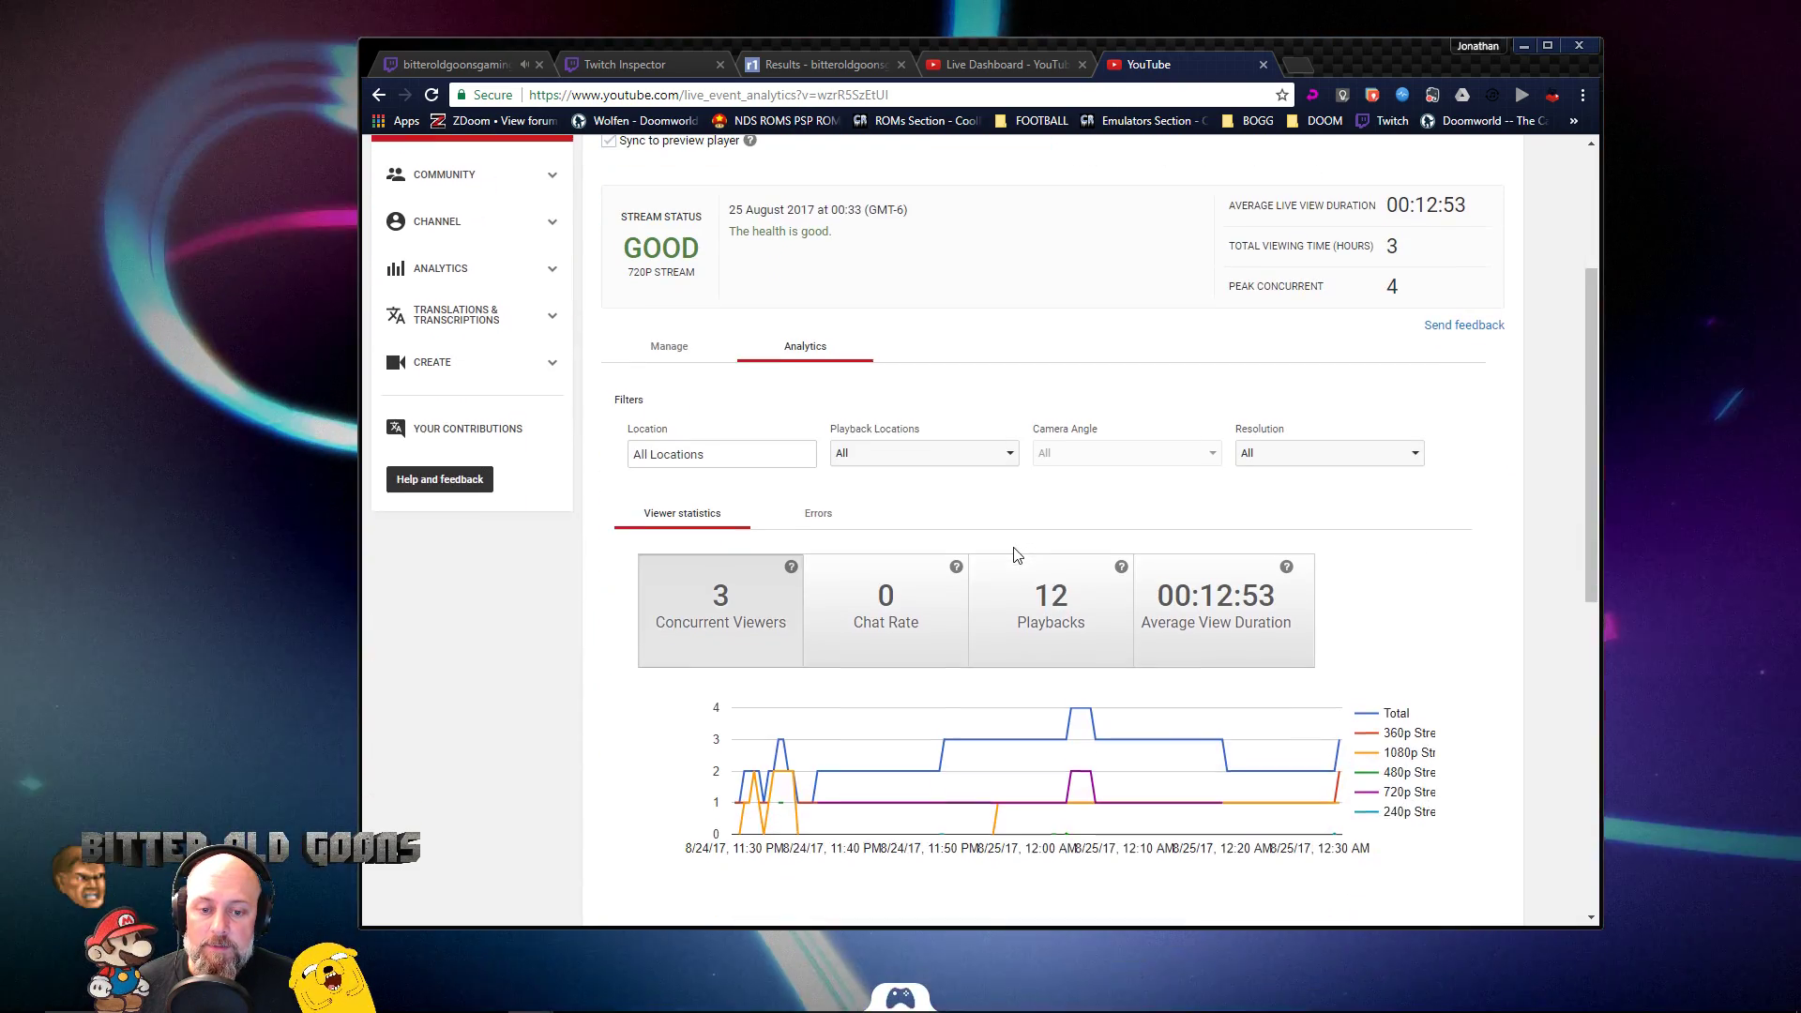
{"action": "scroll", "scroll_direction": "down", "scroll_amount": 3}
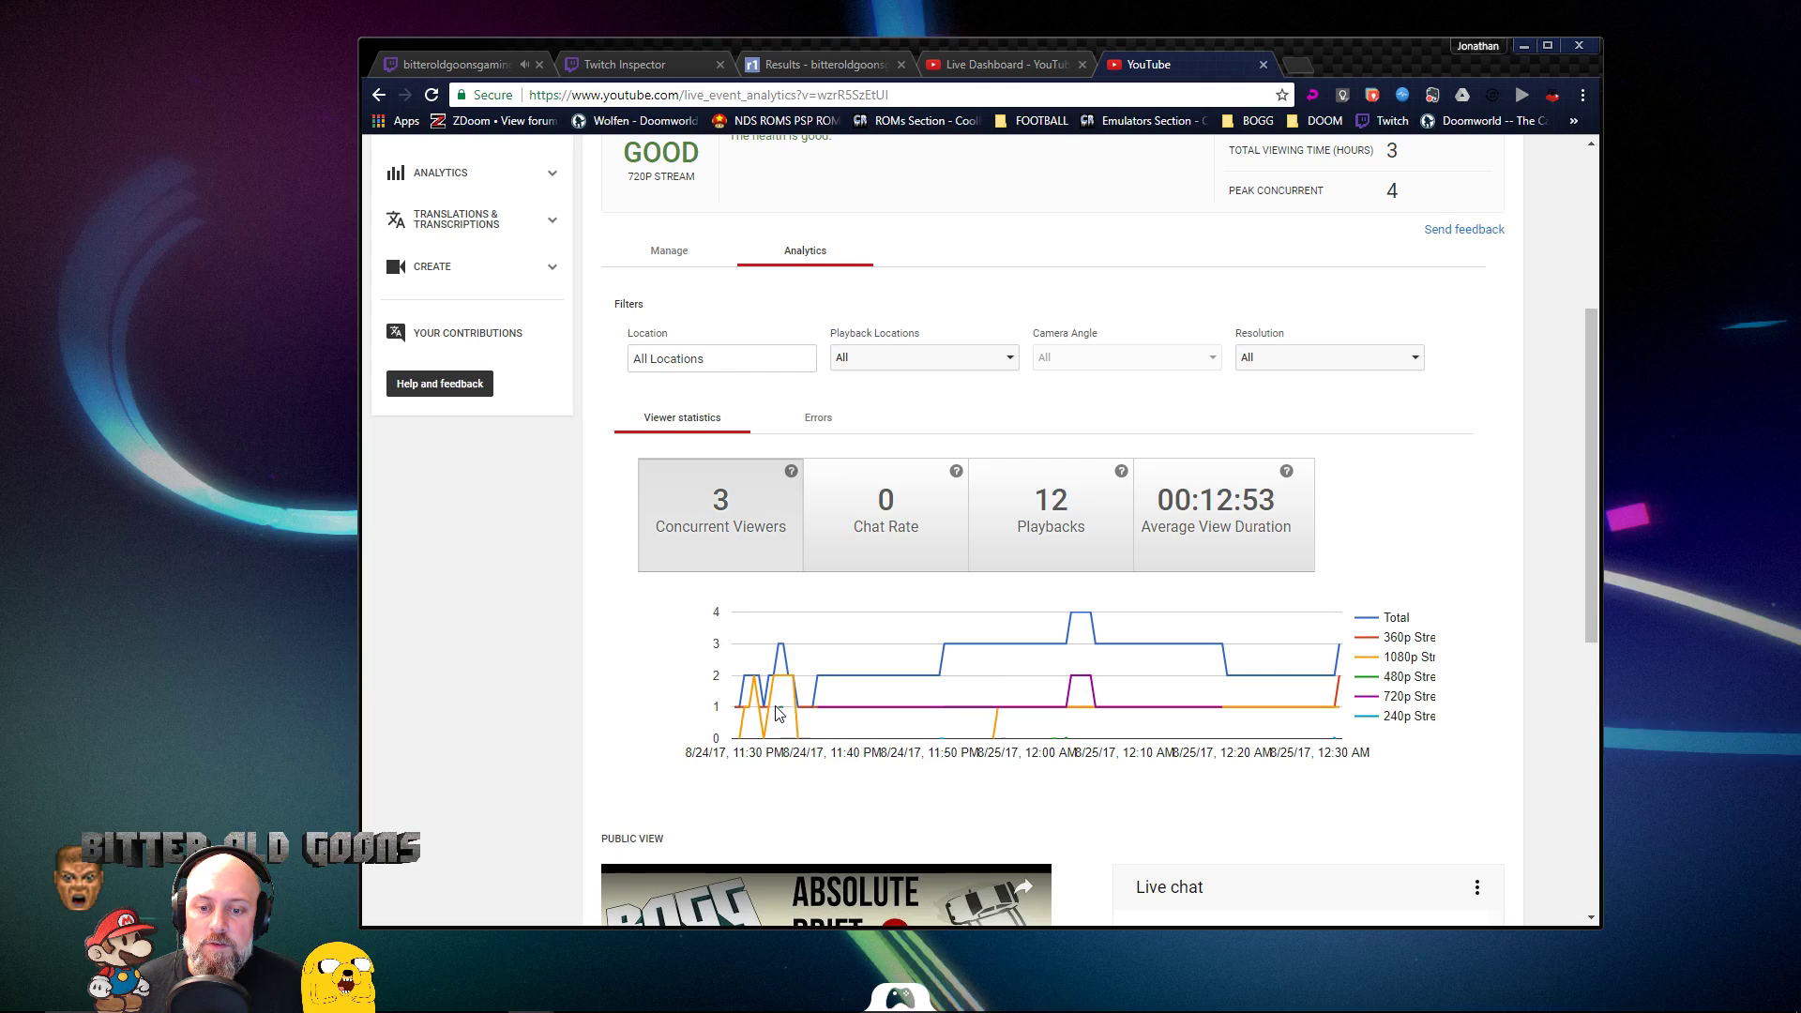
{"action": "mouse_move", "coordinate": [1083, 715]}
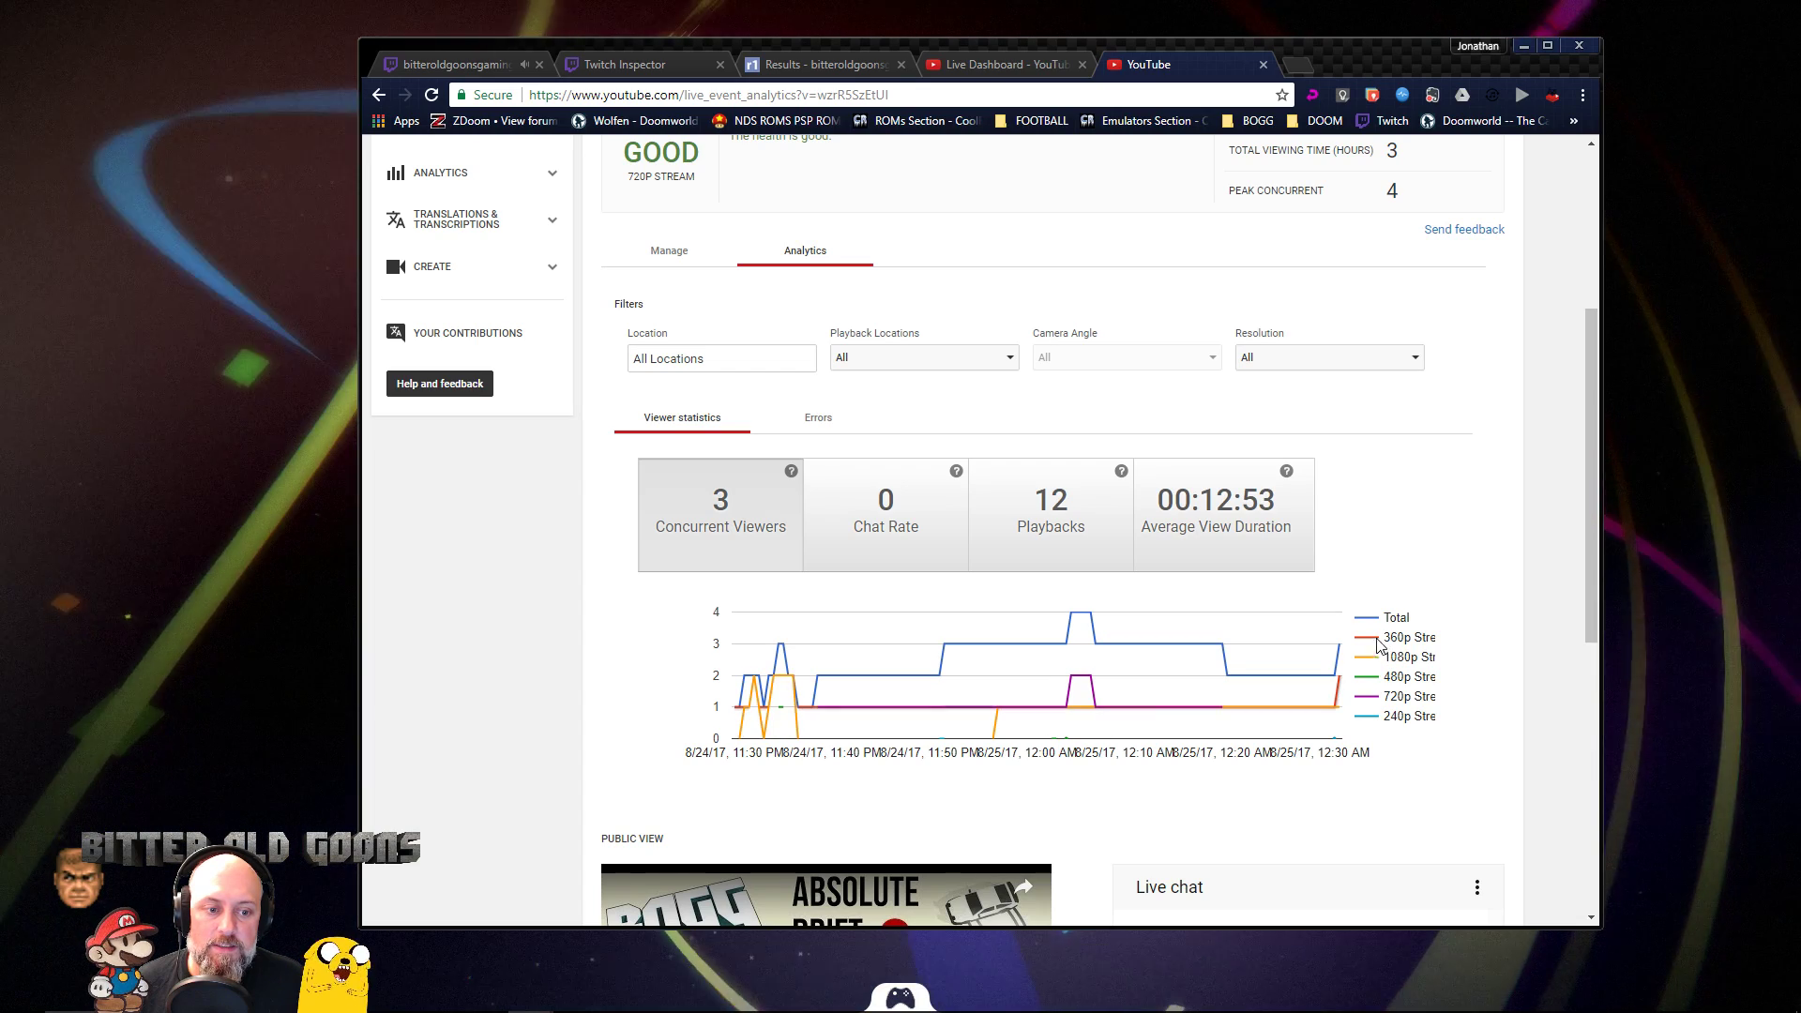
{"action": "mouse_move", "coordinate": [1134, 705]}
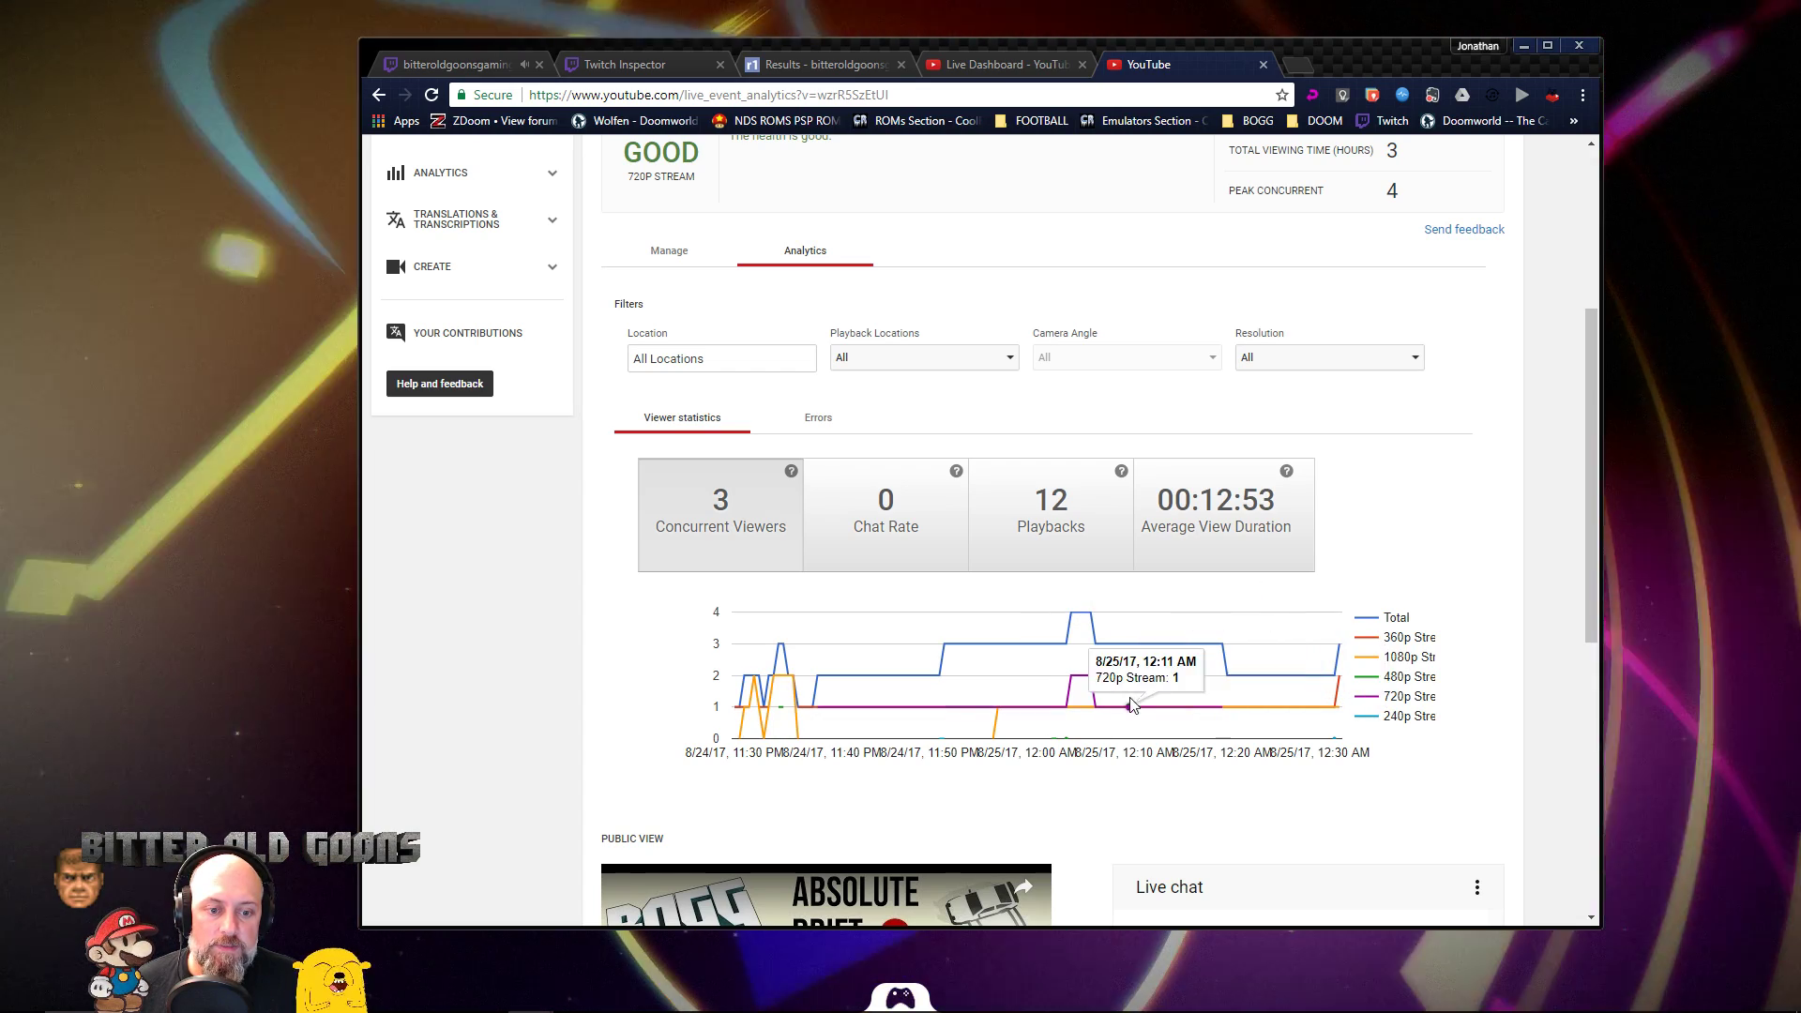
{"action": "mouse_move", "coordinate": [837, 450]}
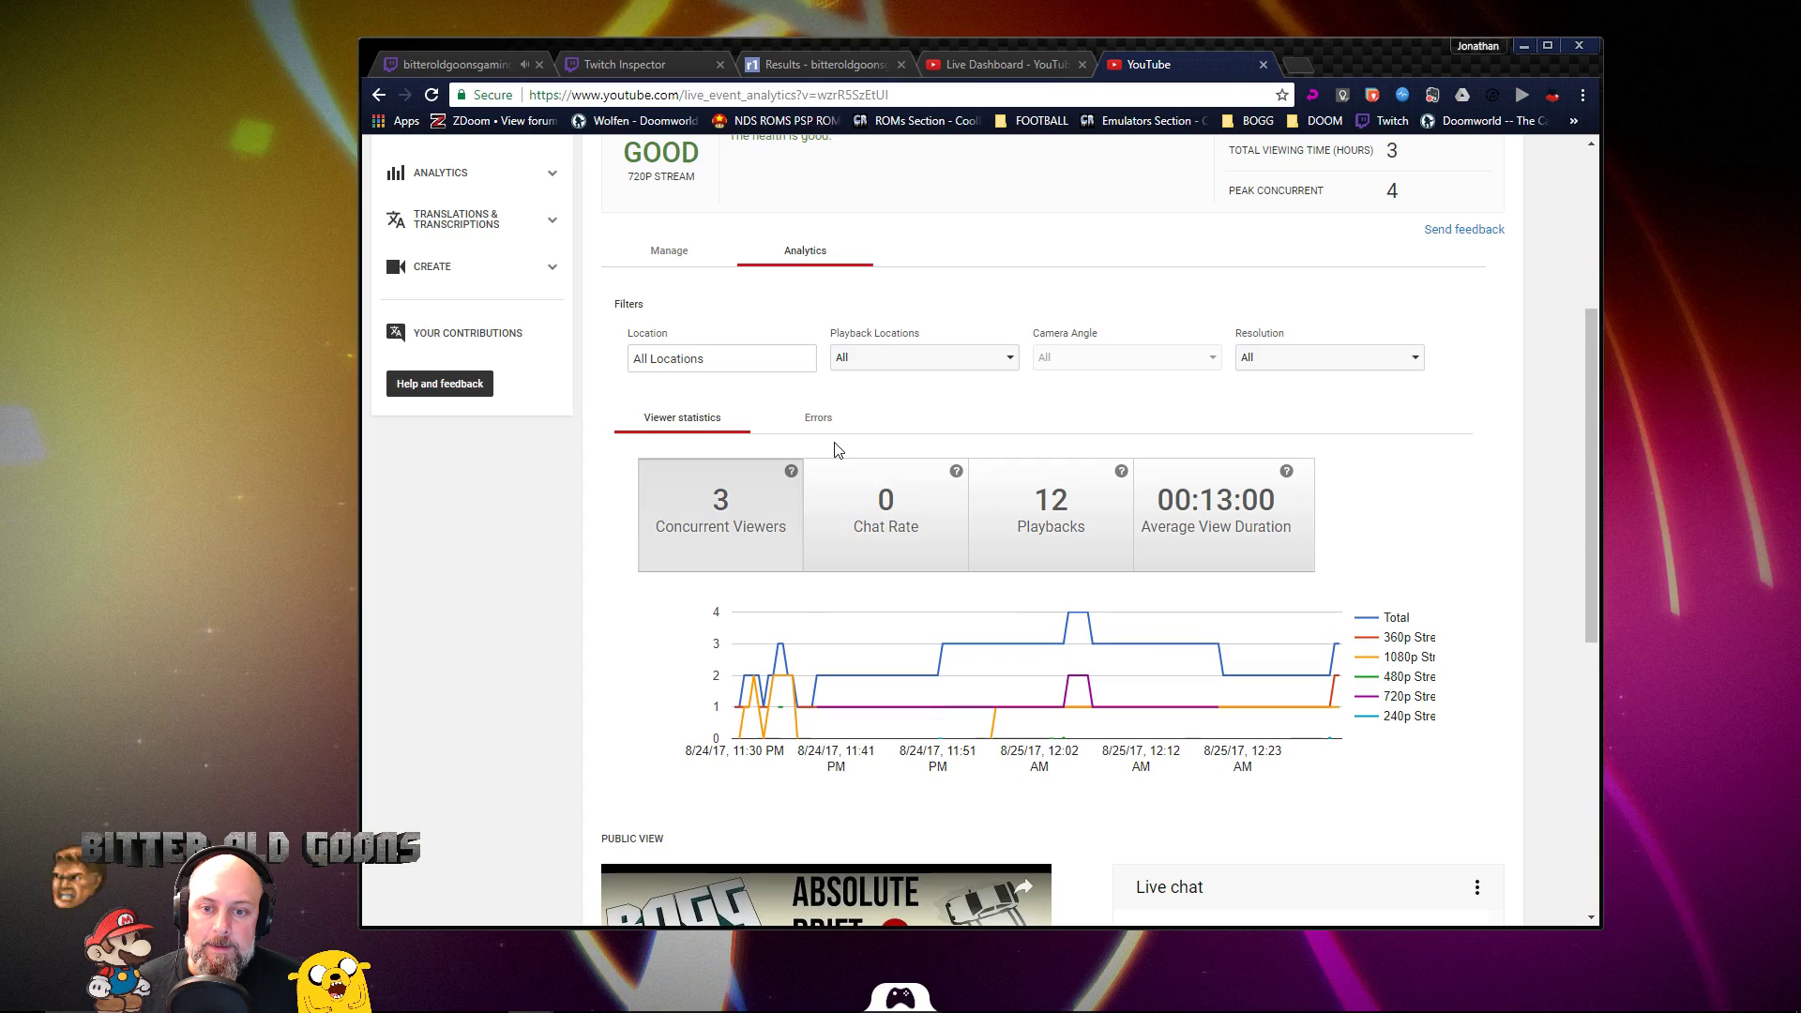
{"action": "left_click", "coordinate": [819, 417]}
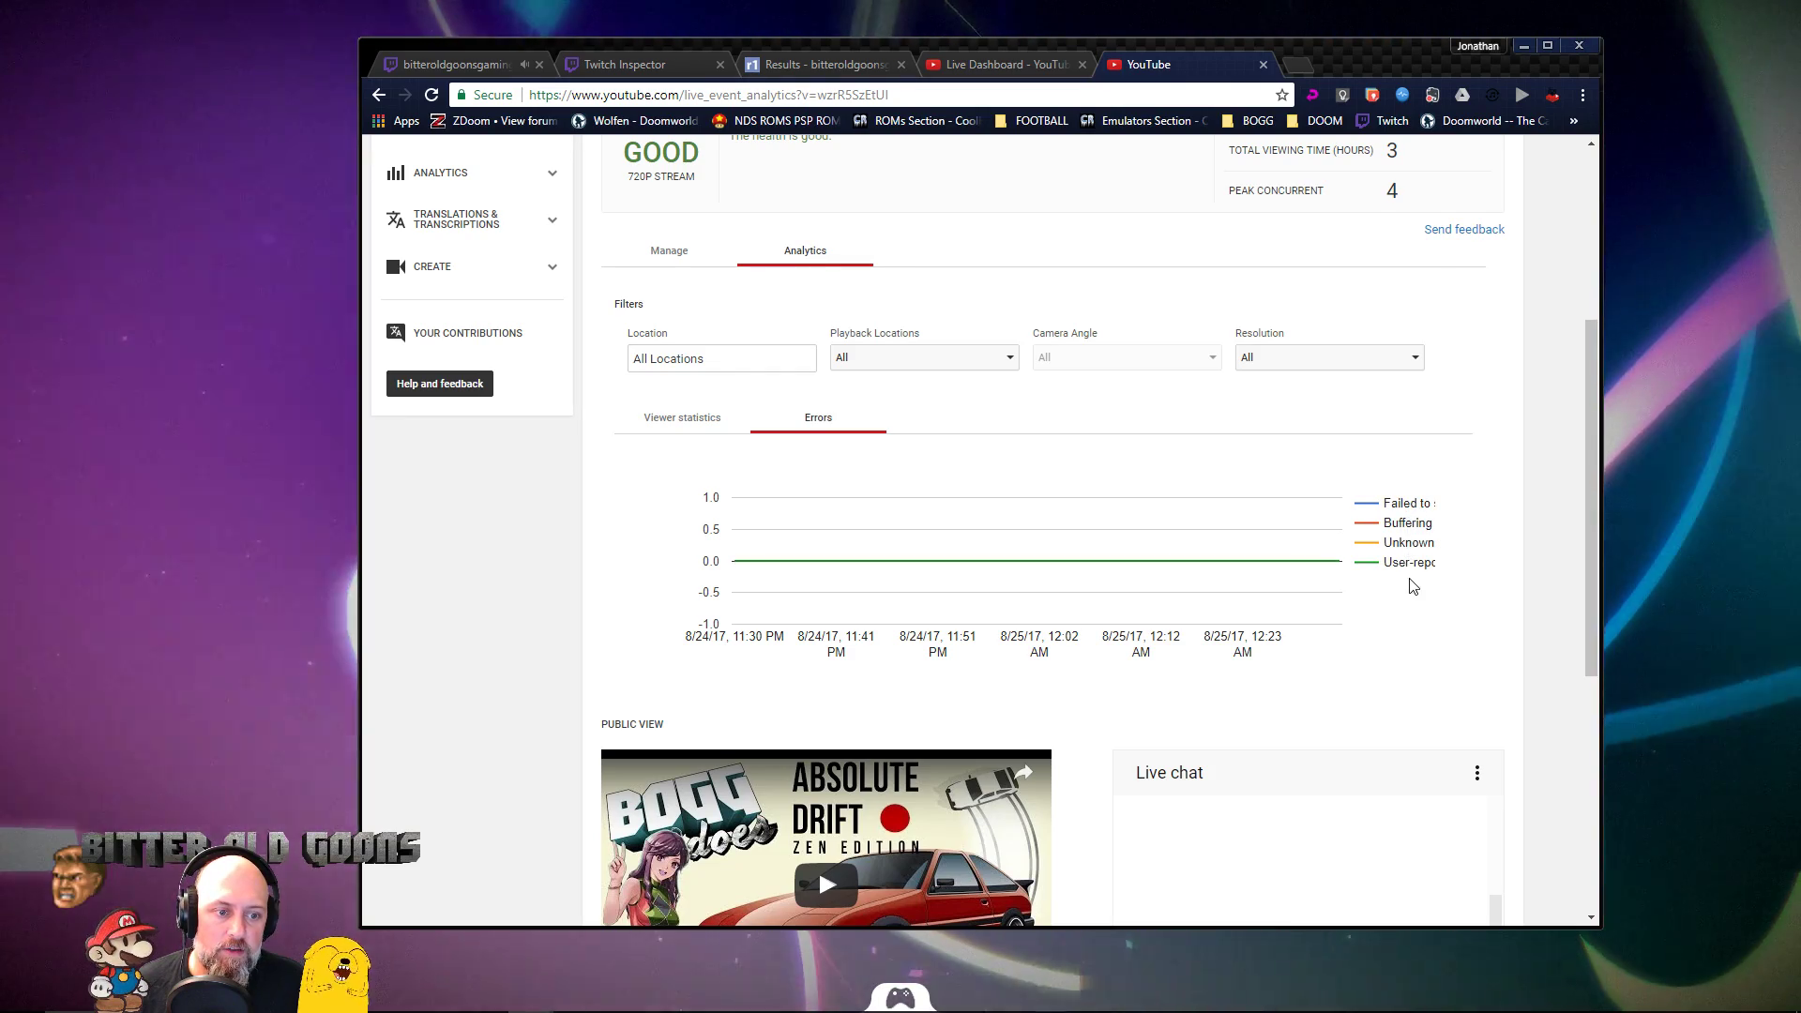
{"action": "scroll", "scroll_direction": "down", "scroll_amount": 3}
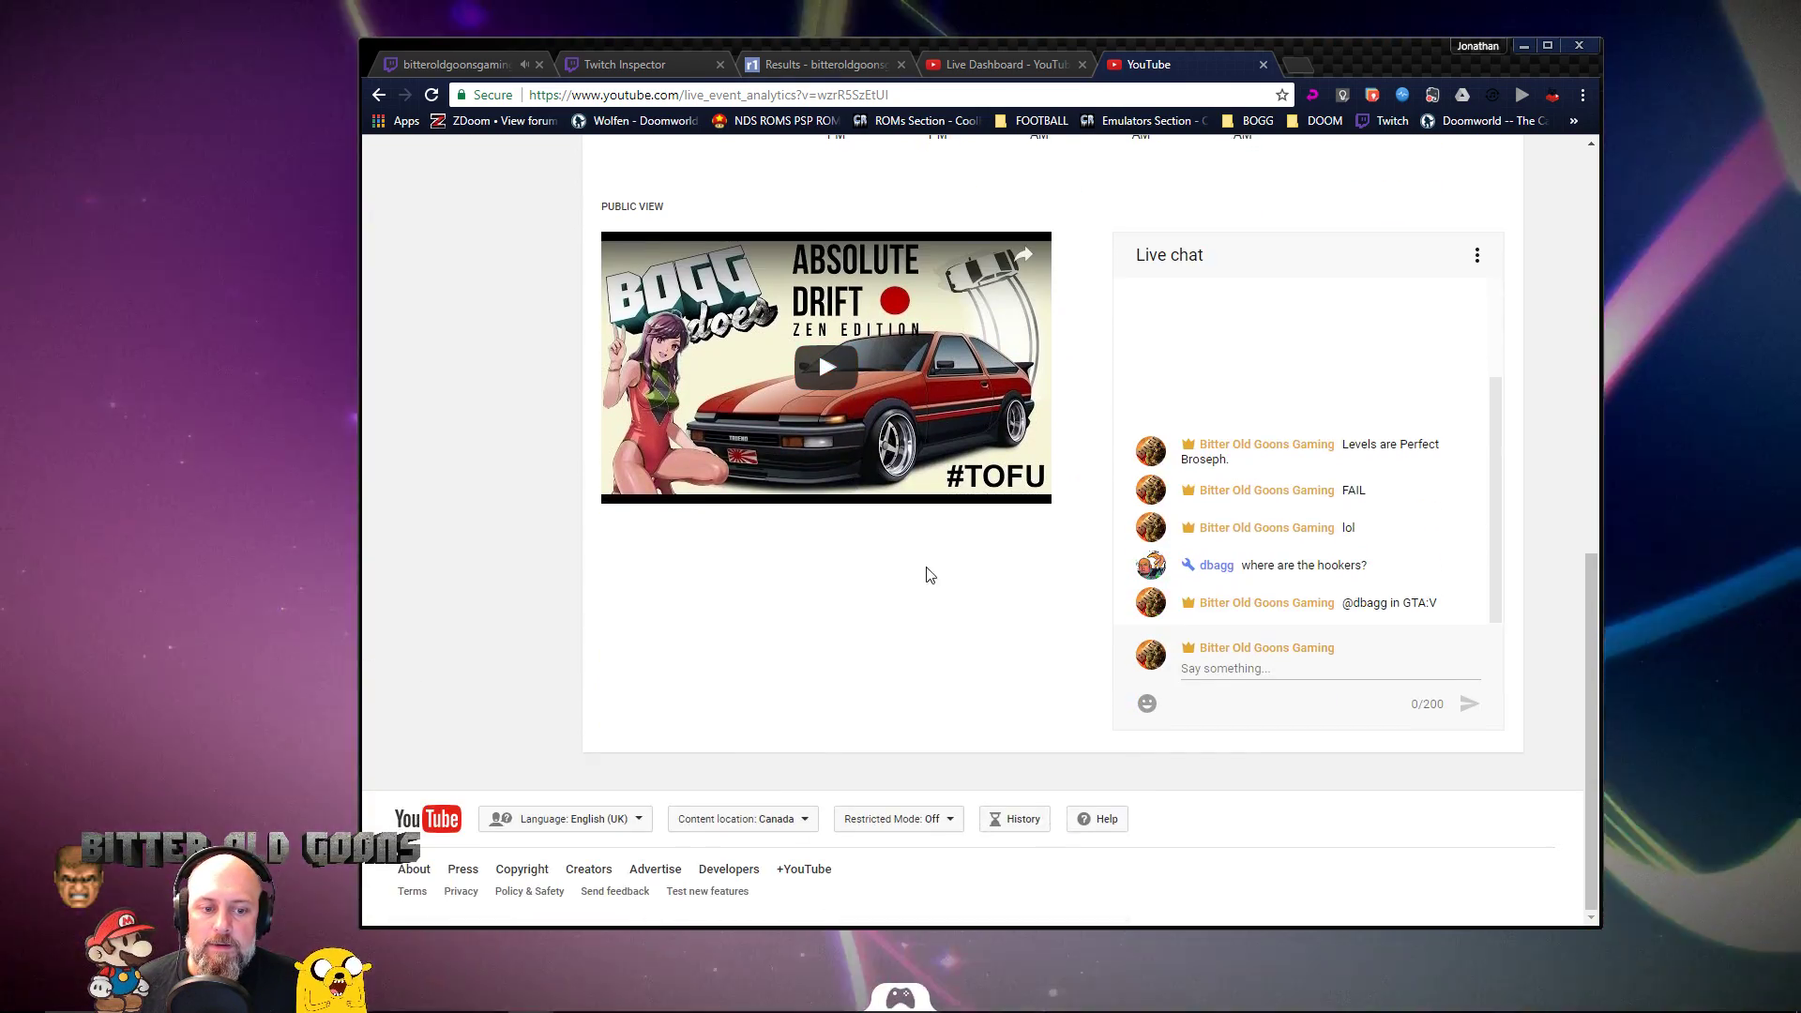
{"action": "mouse_move", "coordinate": [1157, 343]}
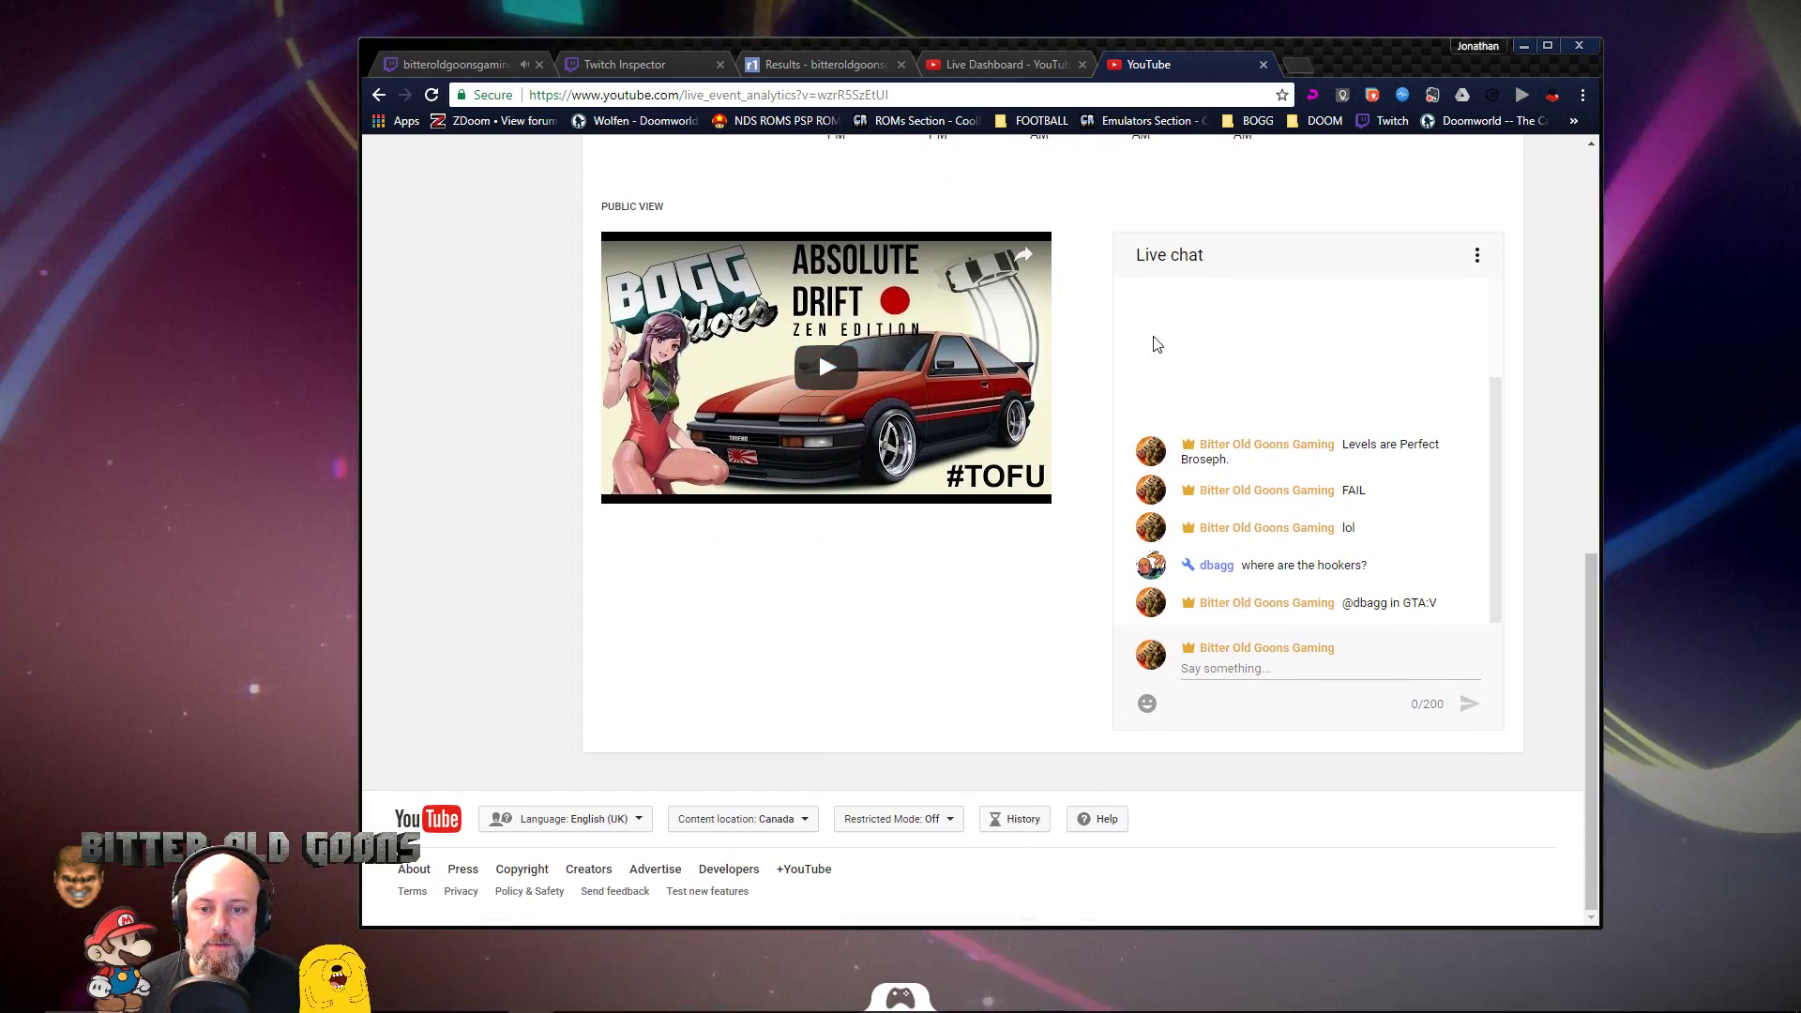
{"action": "scroll", "scroll_direction": "up", "scroll_amount": 3}
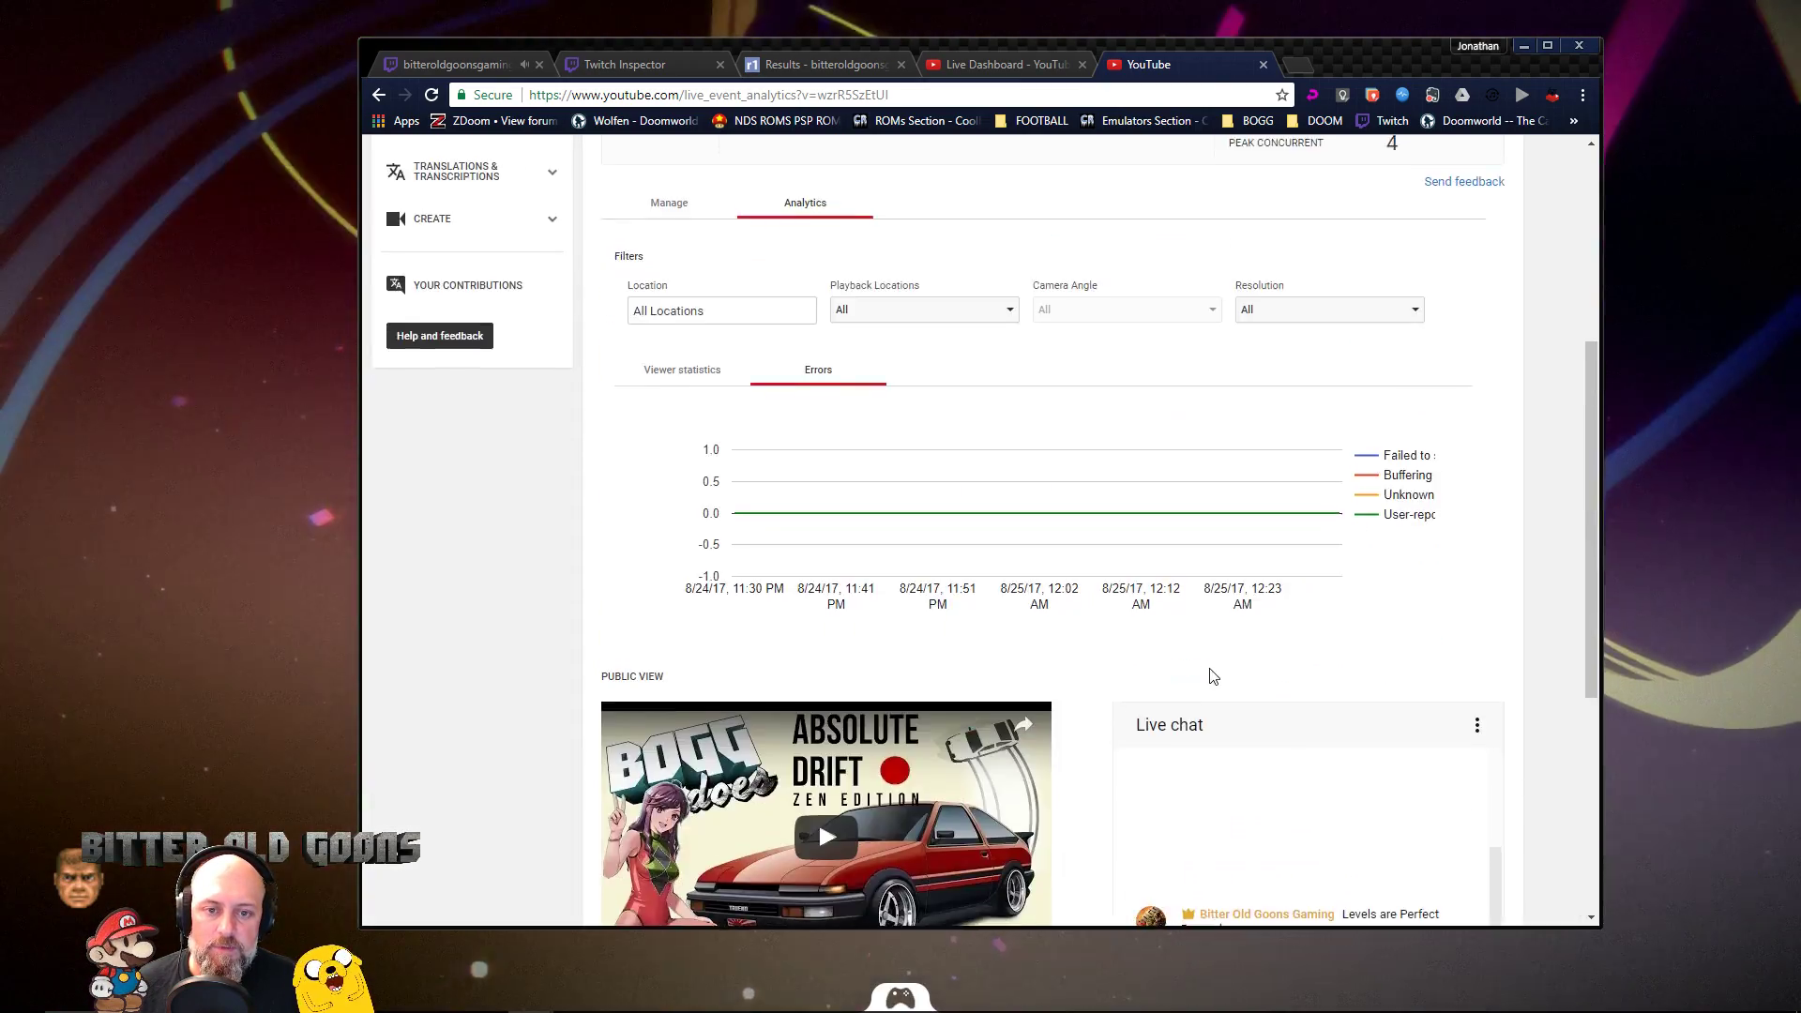
{"action": "left_click", "coordinate": [668, 484]}
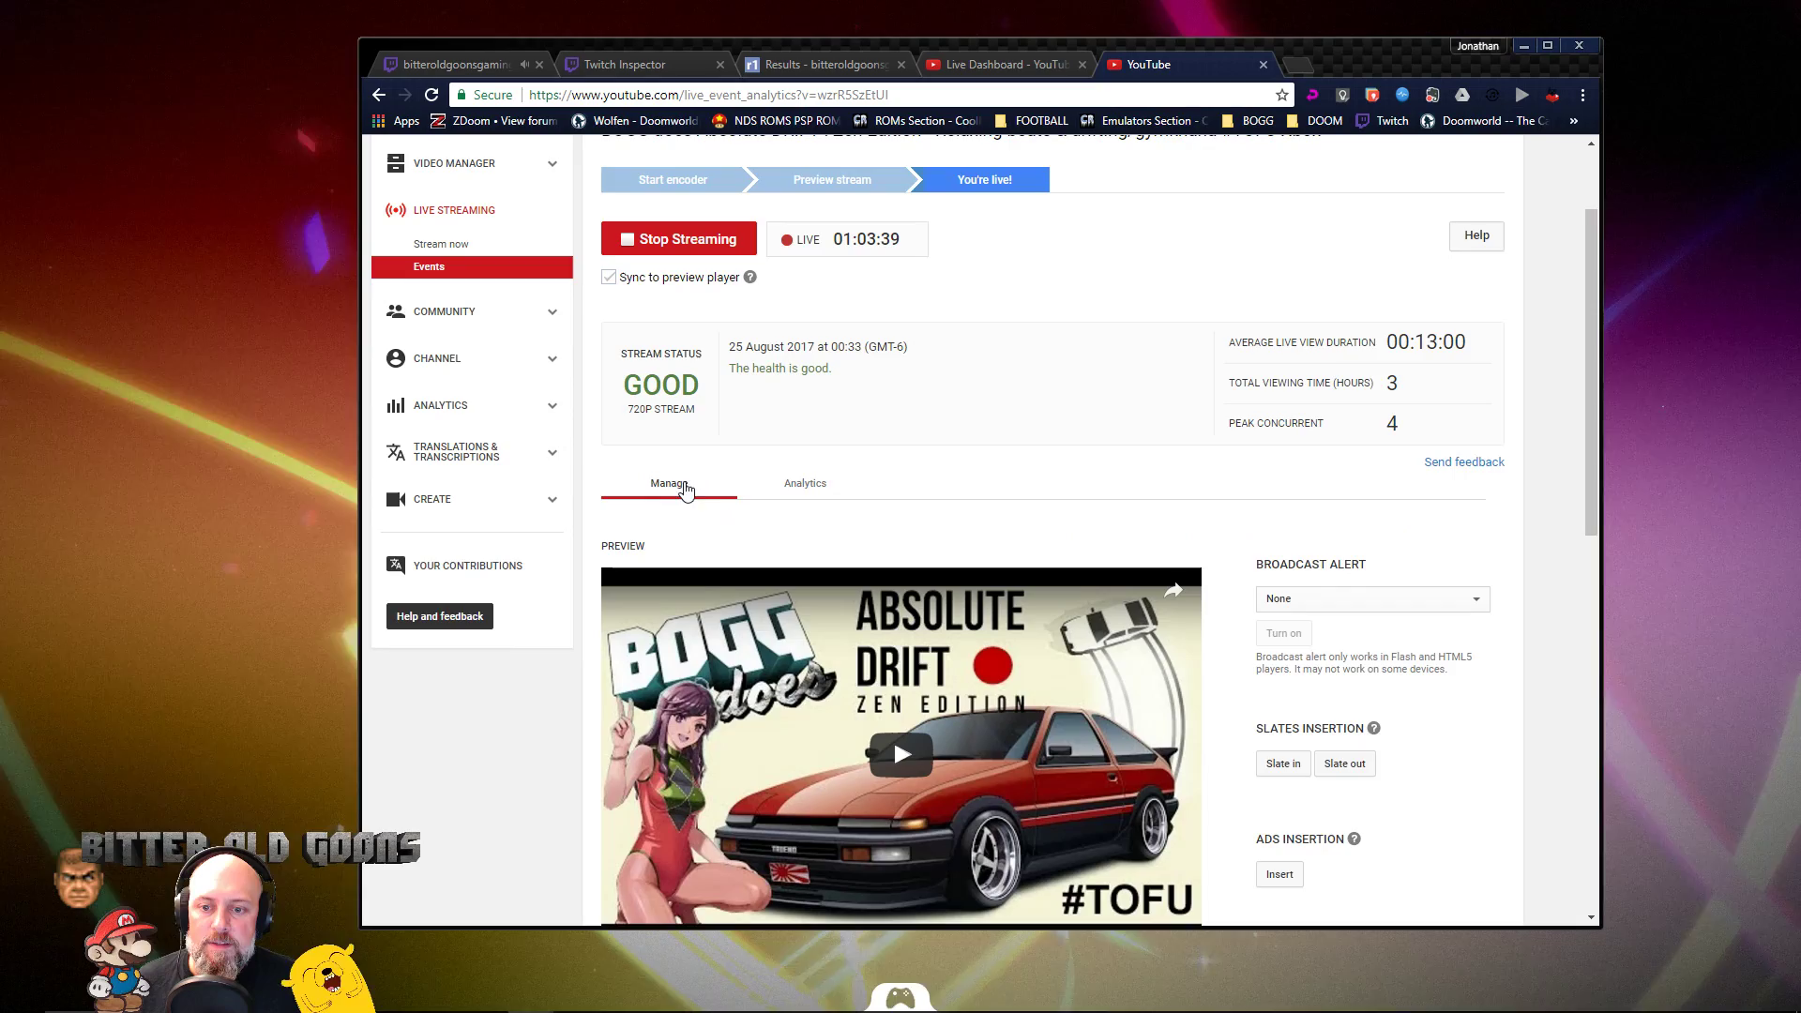
{"action": "scroll", "scroll_direction": "down", "scroll_amount": 3}
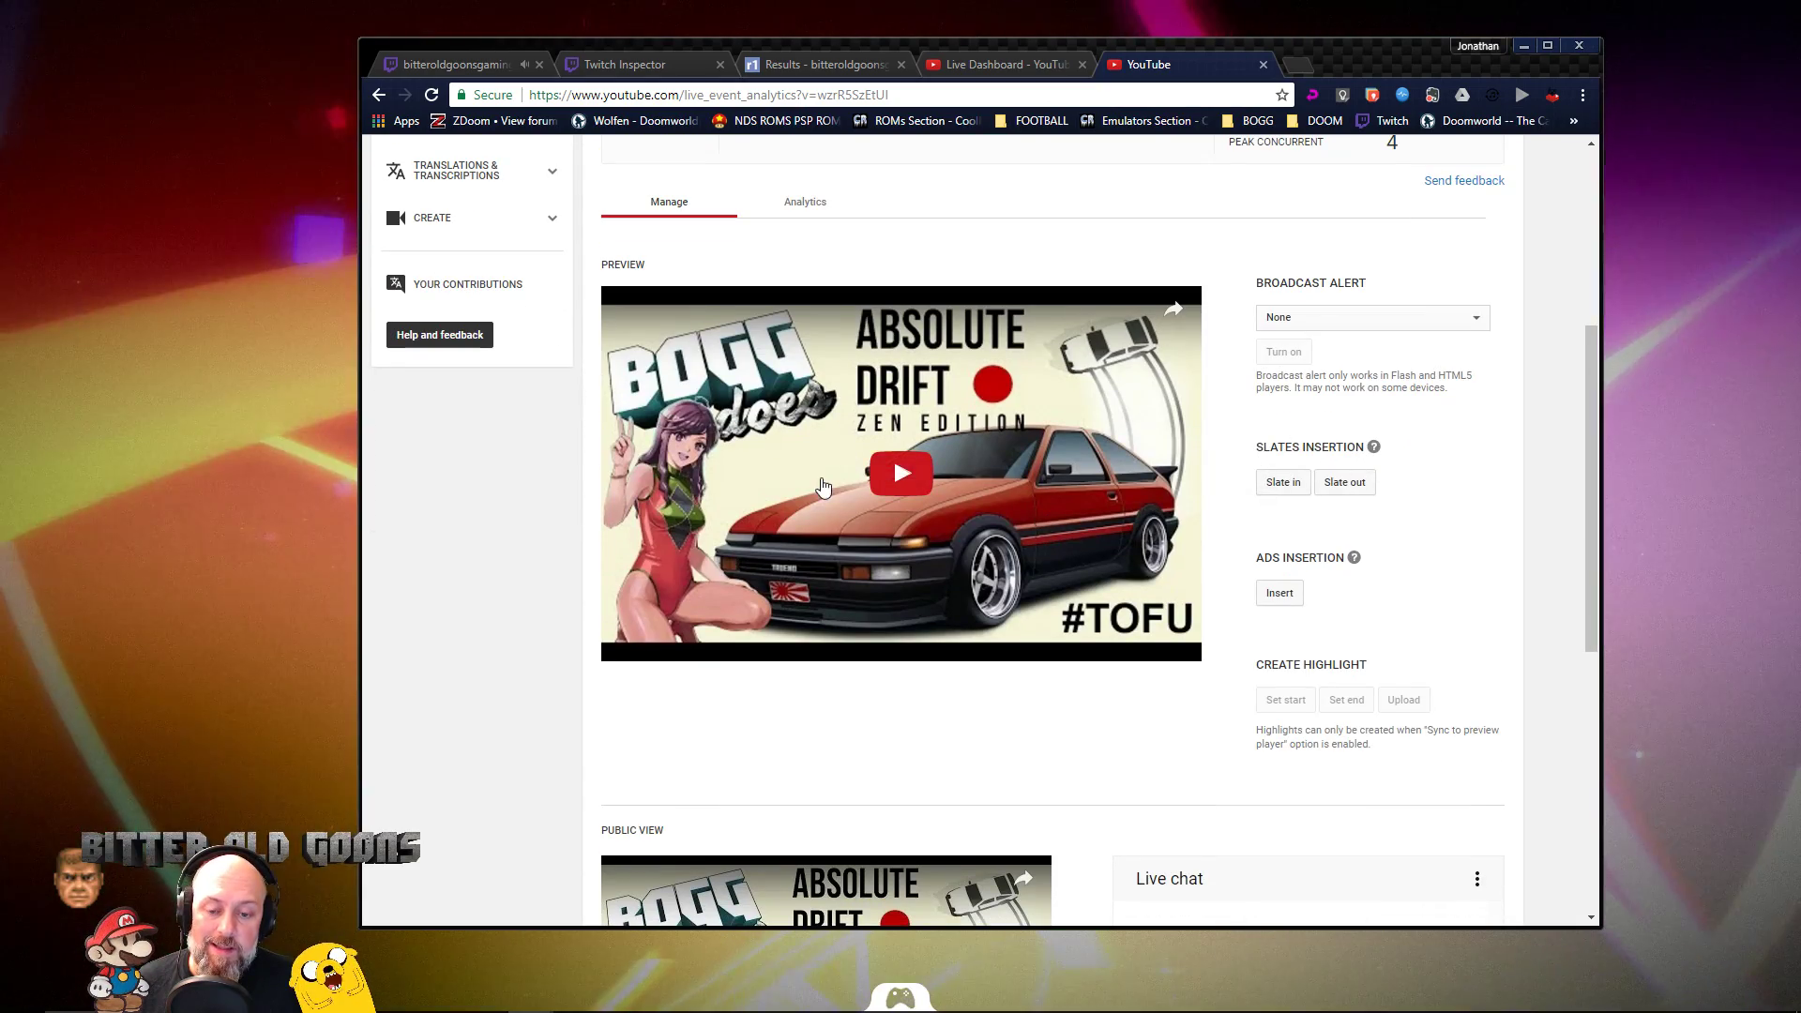